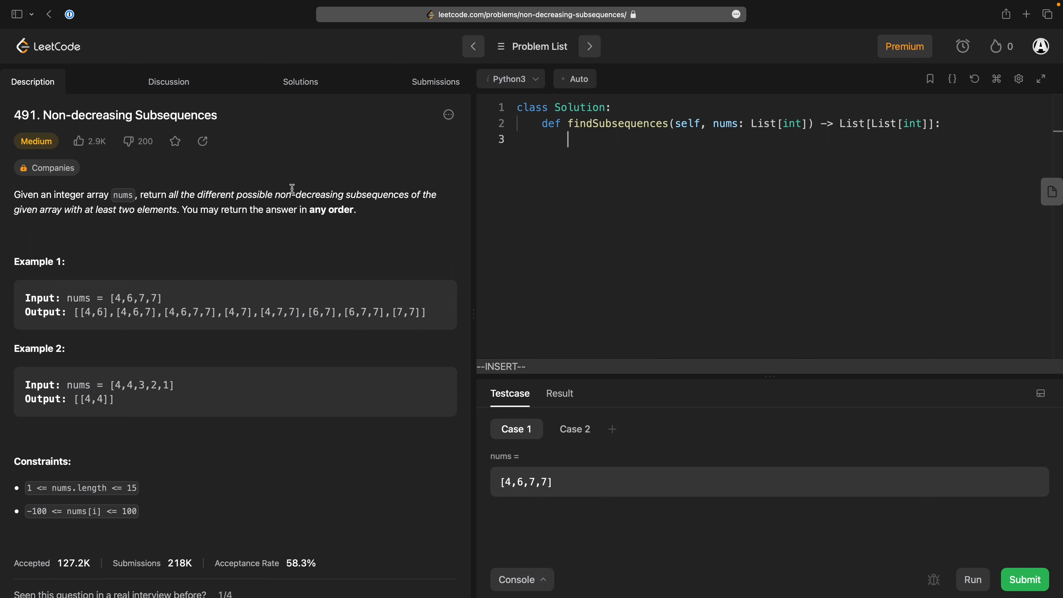
mouse_move(319, 215)
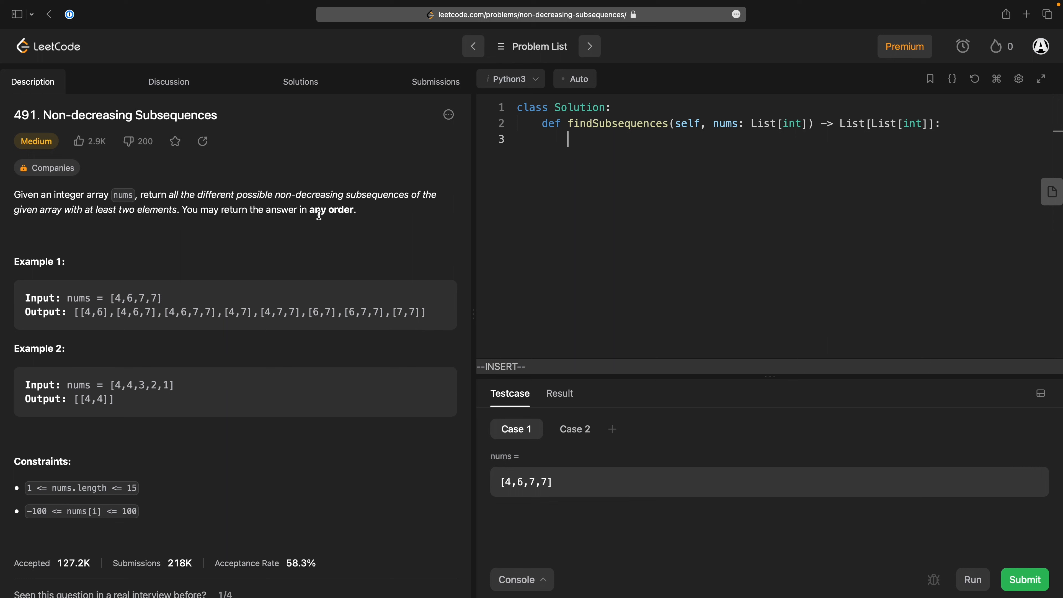
mouse_move(229, 219)
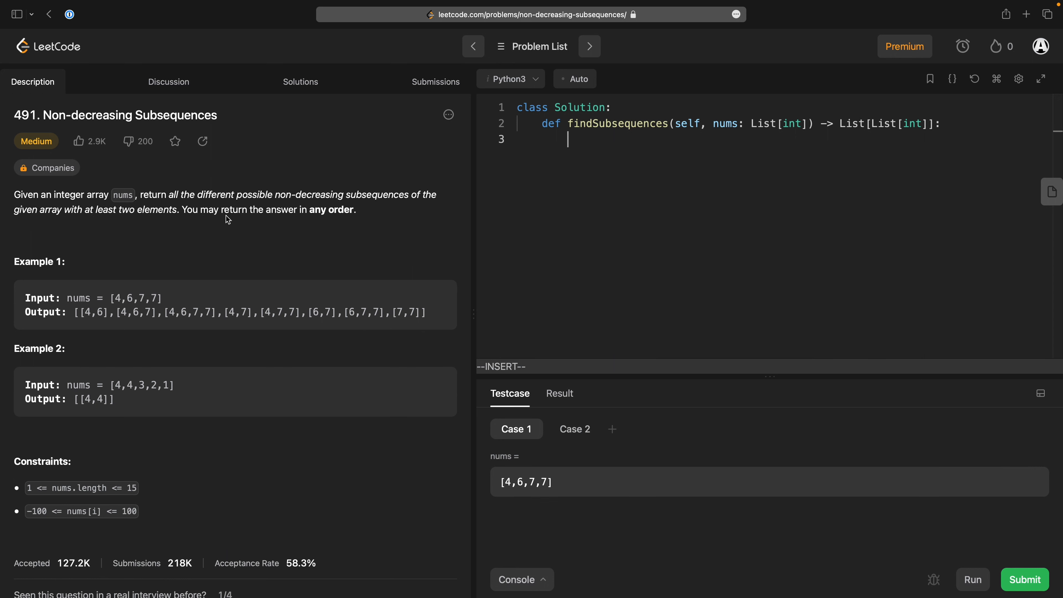
mouse_move(22, 215)
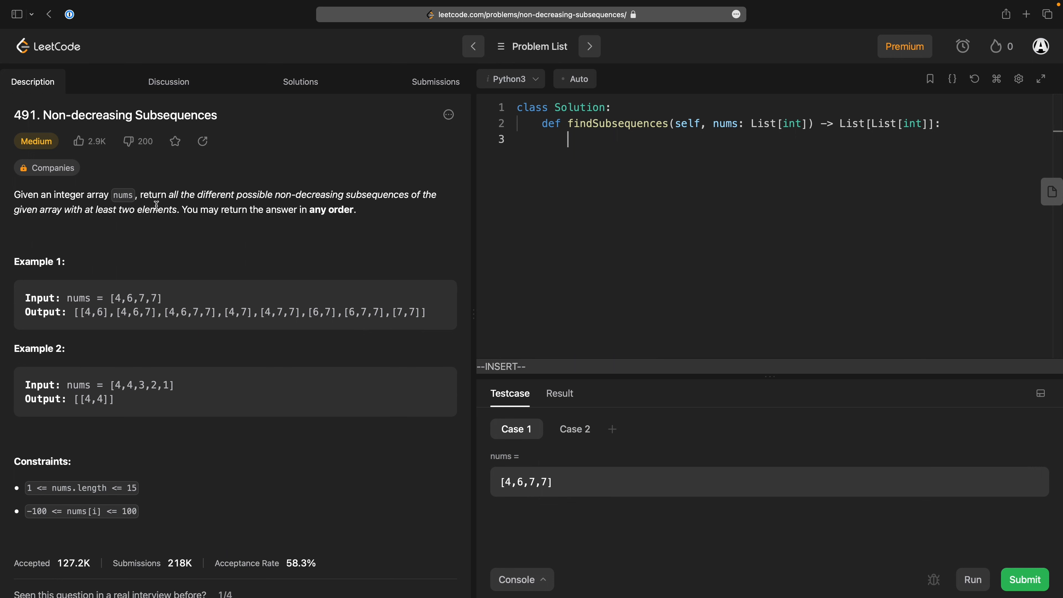
mouse_move(352, 205)
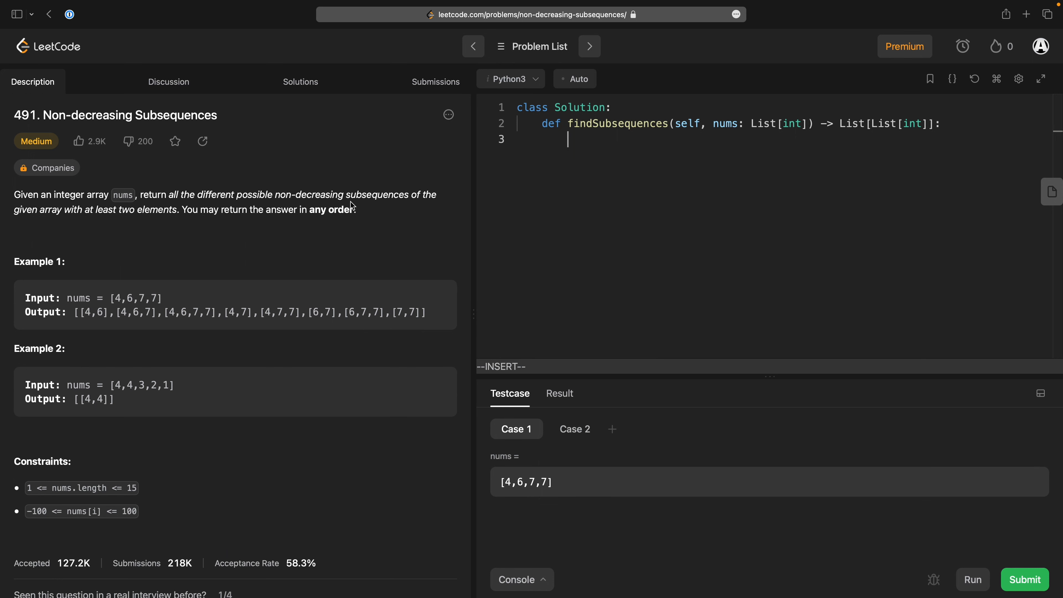
mouse_move(86, 229)
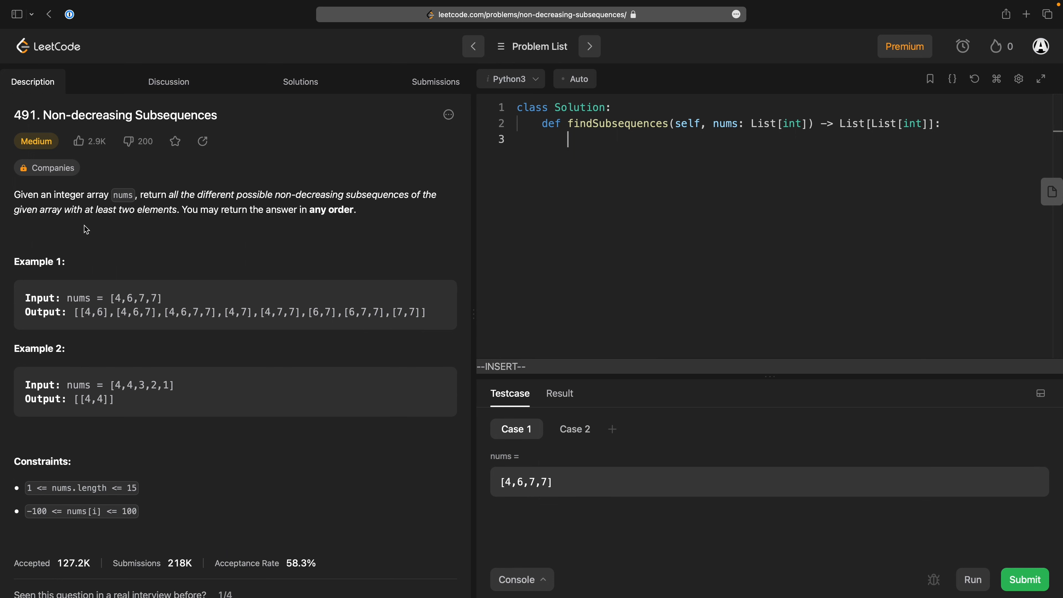
mouse_move(149, 229)
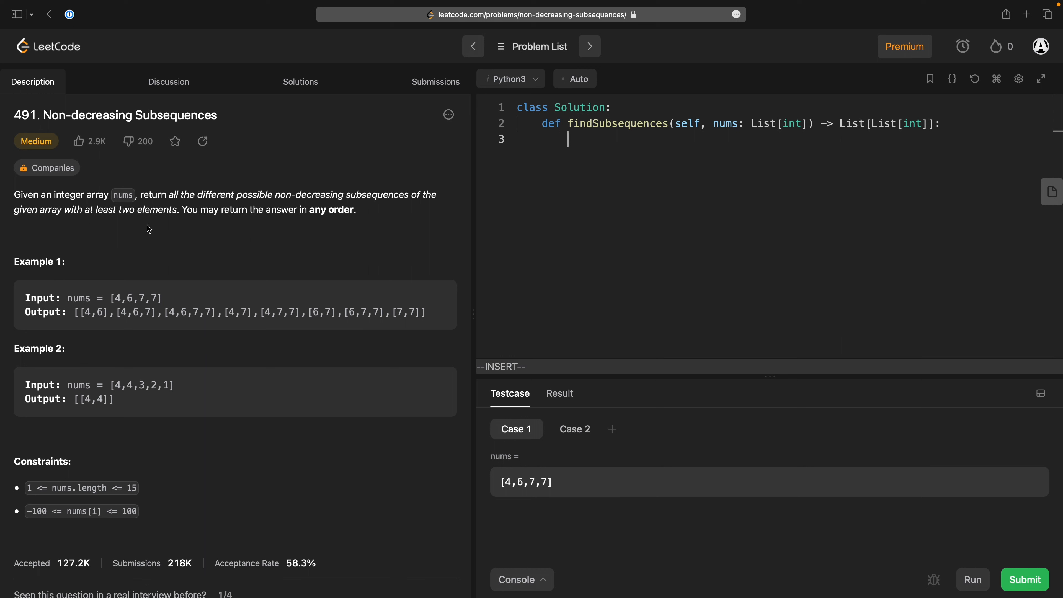
mouse_move(276, 220)
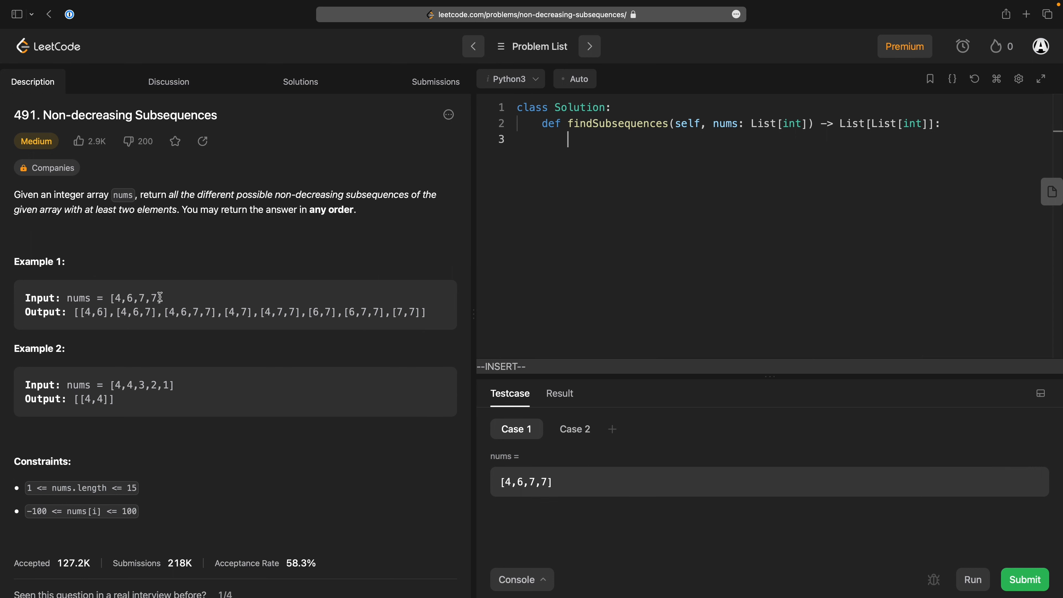
mouse_move(154, 298)
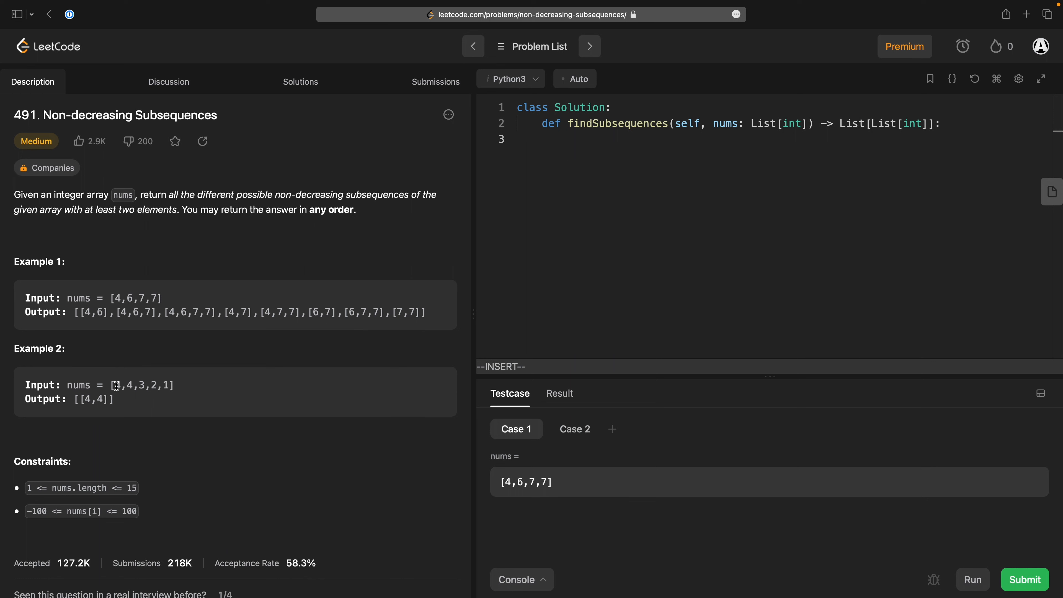
Write the body as return list(non_decreasing_subsequence(backtrack(tuple(), extend, is_goal))).
double_click(118, 385)
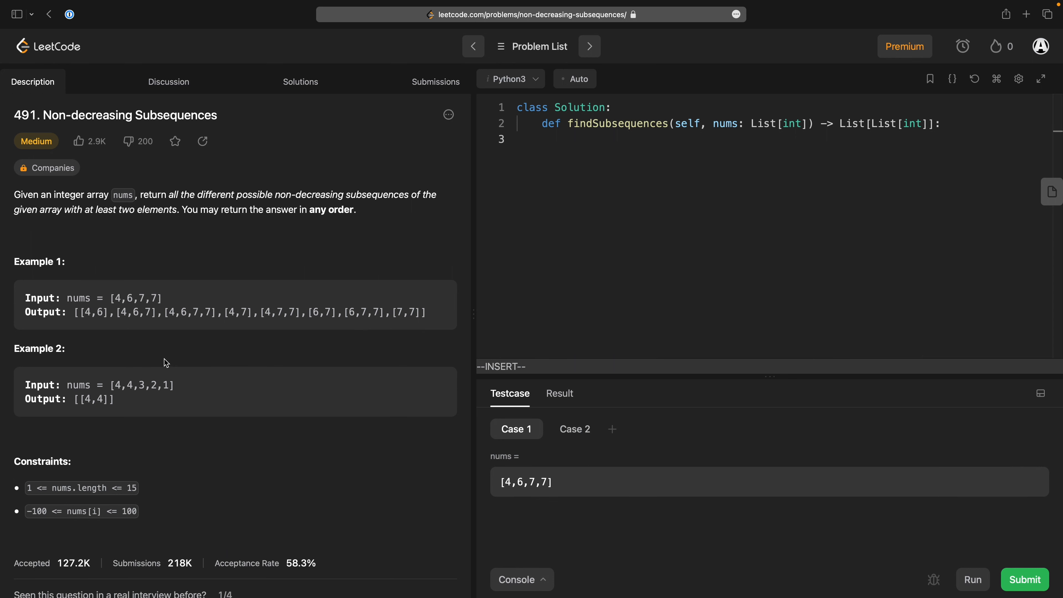
mouse_move(168, 307)
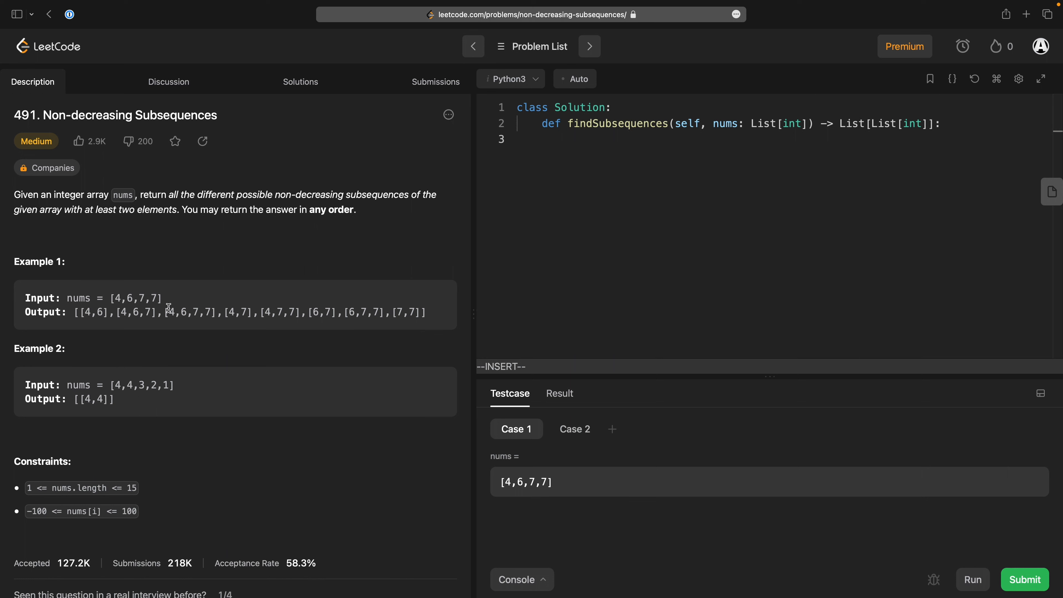
mouse_move(202, 279)
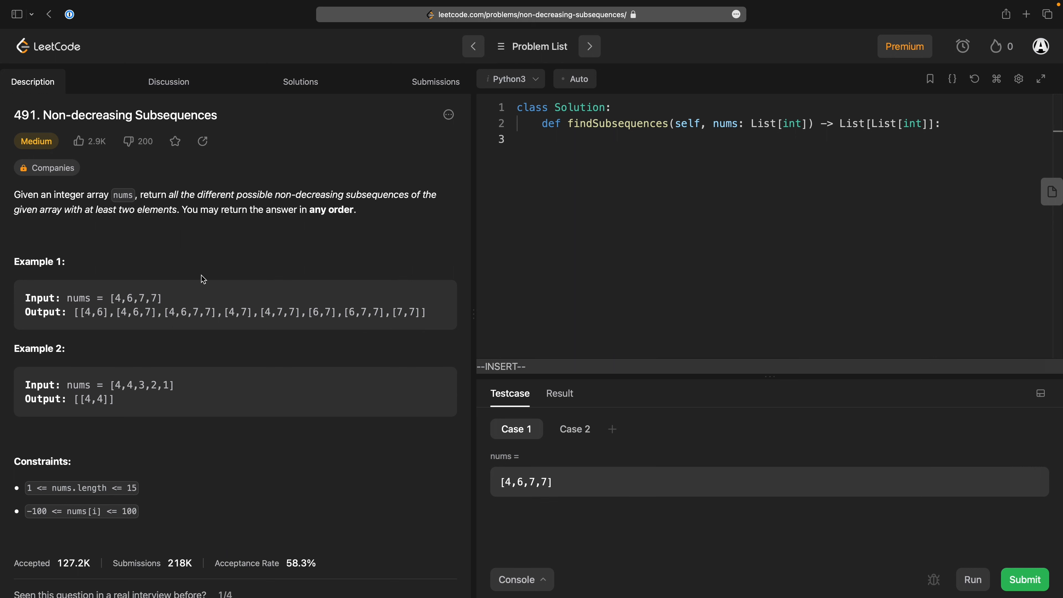
mouse_move(154, 512)
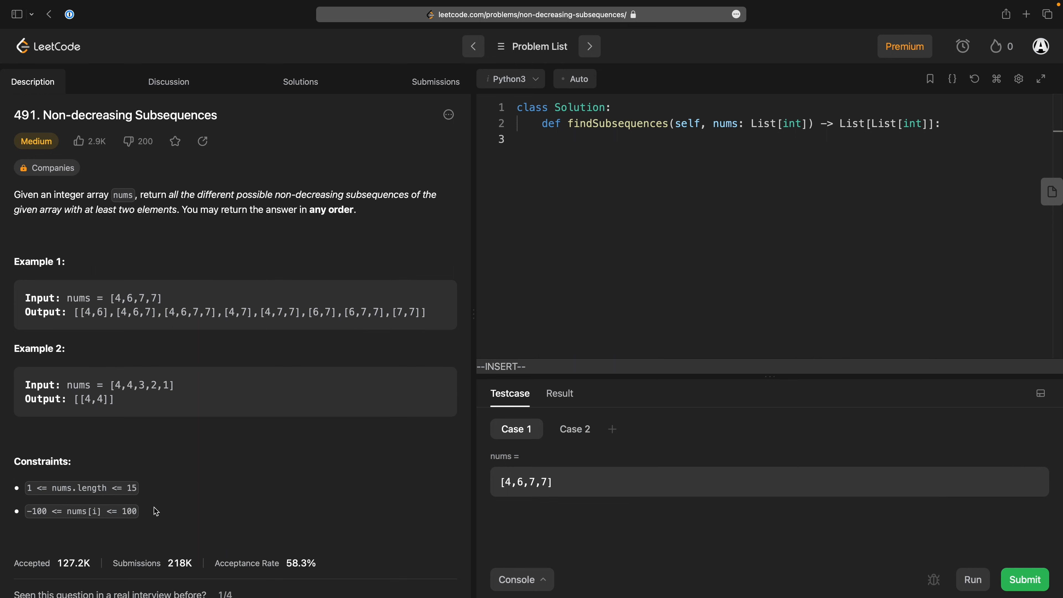
mouse_move(138, 481)
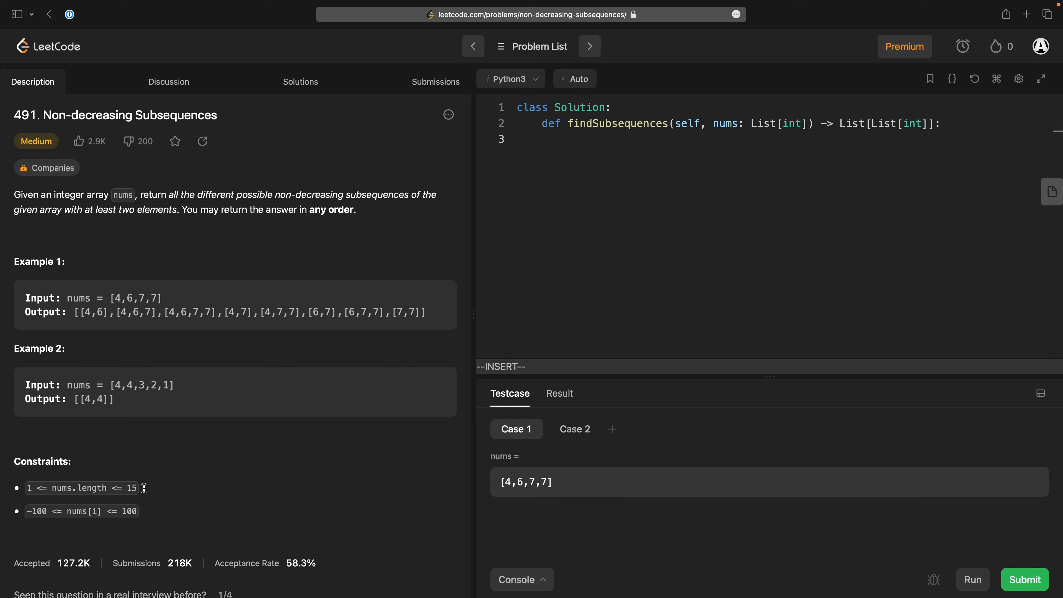
mouse_move(629, 221)
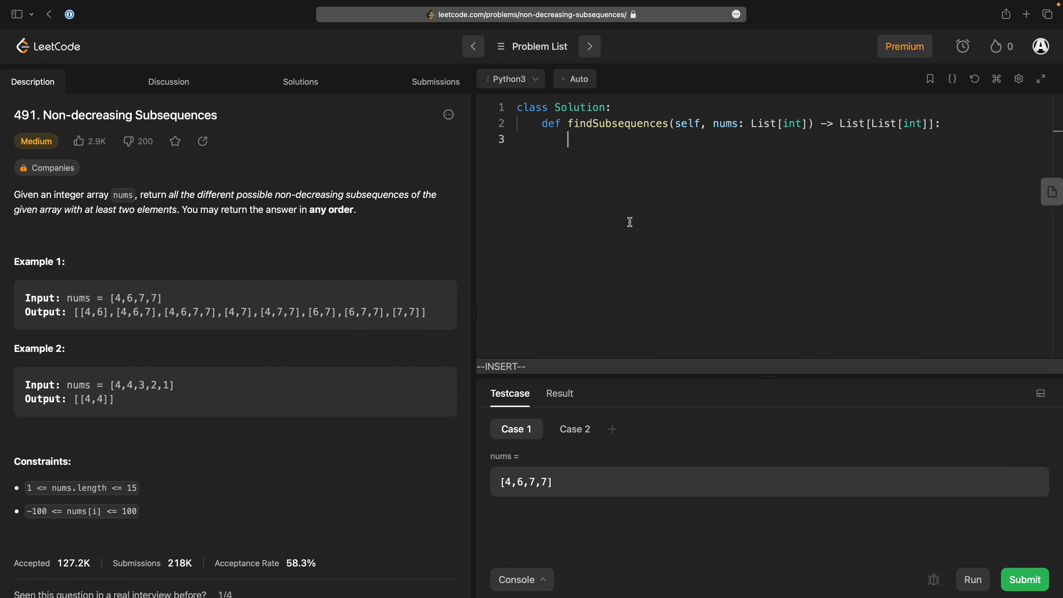
text(return list)
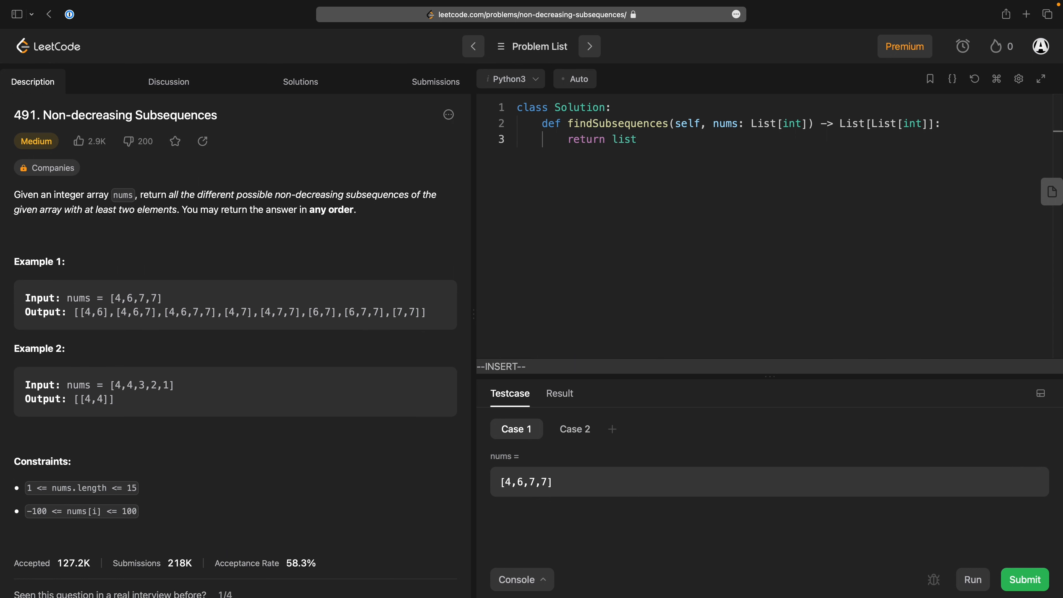
text(())
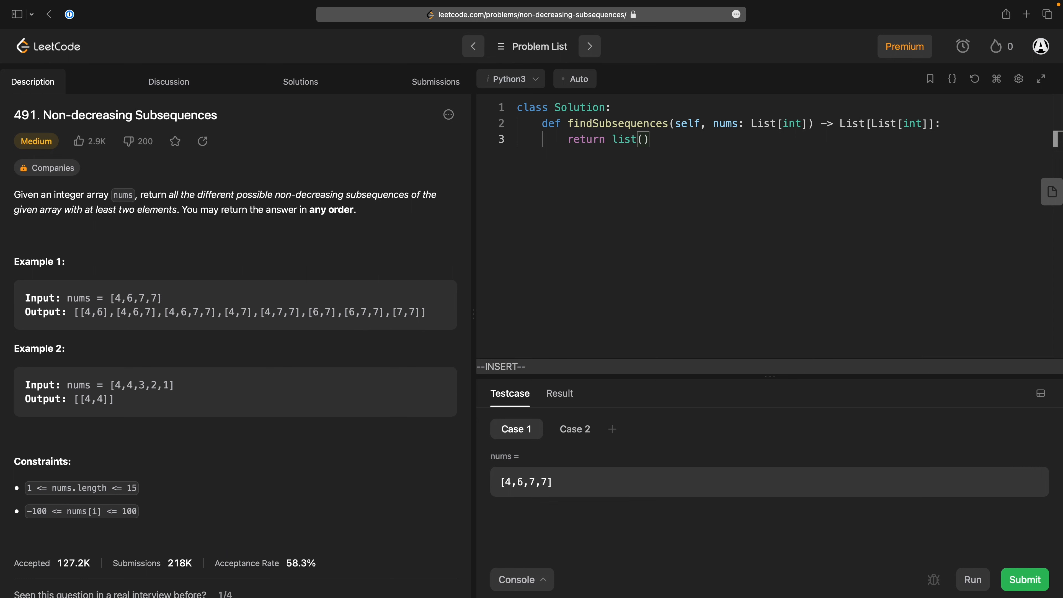
text(non_dec)
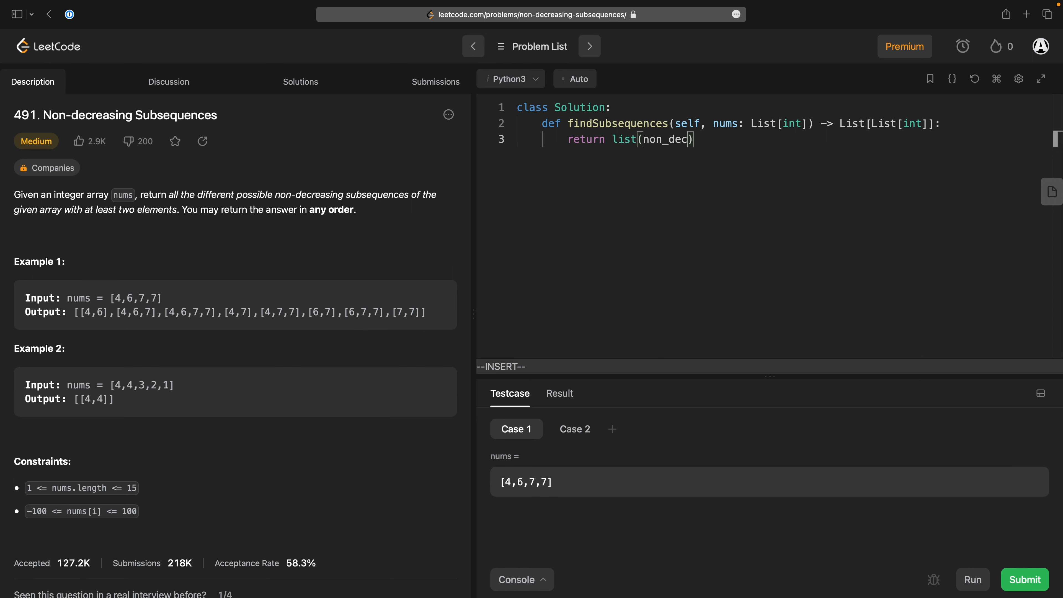
text(reasing_subs)
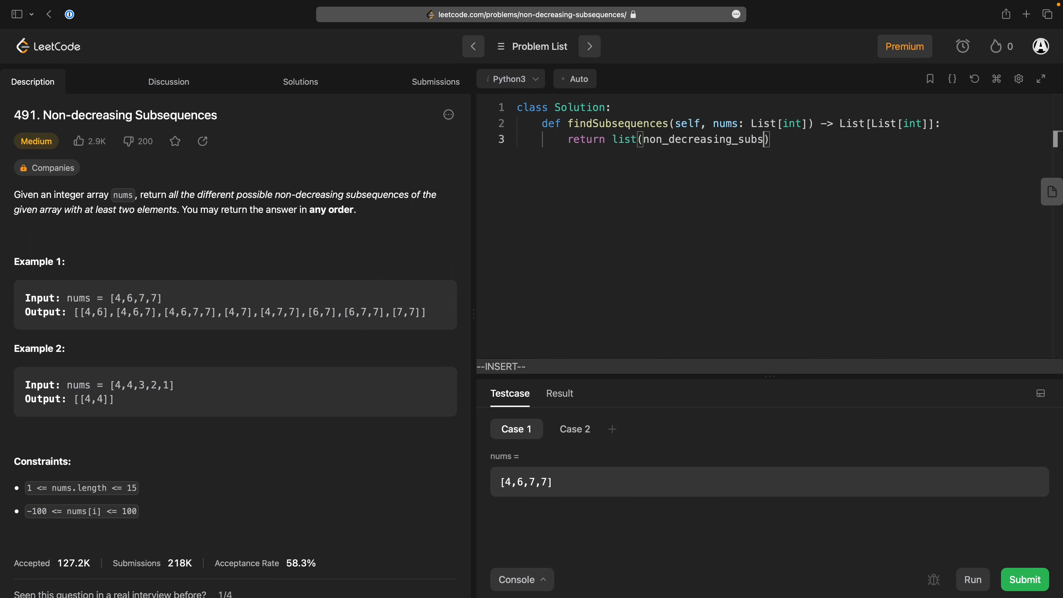
text(equence)
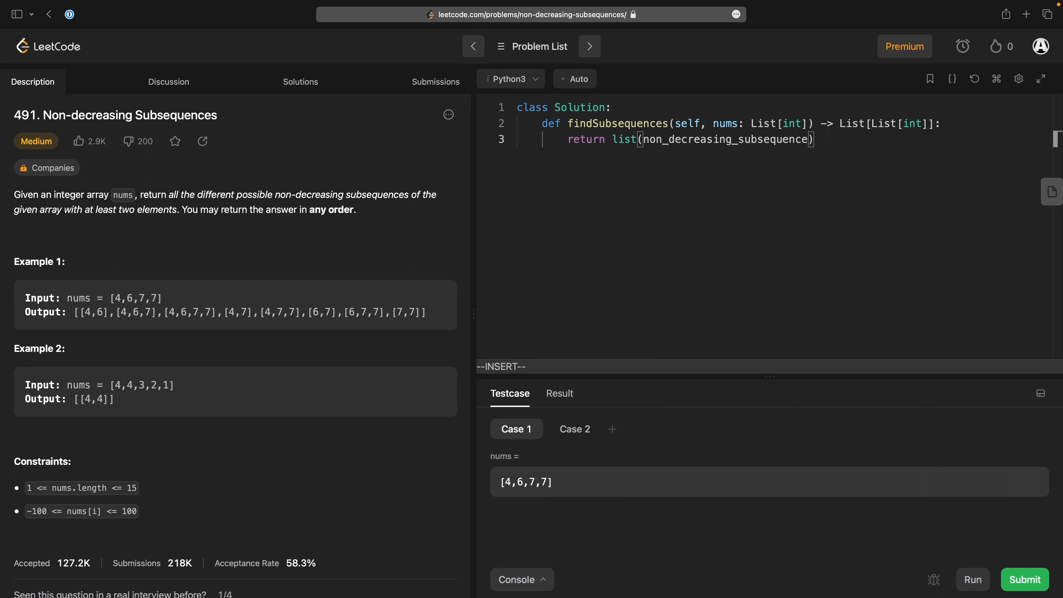
text(bad)
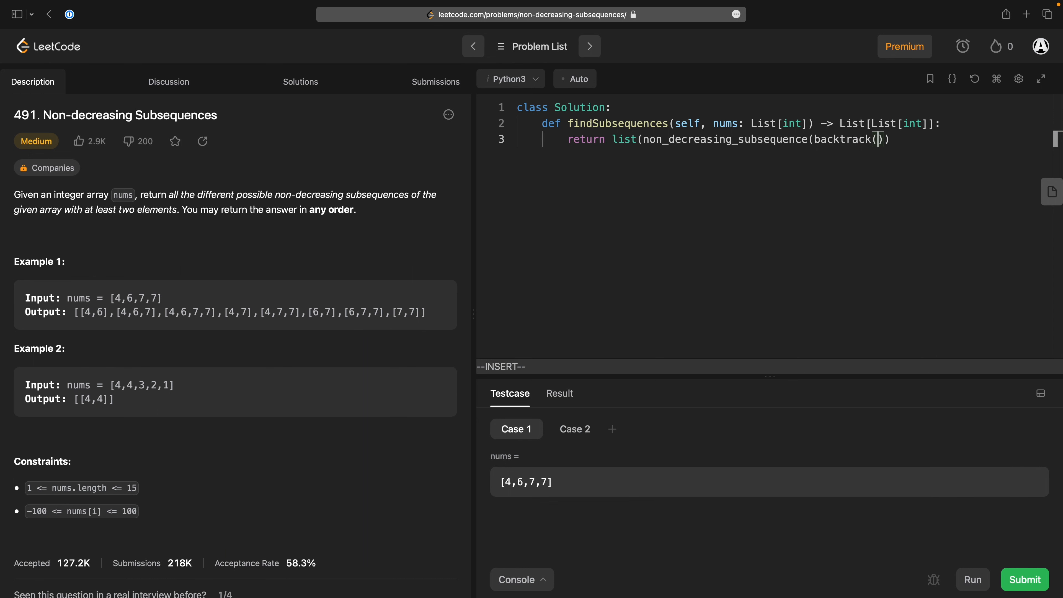
text(tuple(),)
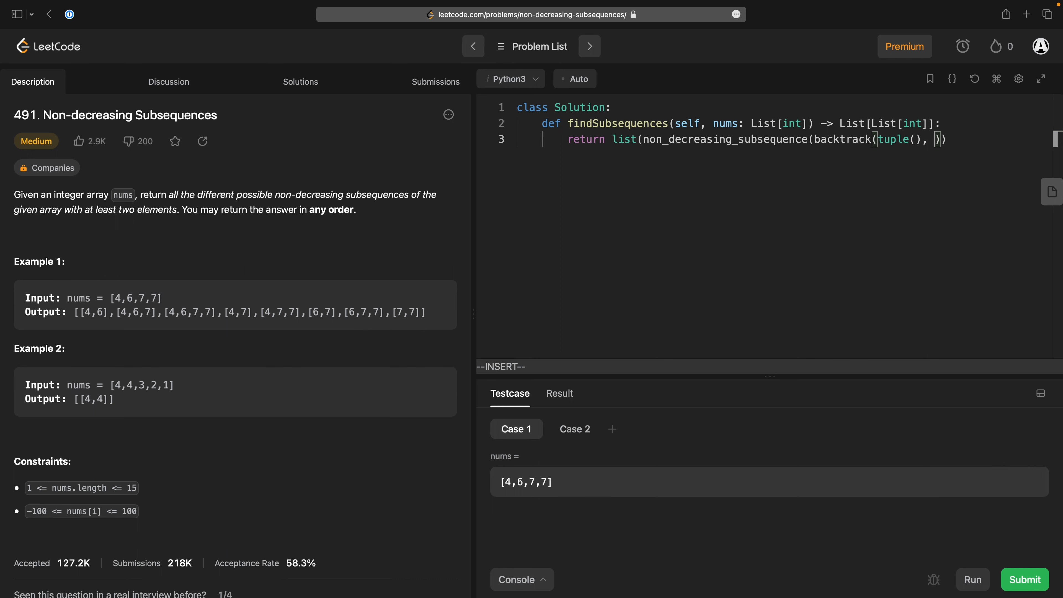
text(exte)
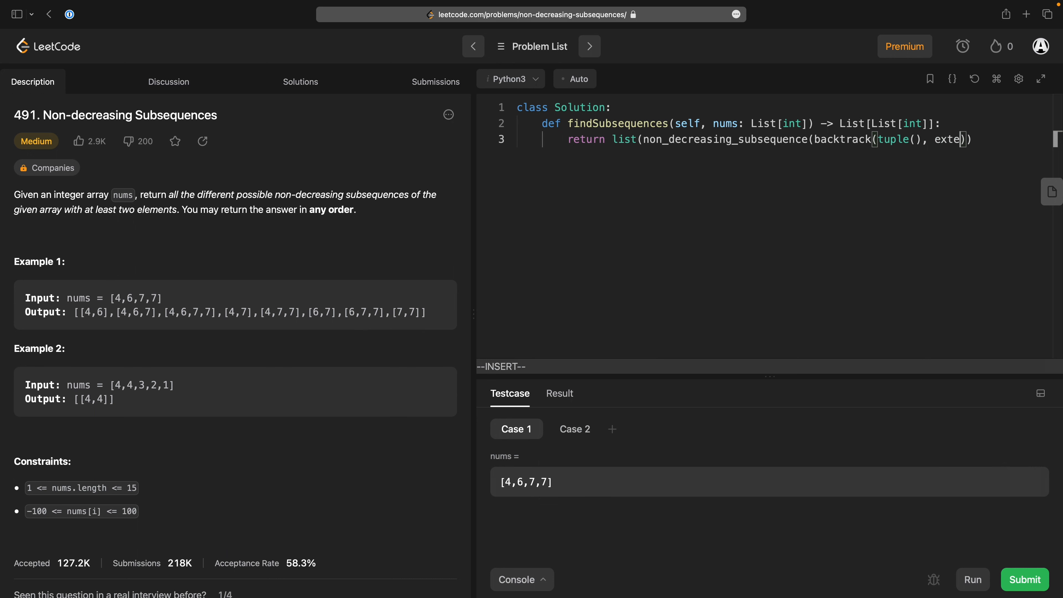
text(nd)
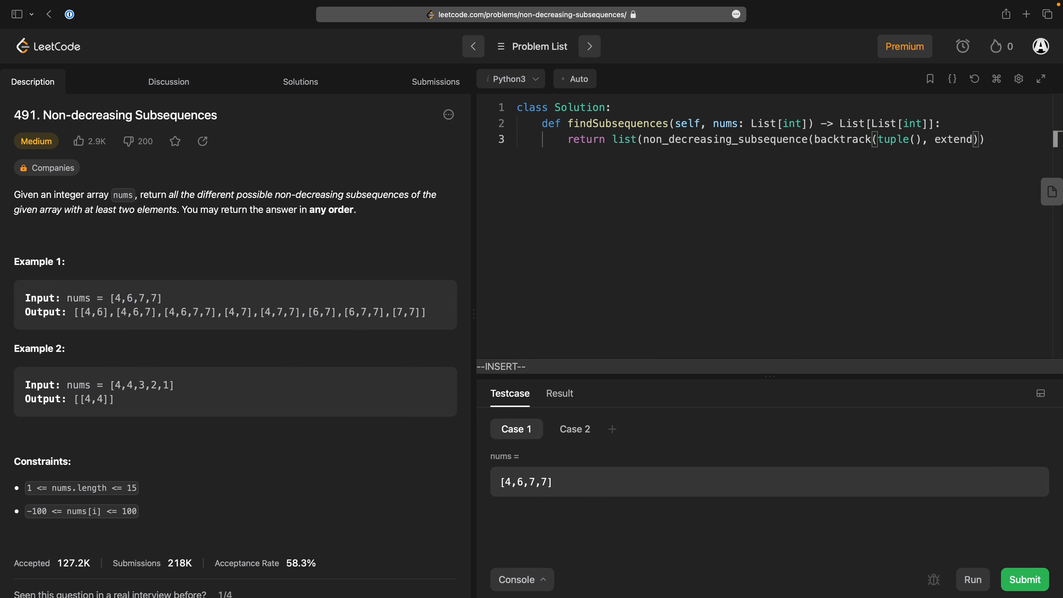
text(, is)
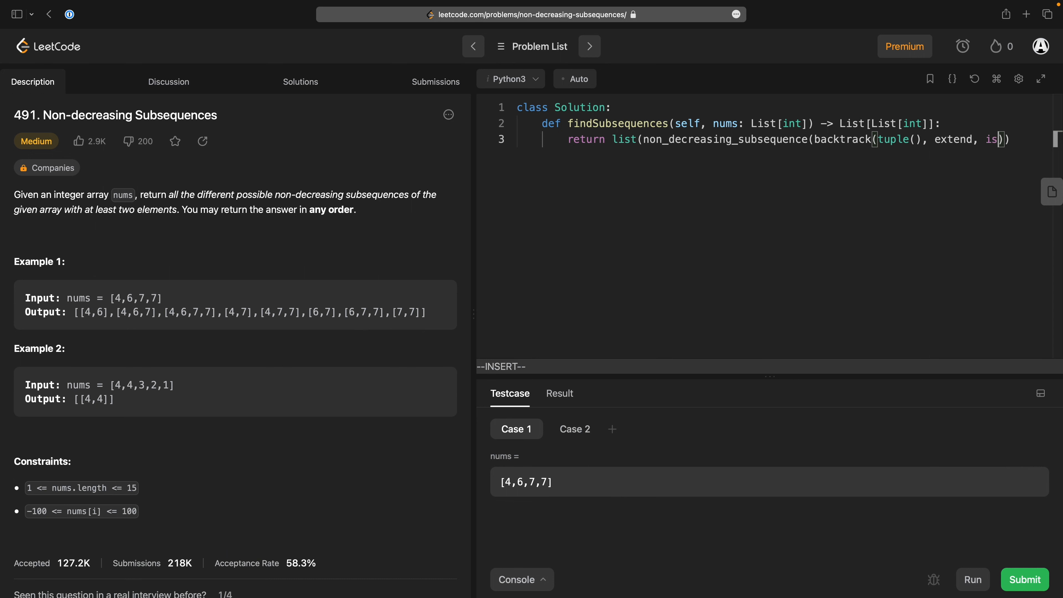
text(_goal)
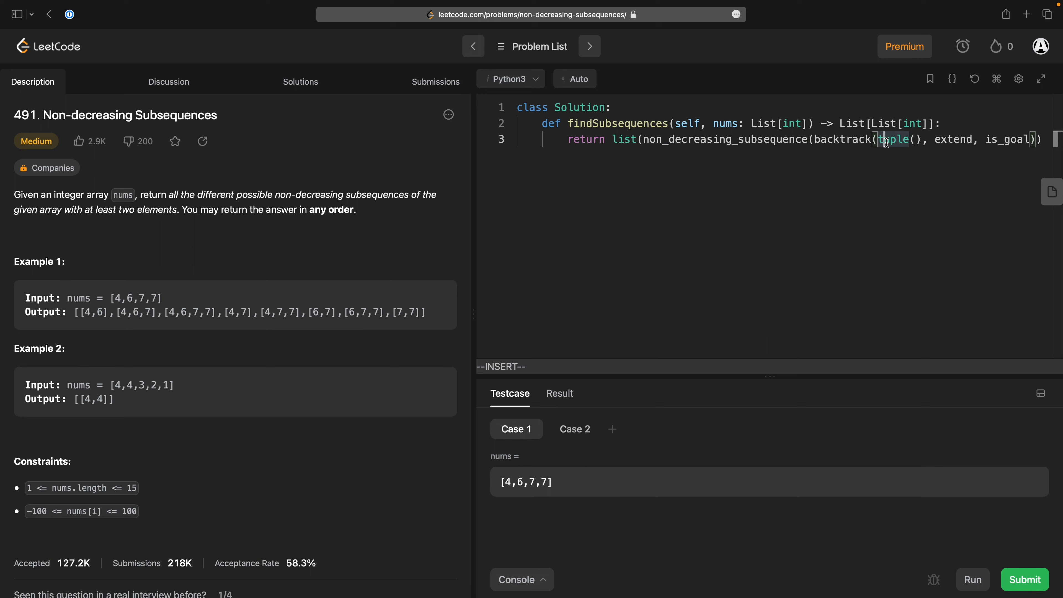
mouse_move(126, 309)
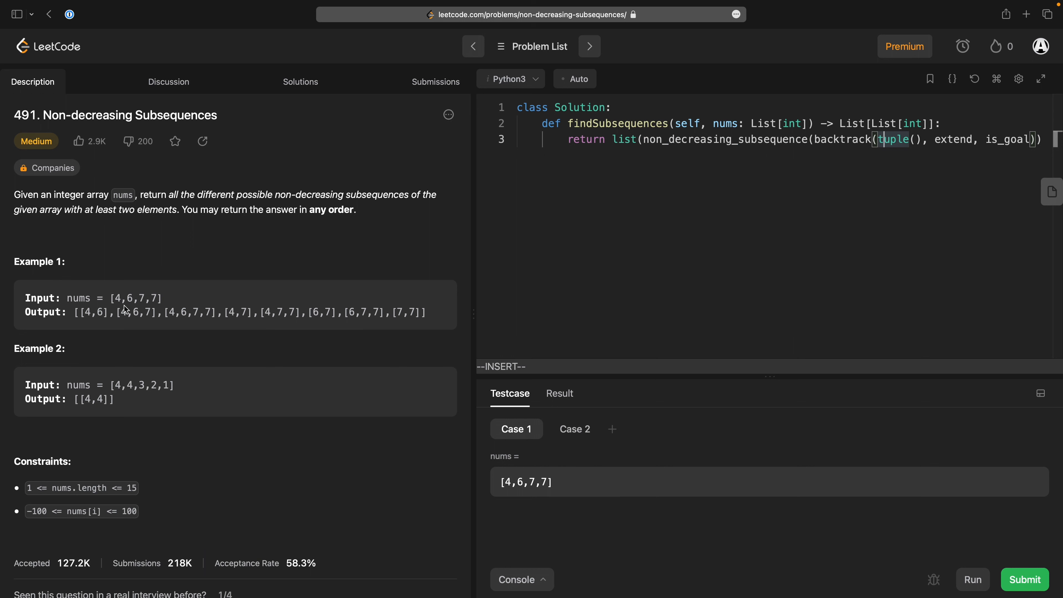
mouse_move(855, 187)
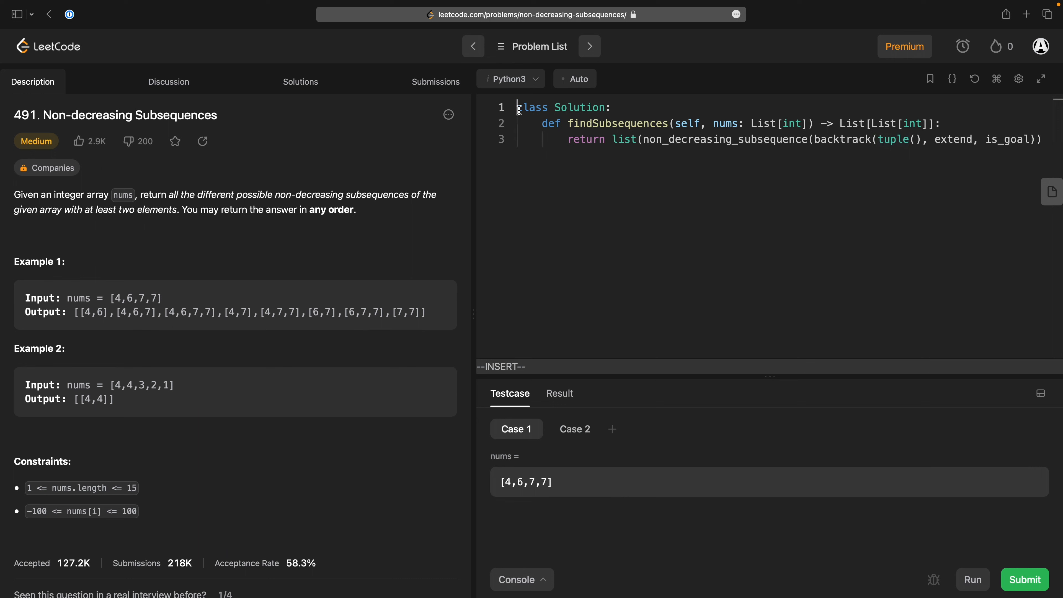
Define backtrack(state, extend, is_goal) above the class, yielding state when is_goal(state).
key(Enter)
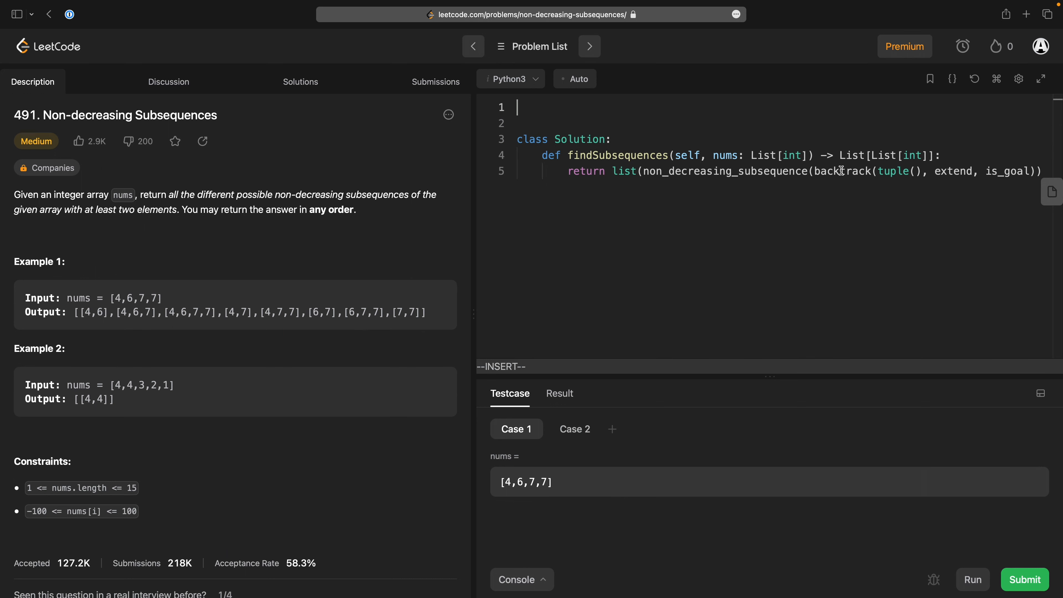
text(d)
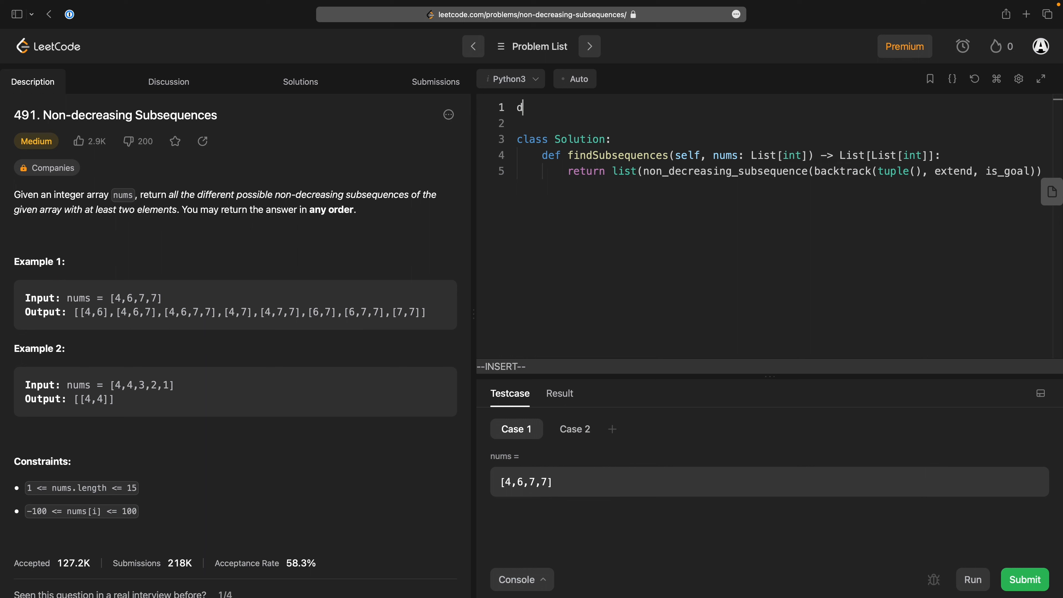
text(ef backtrack)
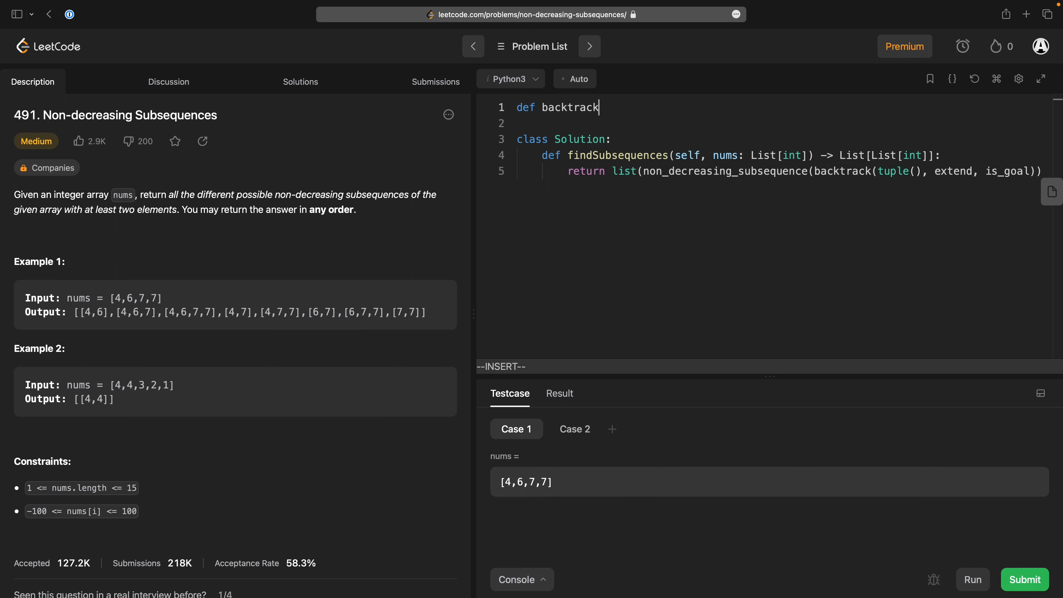
text((state))
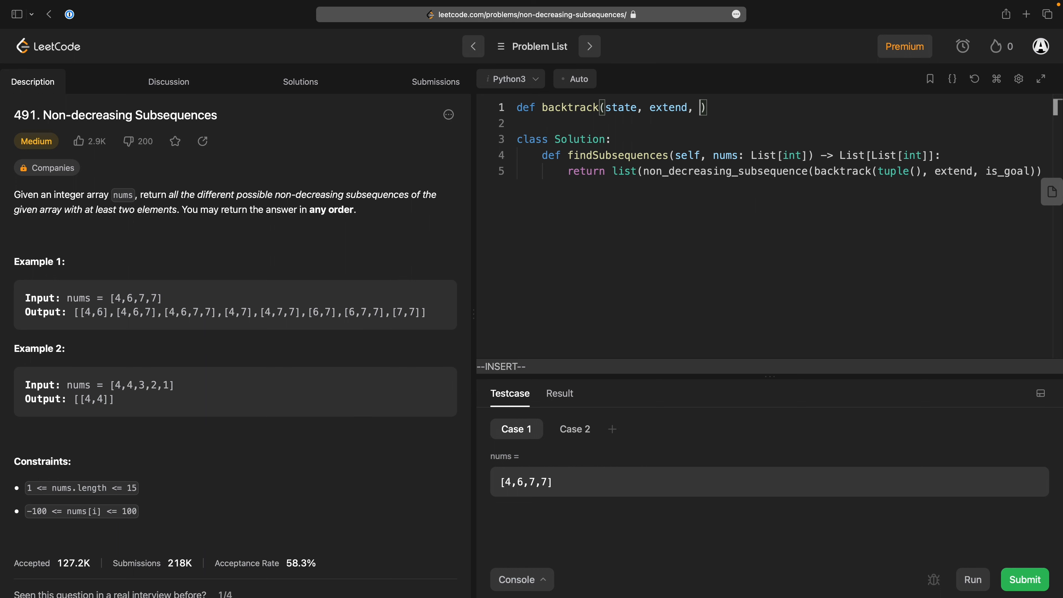
text(is_goal):)
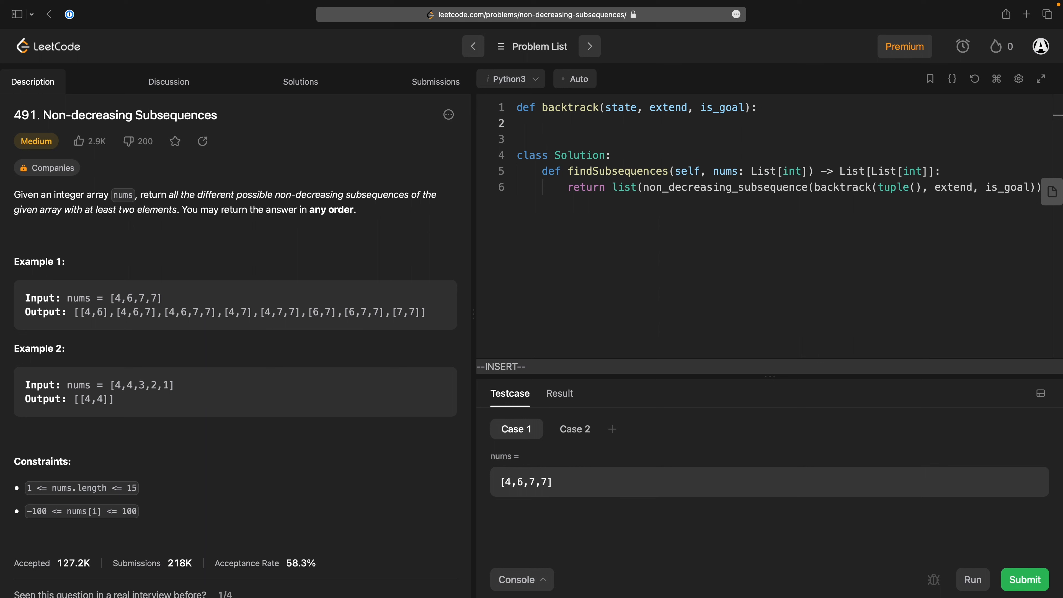
text(if is_goal(s))
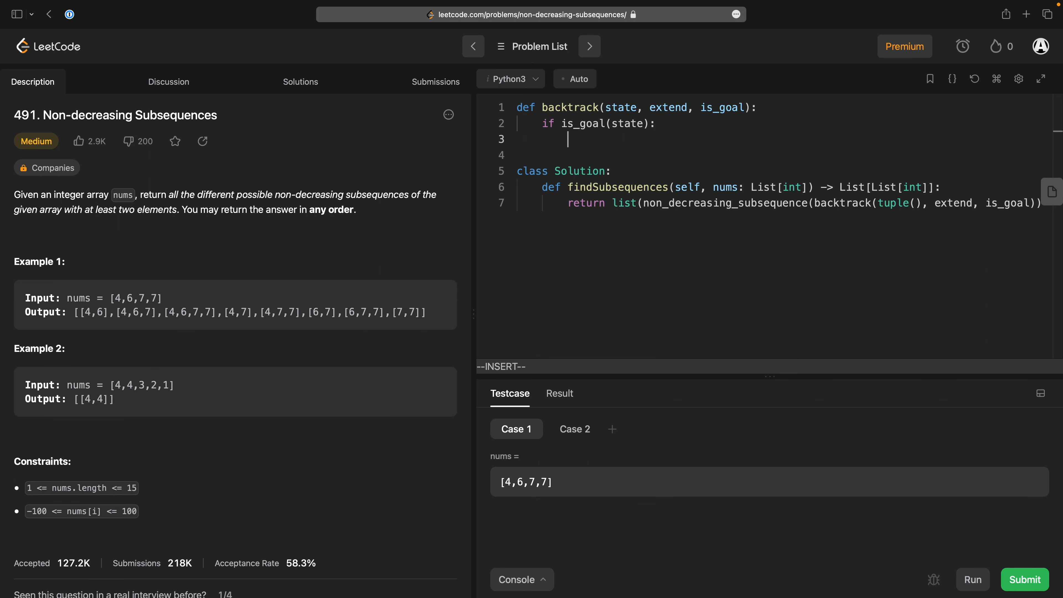
text(yield state)
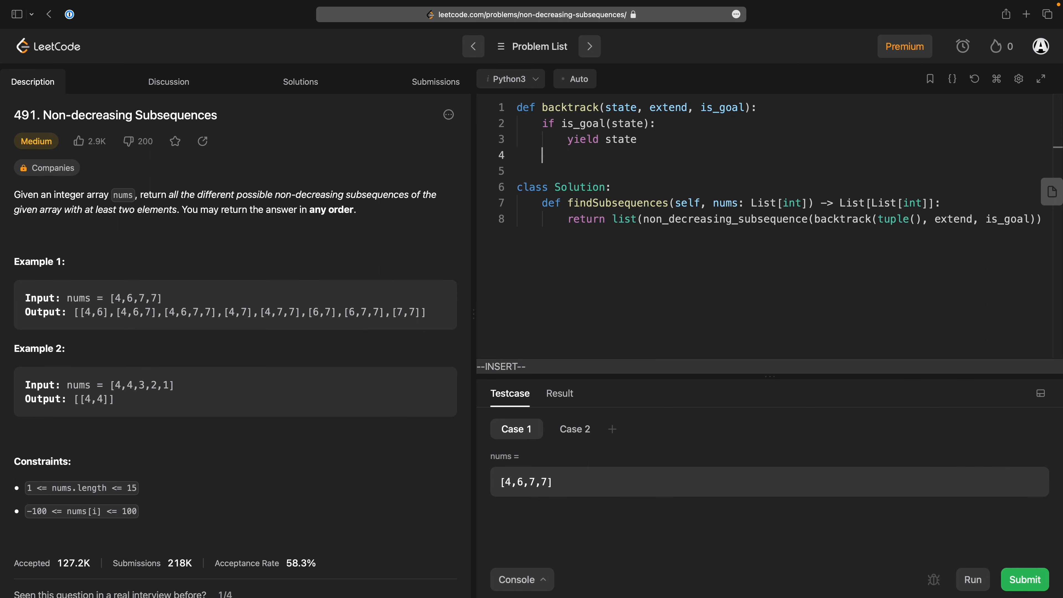
Add the else loop: for s in extend(state), yield from backtrack(s, extend, is_goal).
text(se:)
click(784, 170)
text(for ne)
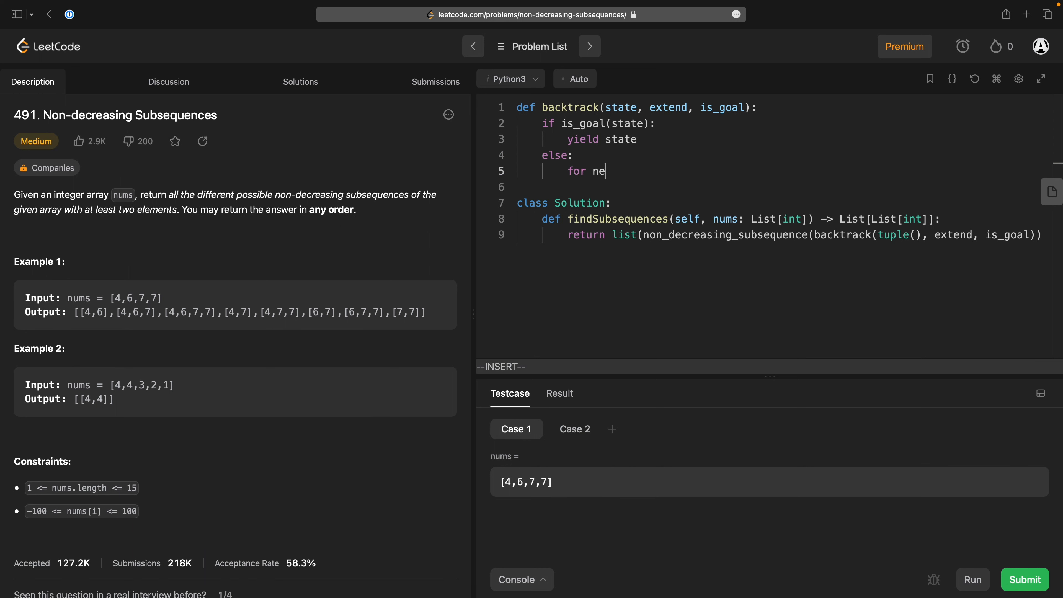
key(Backspace)
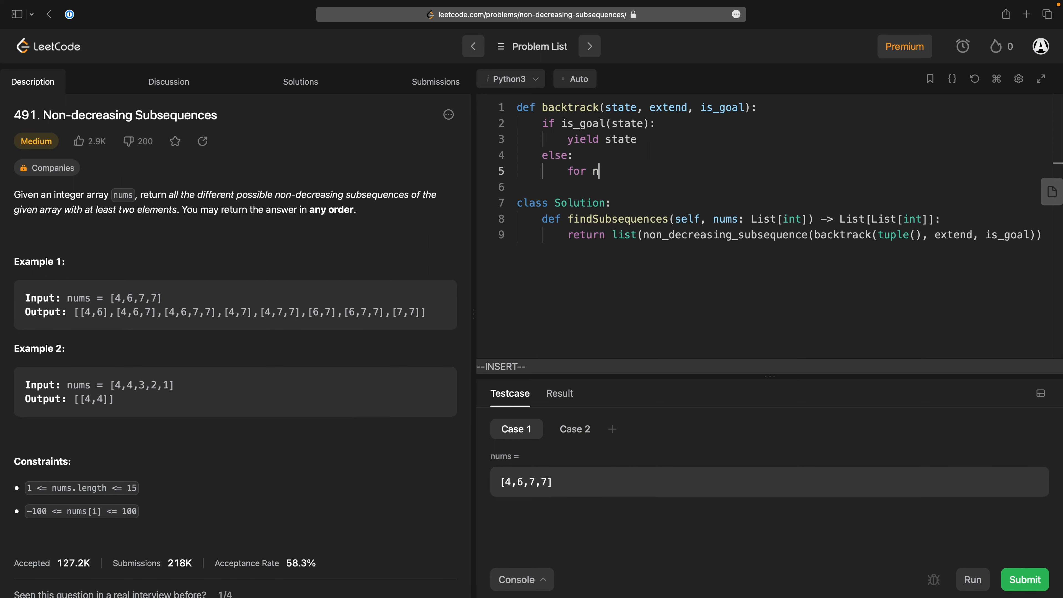
text(s in exten)
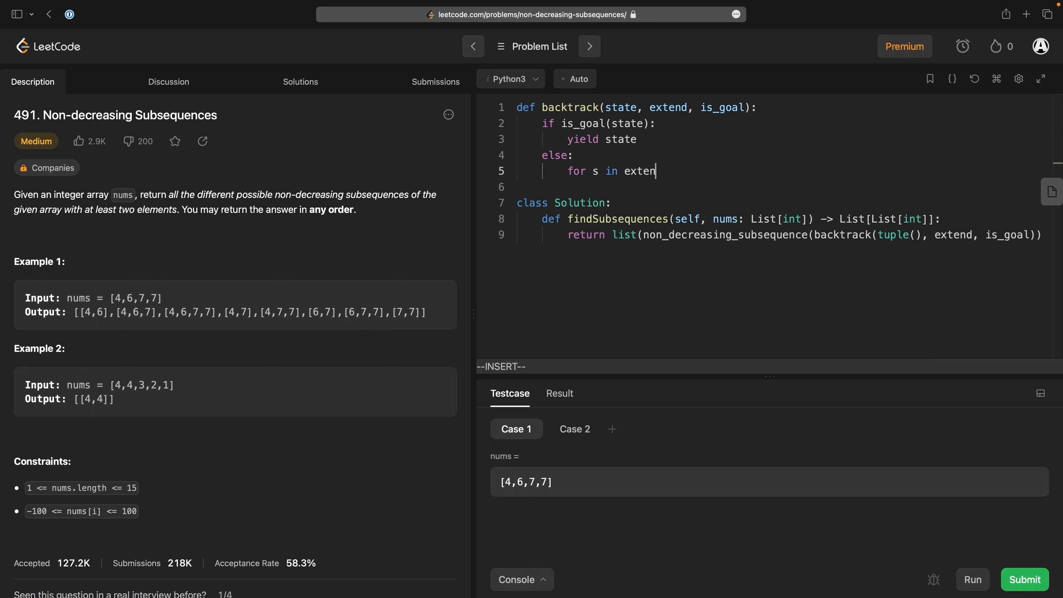
text(d(state):)
text(yeidl)
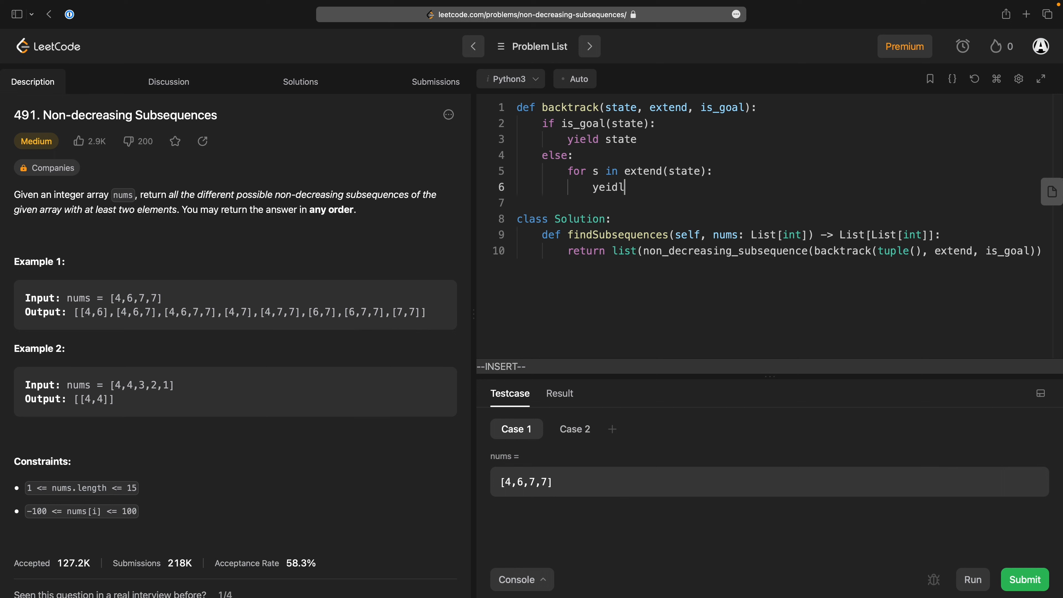
text(fr)
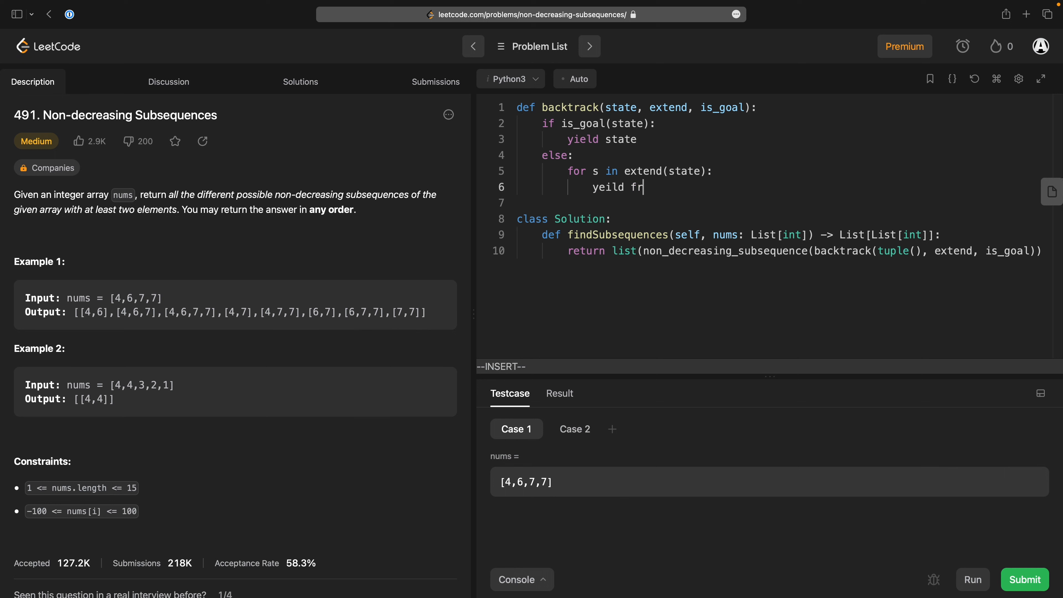
text(o)
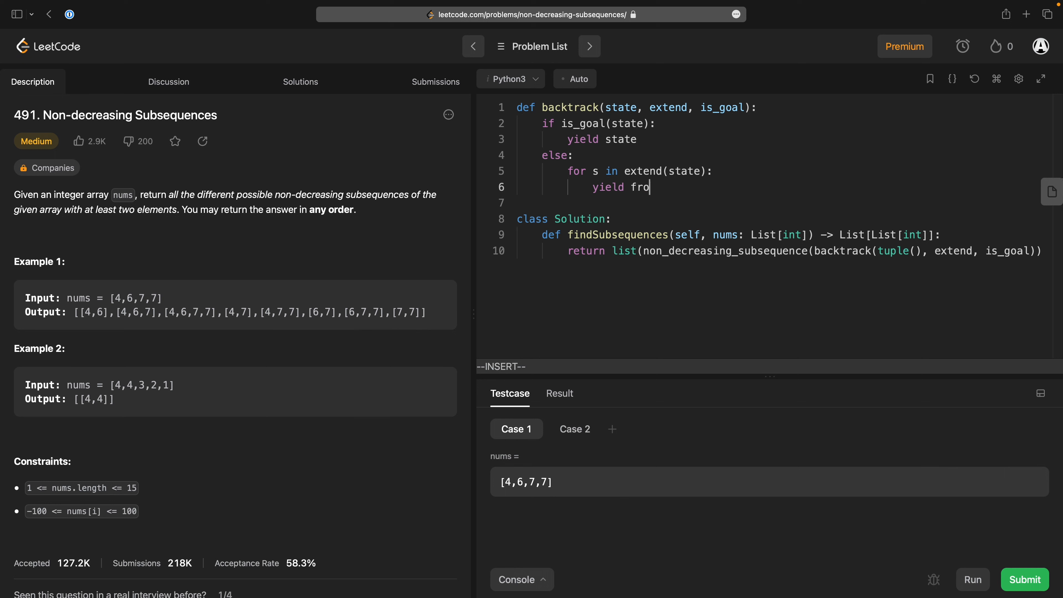
text(m backtrack(s, e)
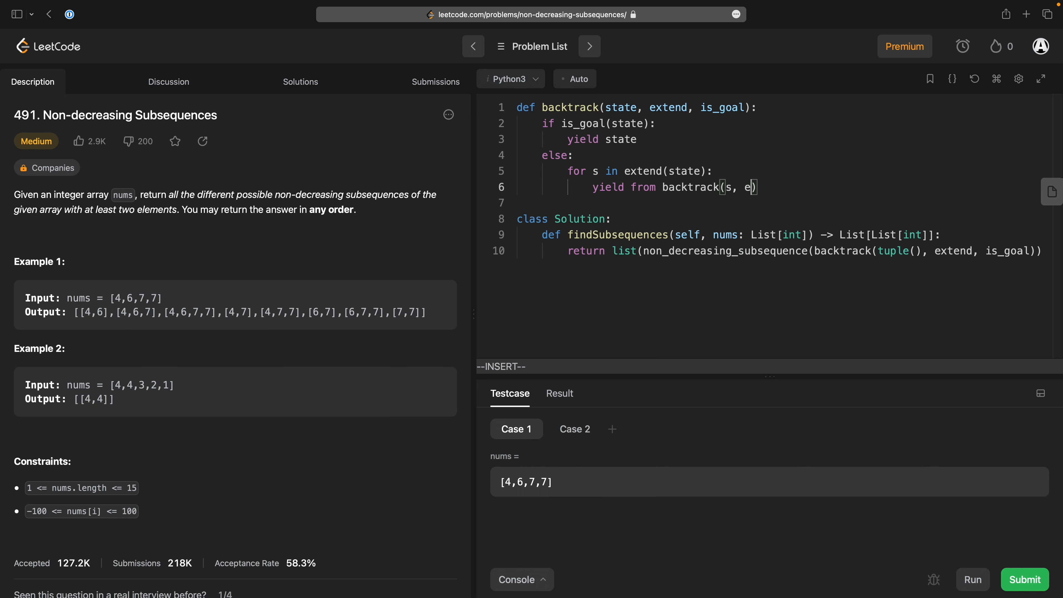
text(xtend,)
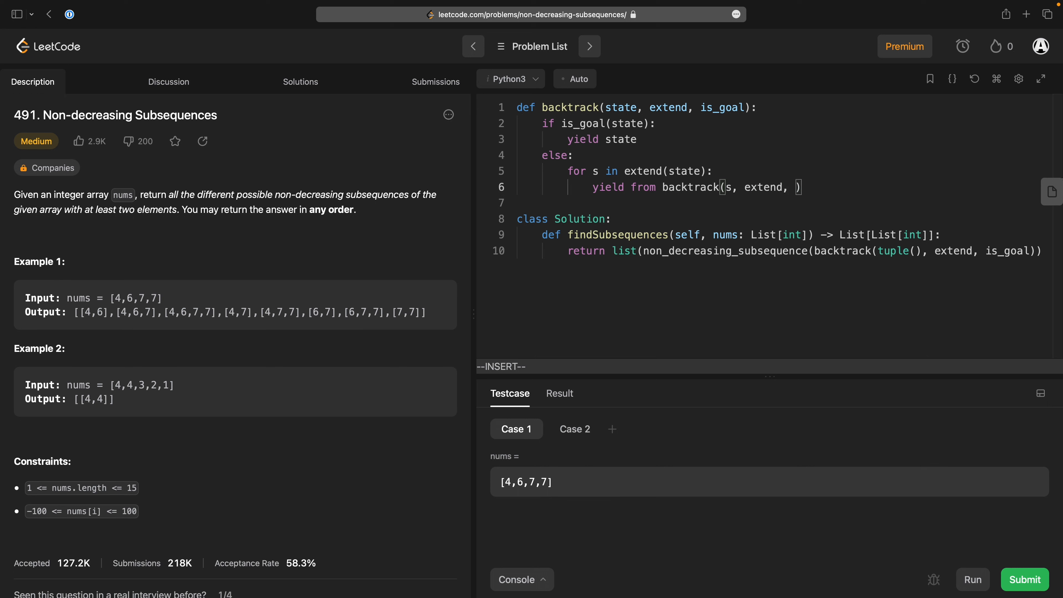
text(is_goal)
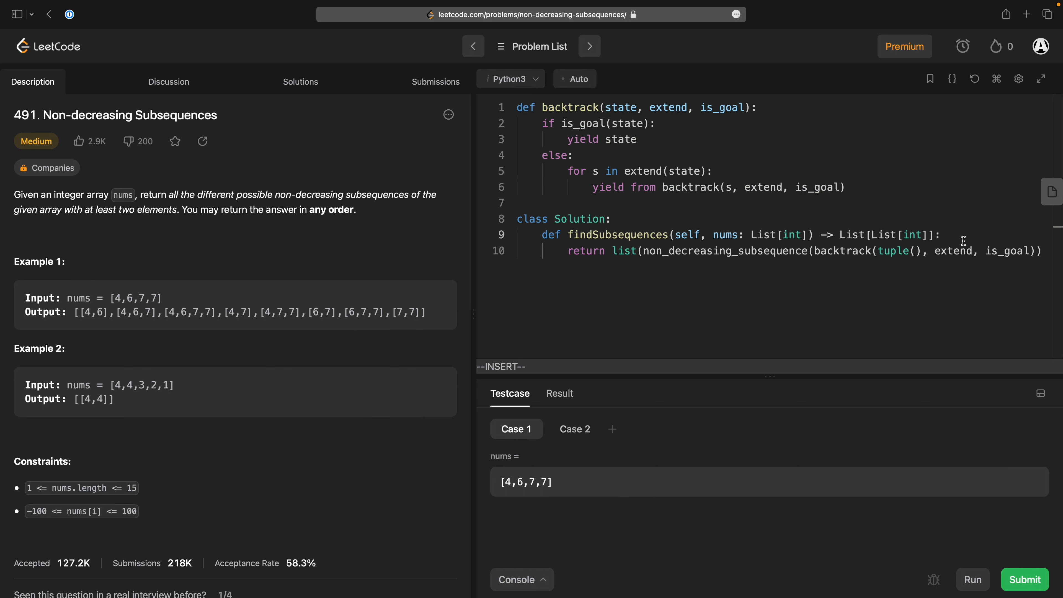
Declare nested helpers def extend(state): and def is_goal(state): inside findSubsequences.
text(def extend()
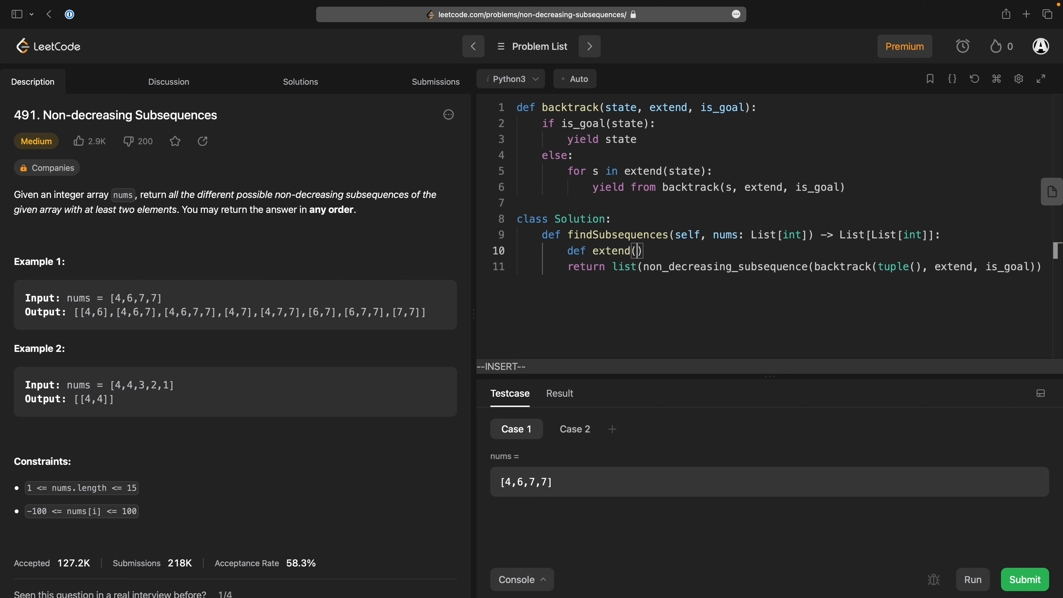
text(state)
text(pass)
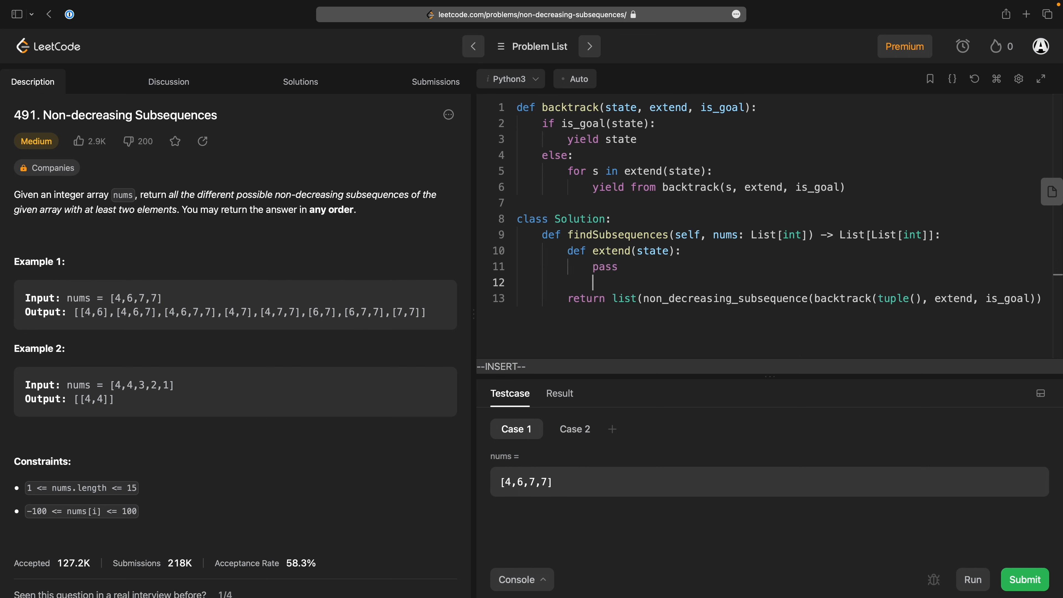
text(def is)
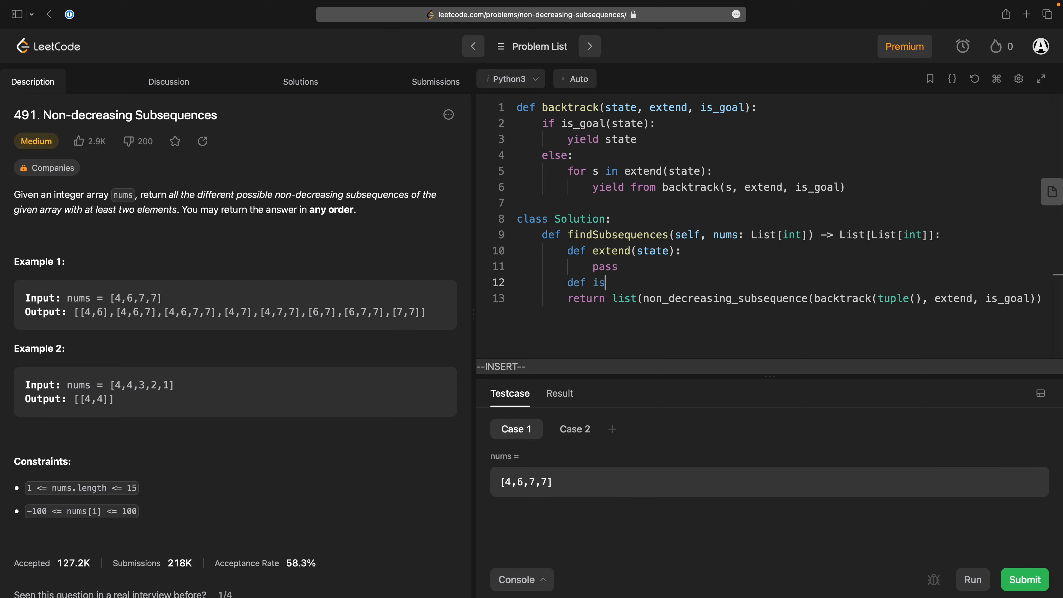
text(_goal(state):)
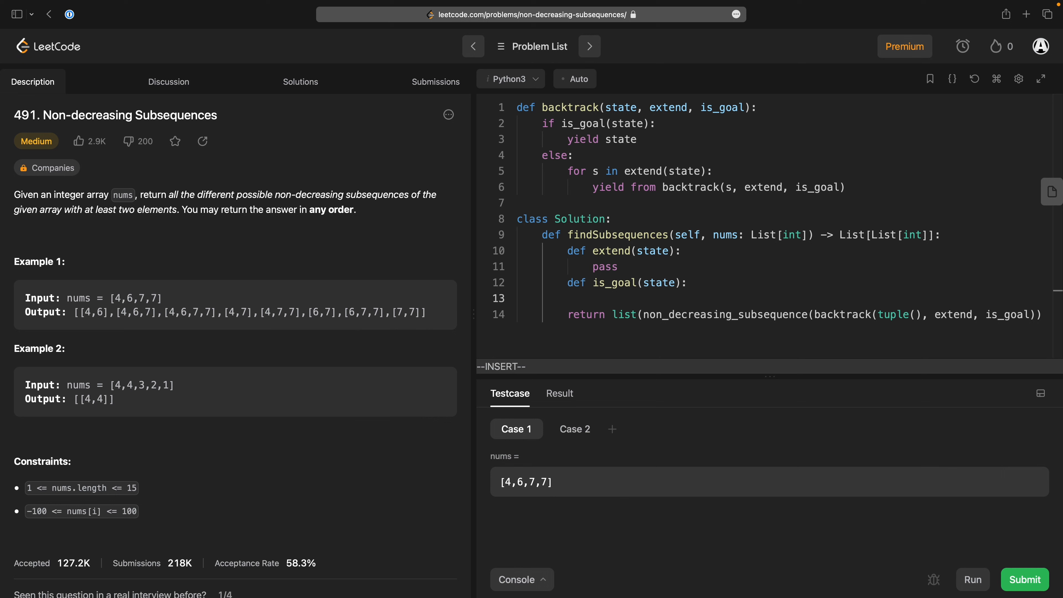
Make is_goal return len(state) == len(nums) and delete extend's pass placeholder.
text(len())
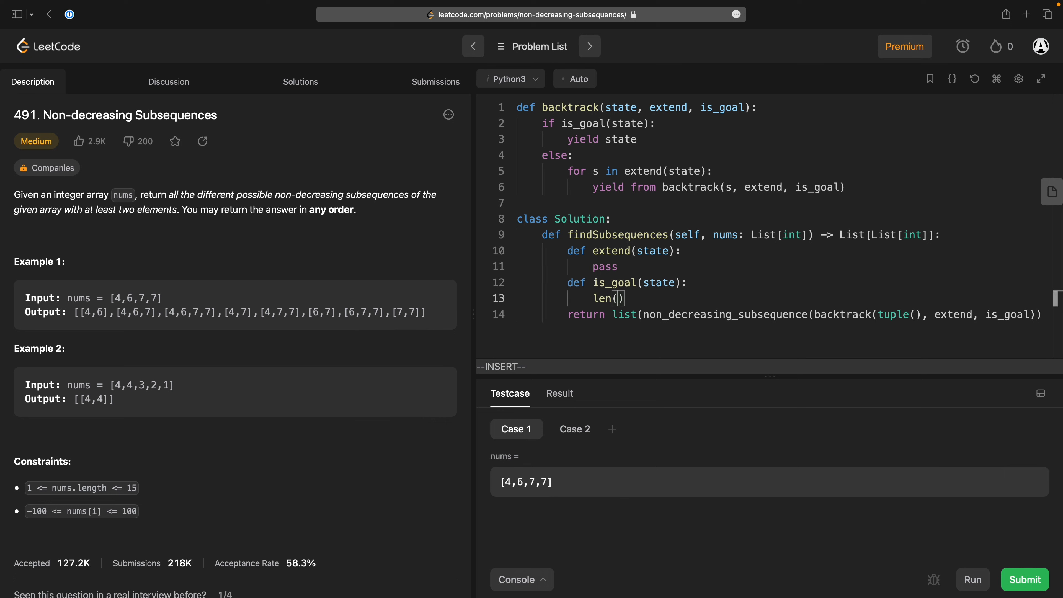
text(return le)
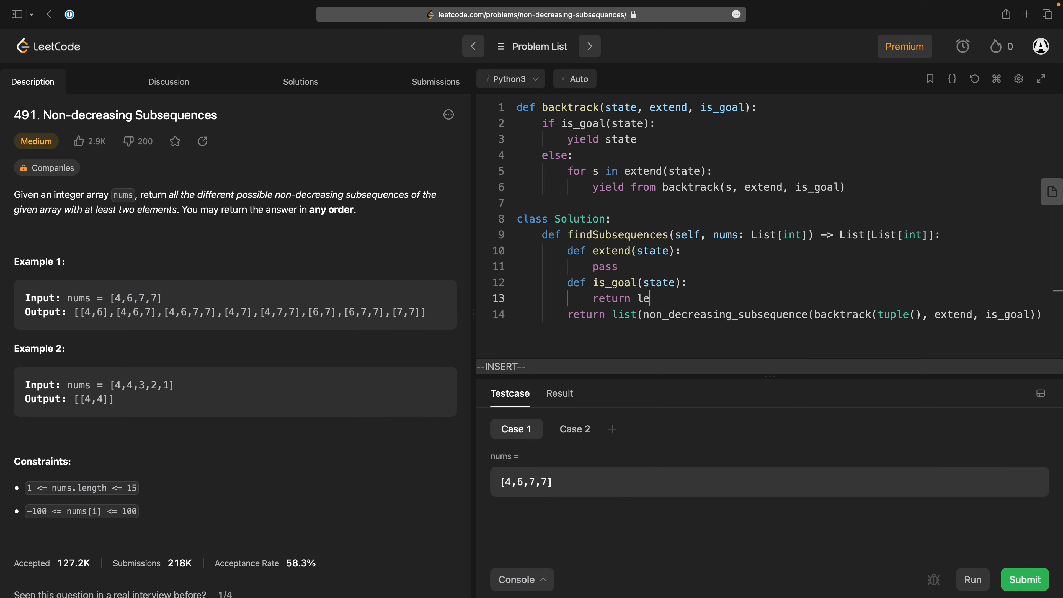
text(n(state))
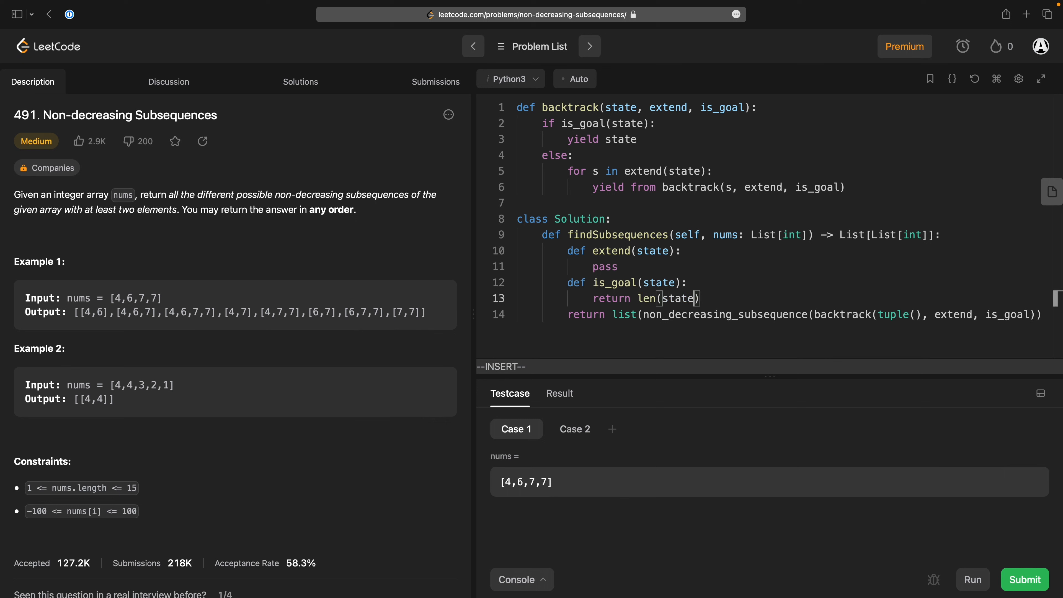
text(== me)
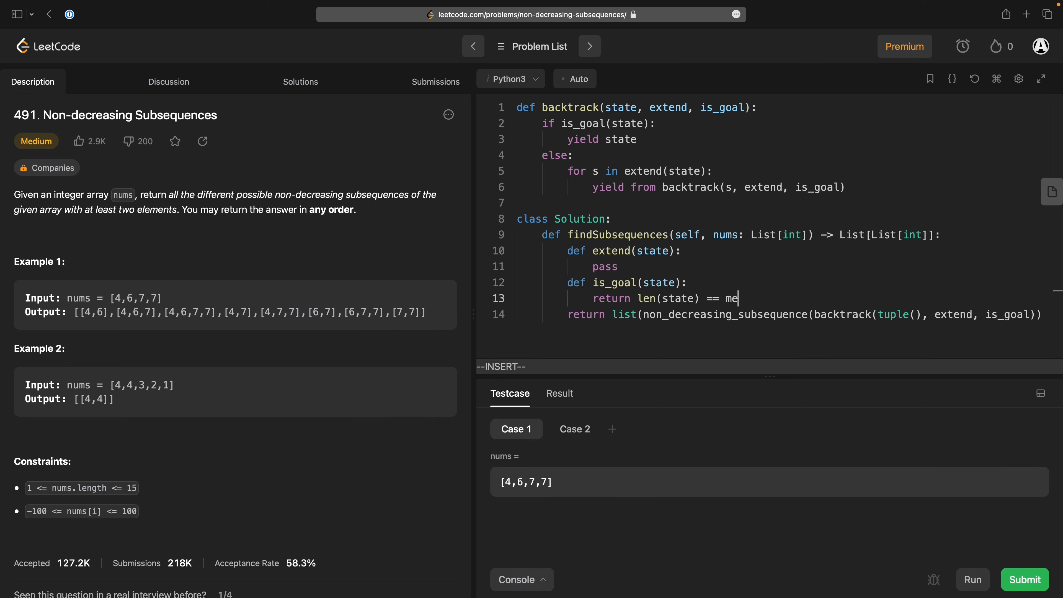
text(len*nums))
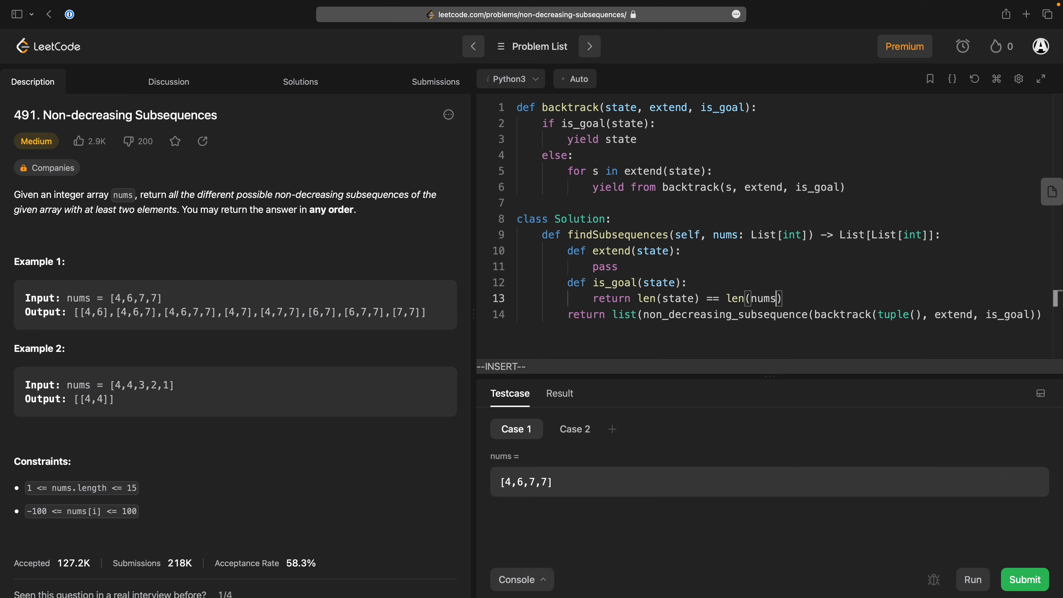
key(Backspace)
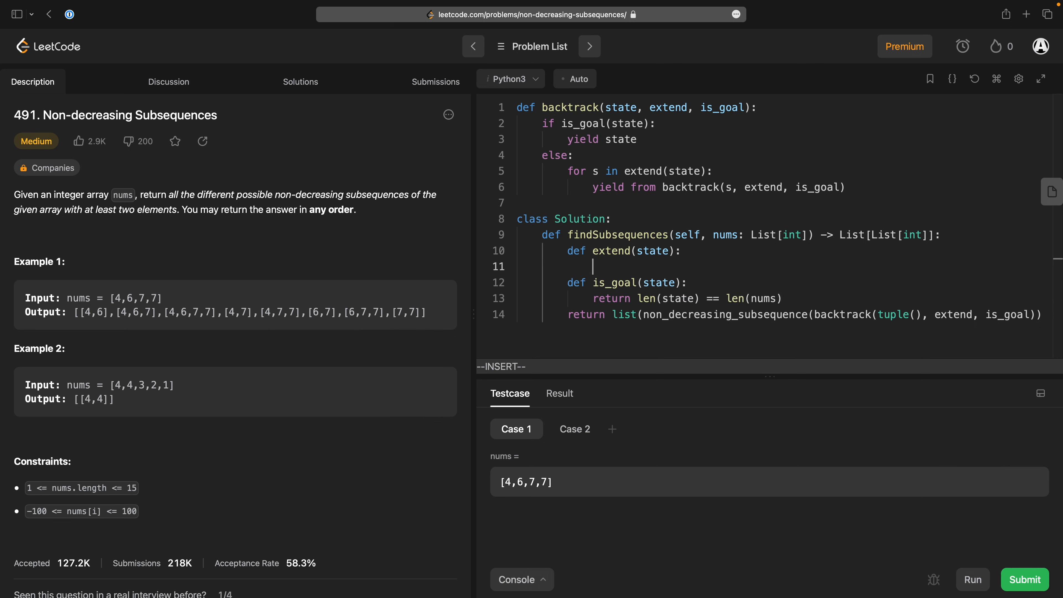
mouse_move(681, 326)
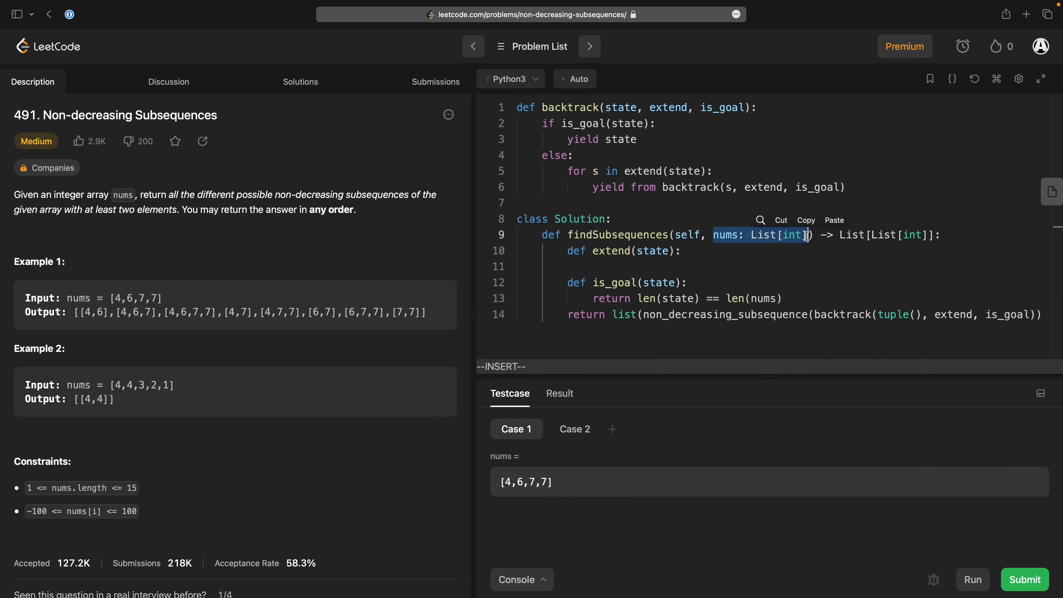
click(811, 270)
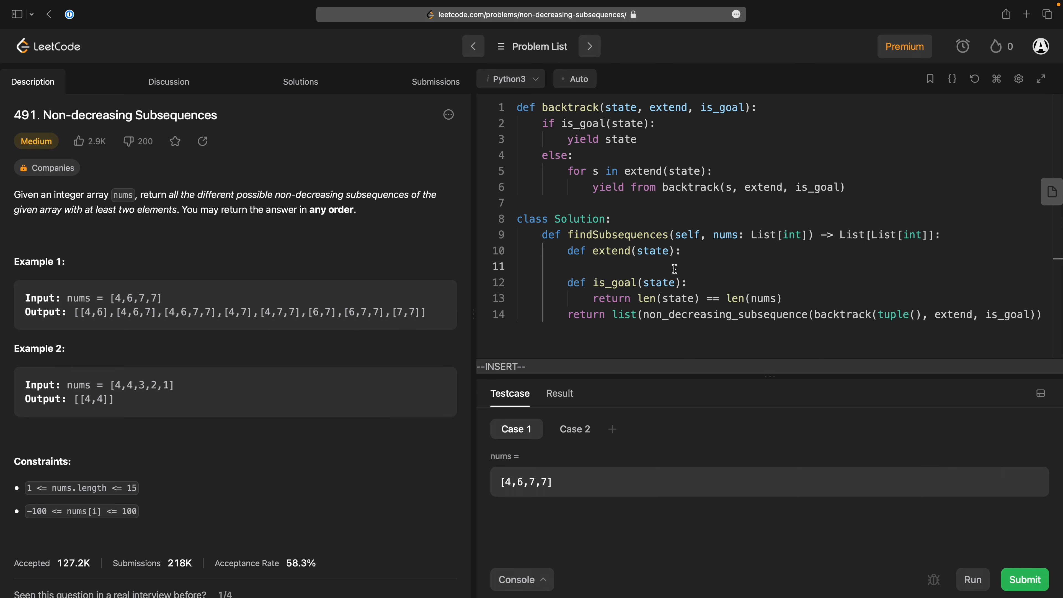
Make extend loop for b in [True, False] yielding state + (b,), then start a line after is_goal.
text(s)
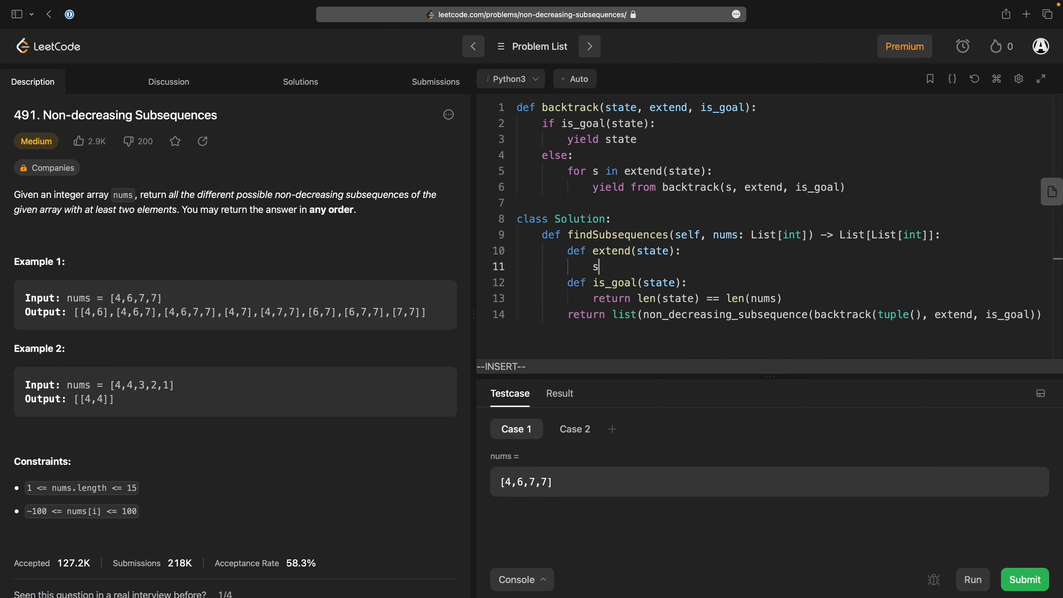
text(for)
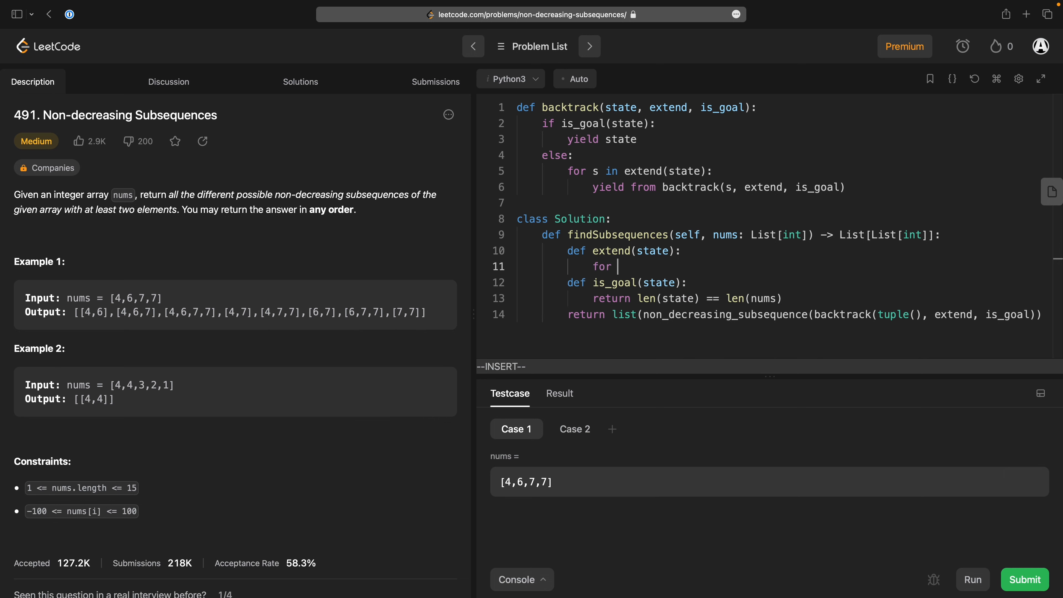
text(b in [True, False]:)
text(yield state + ()
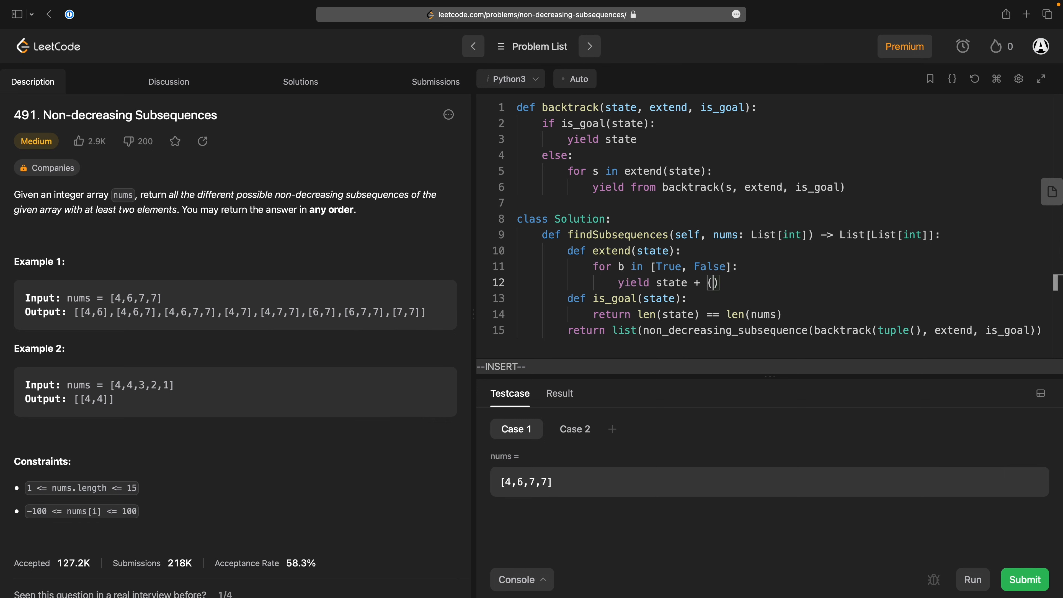
text(b,)
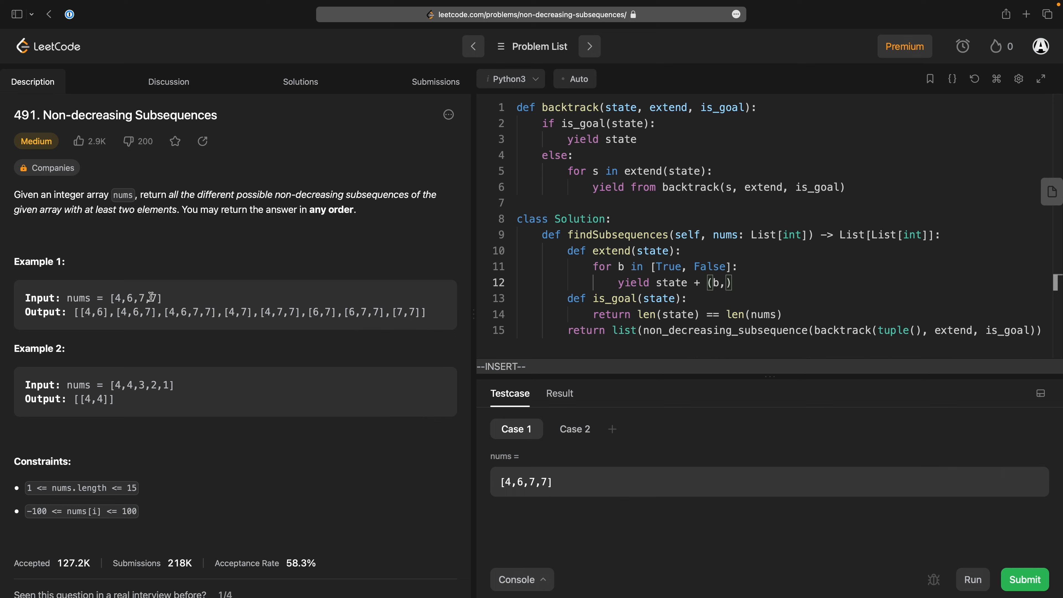
click(485, 266)
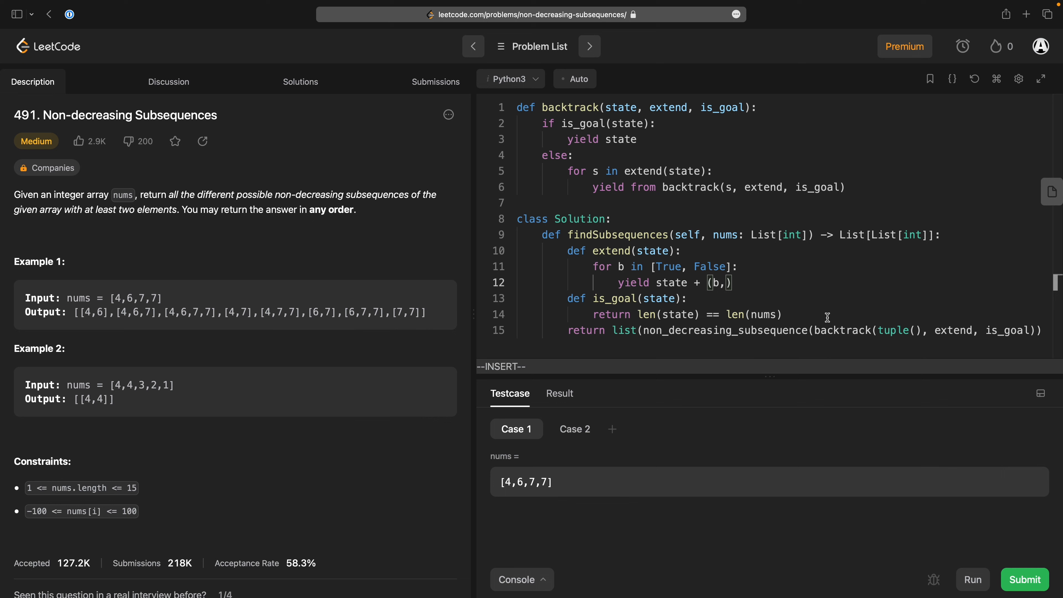
key(enter)
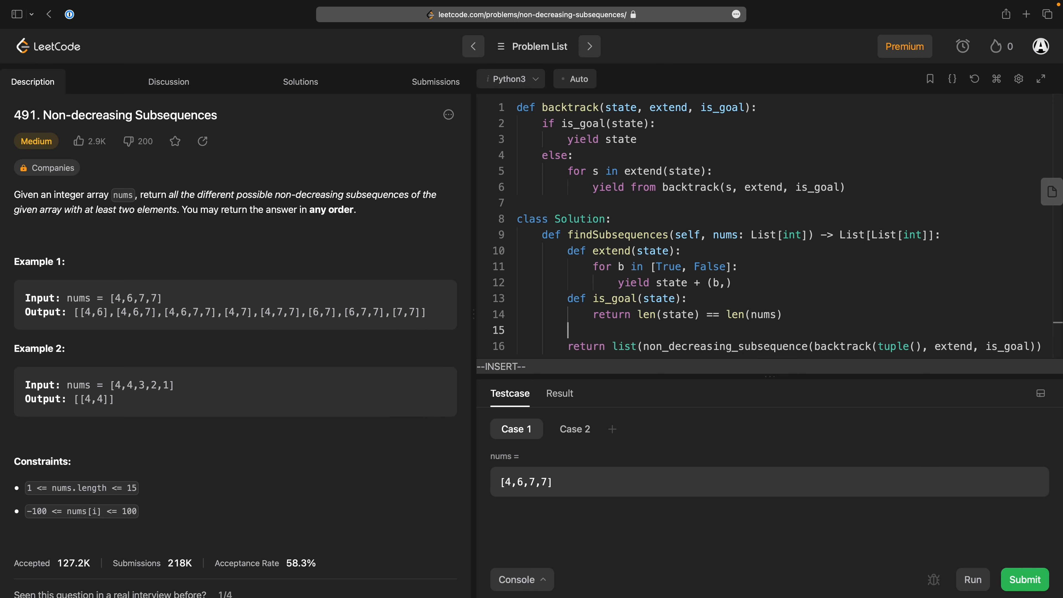
mouse_move(882, 345)
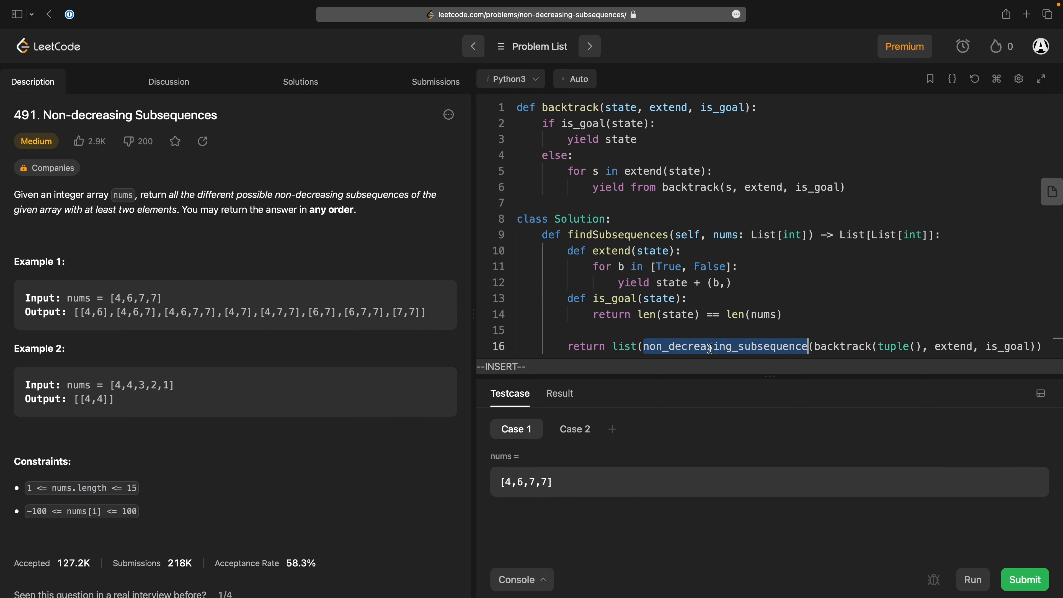
Define non_decreasing_subsequence(bools) building subs = [n for (n, b) in zip(nums, bools) if b].
text(def)
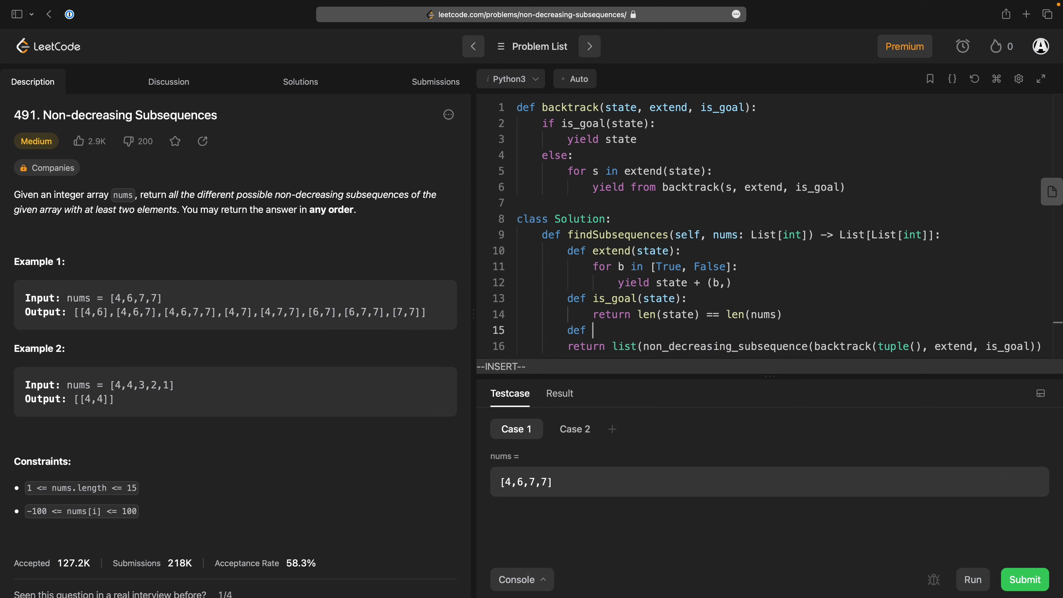
text(non_decre)
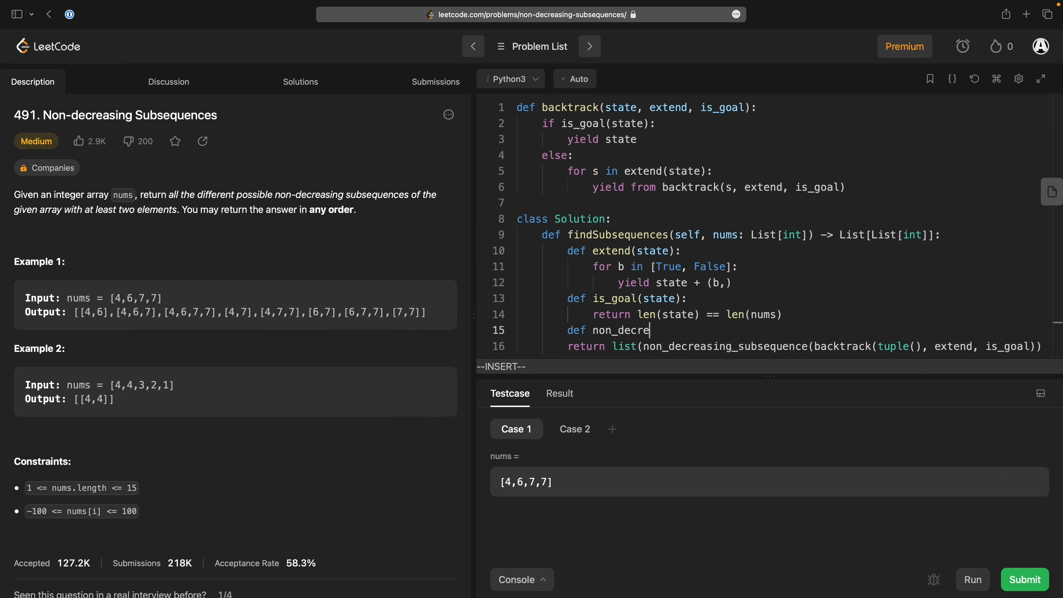
text(asing_subsequence(seq):)
text(for)
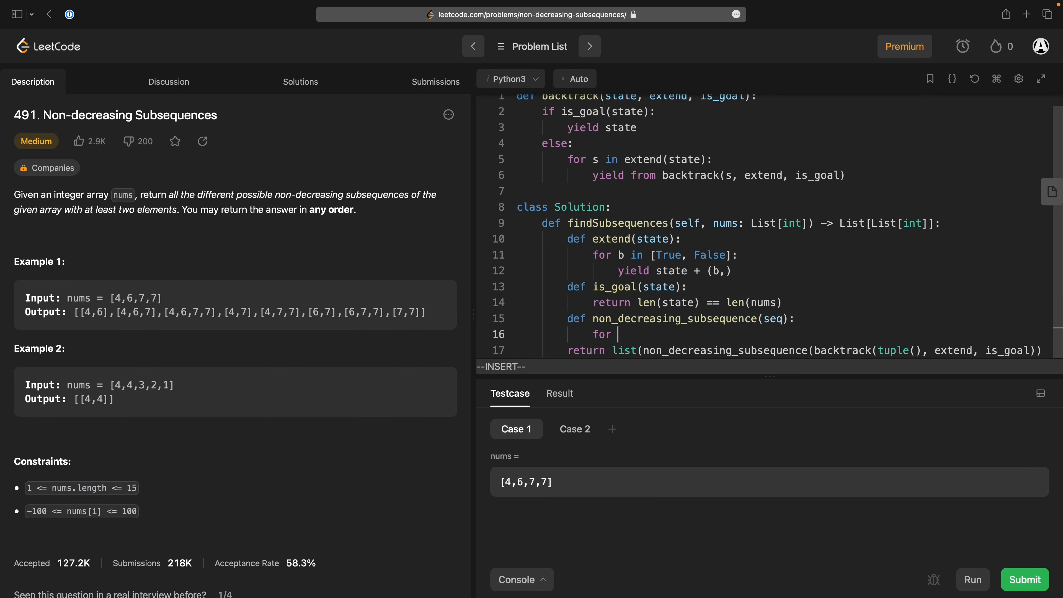
text(se)
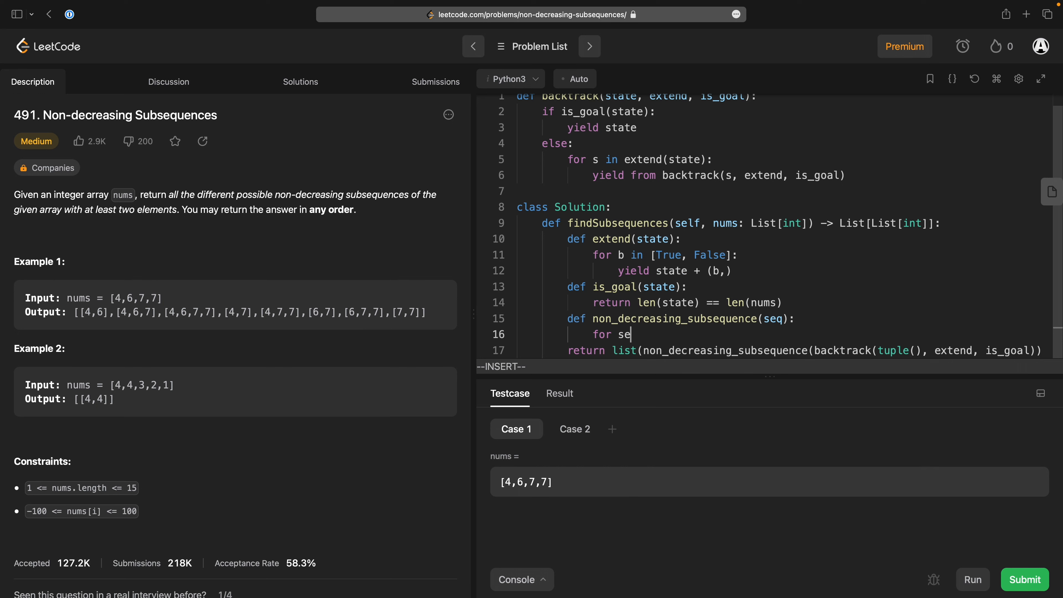
text(ools in seq:)
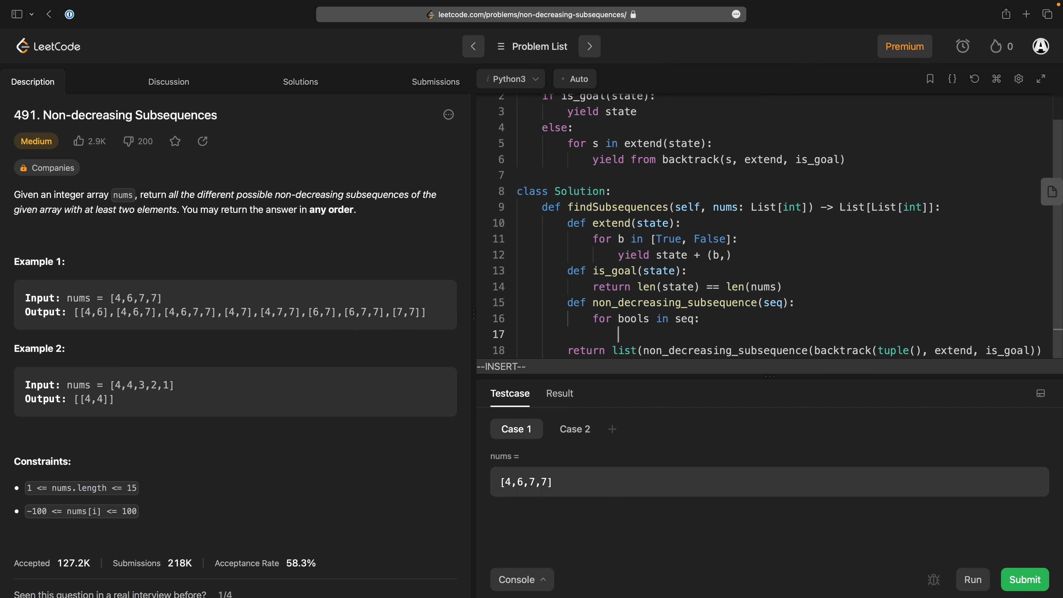
mouse_move(739, 343)
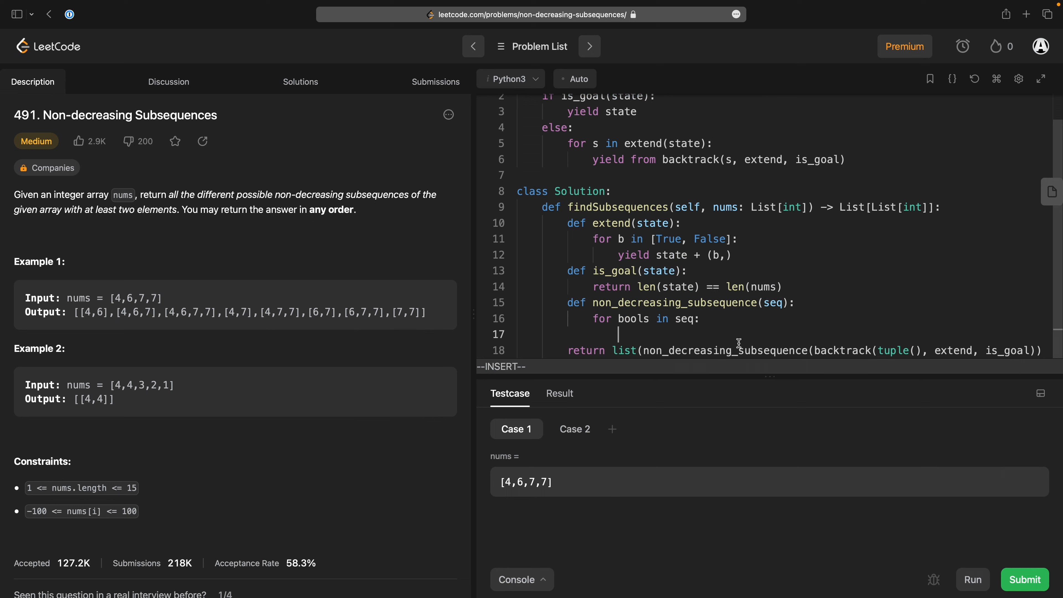
text(subs = [)
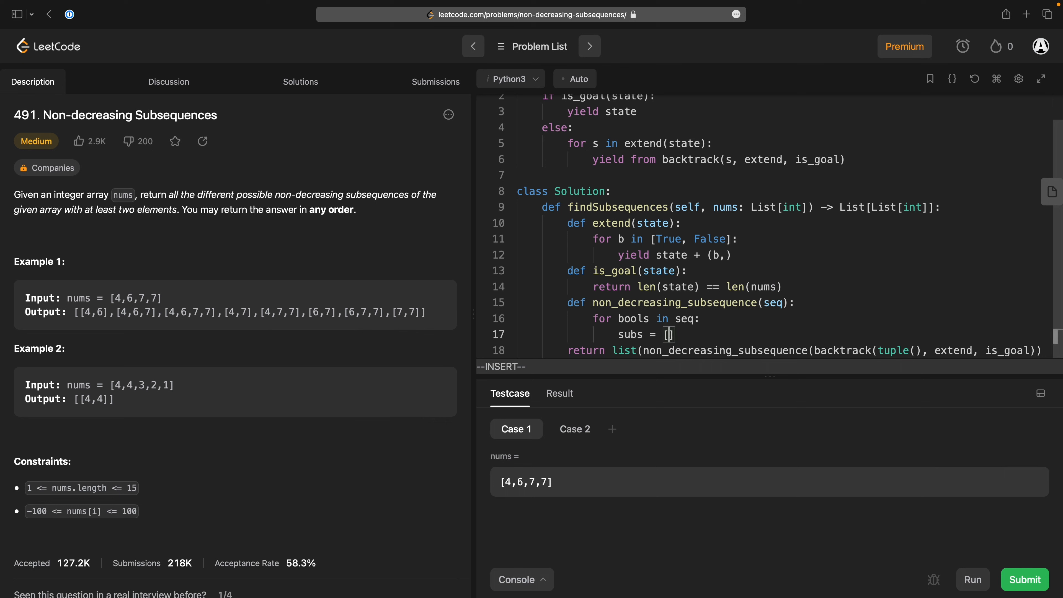
text(n f)
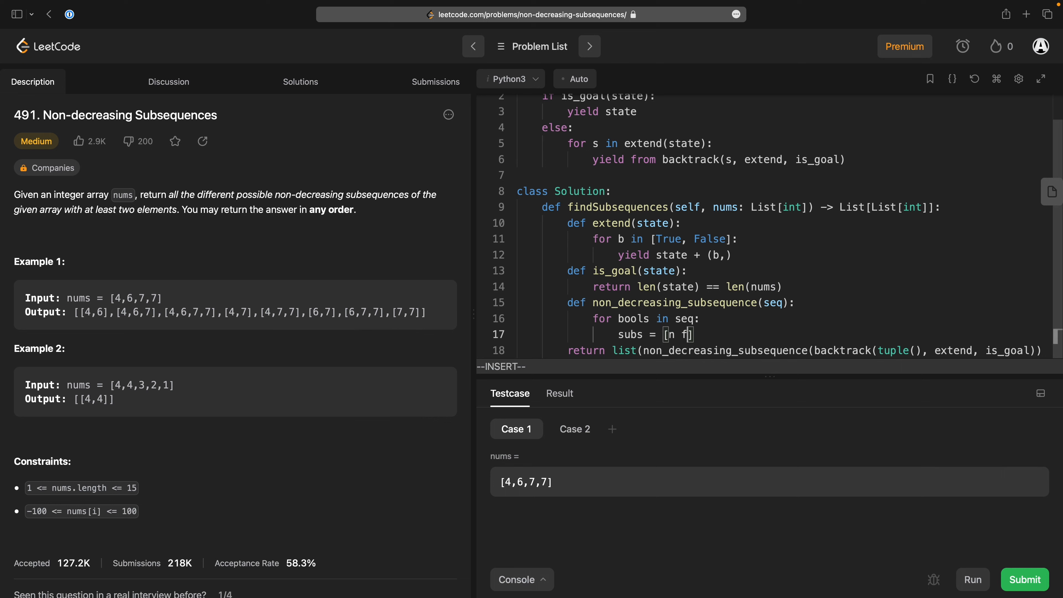
text(or (n, b))
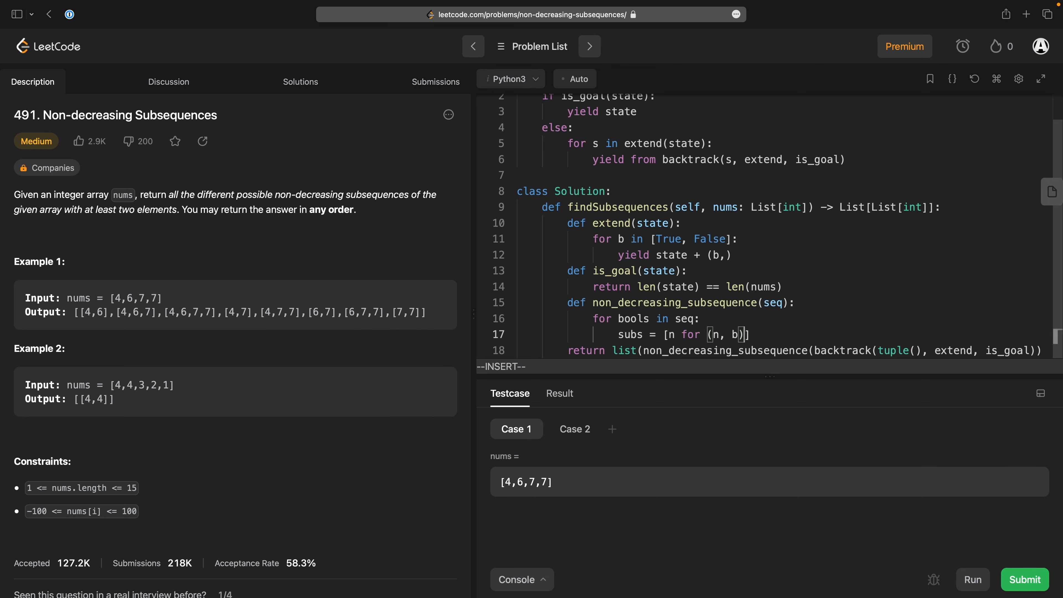
text(in zip())
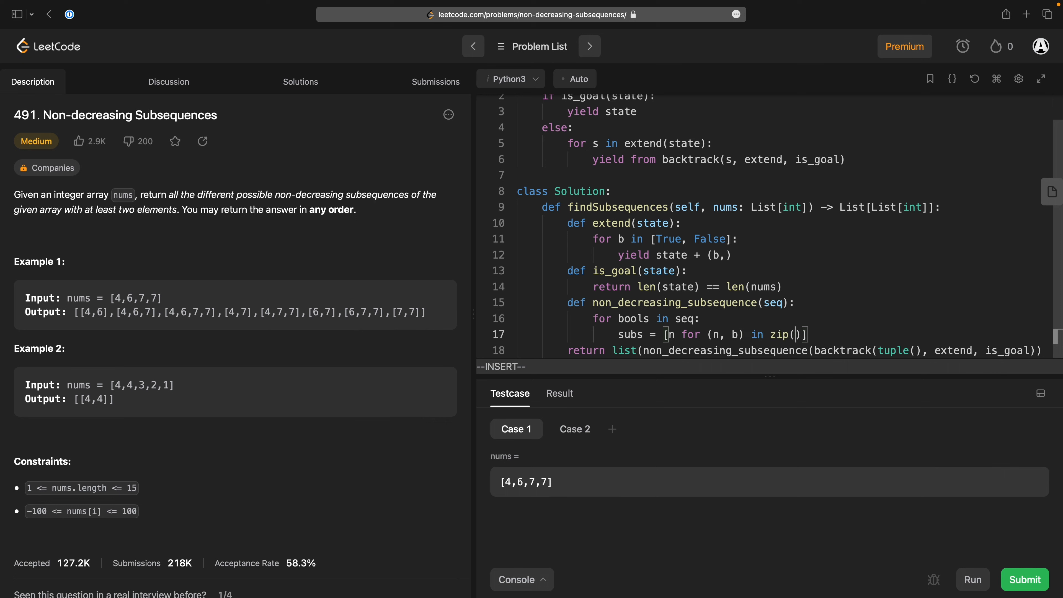
text(nums,)
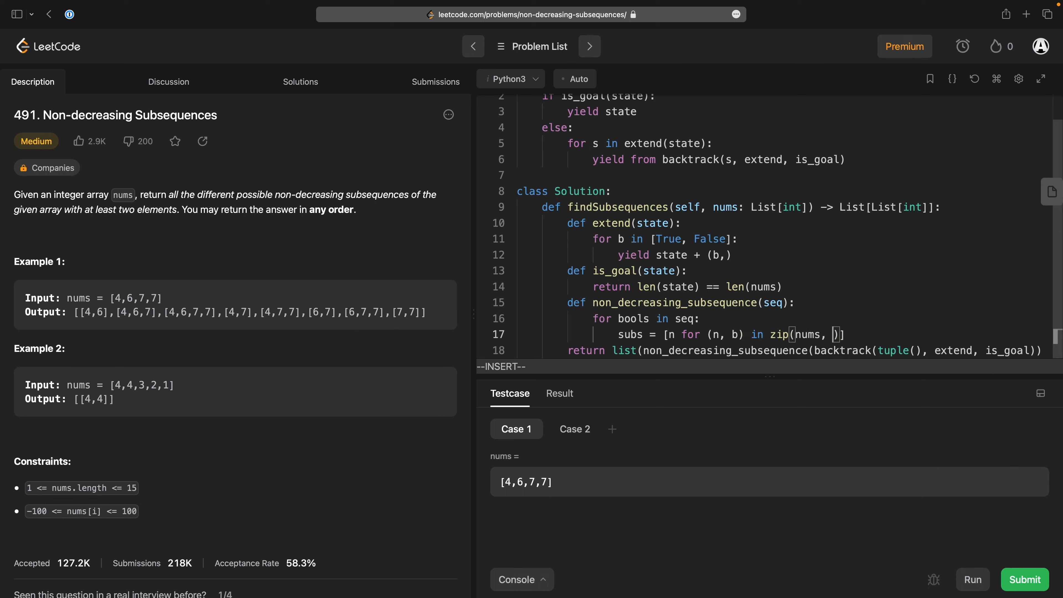
text(bools))
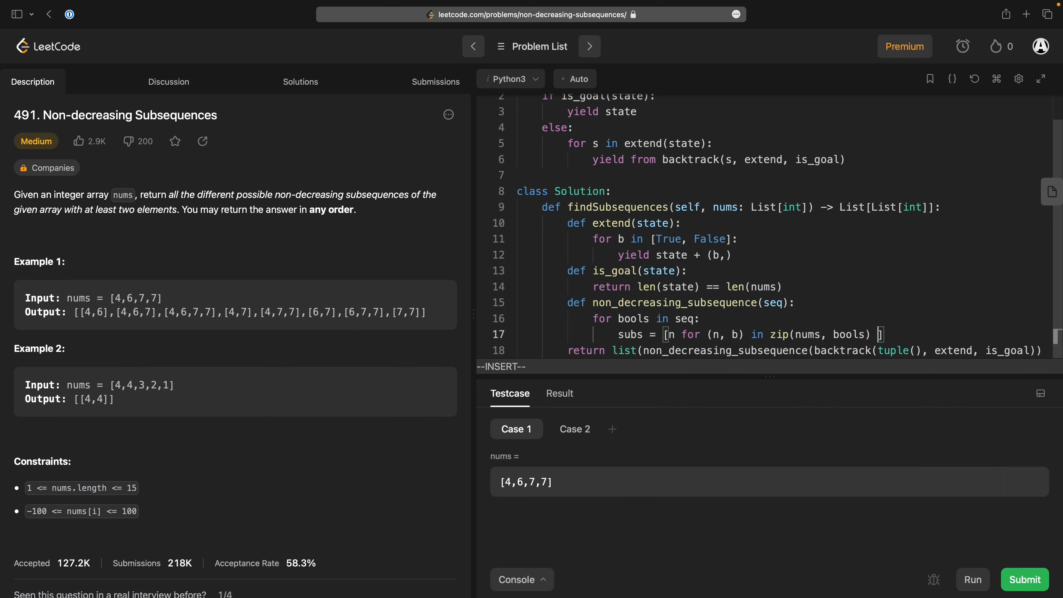
text(if b)
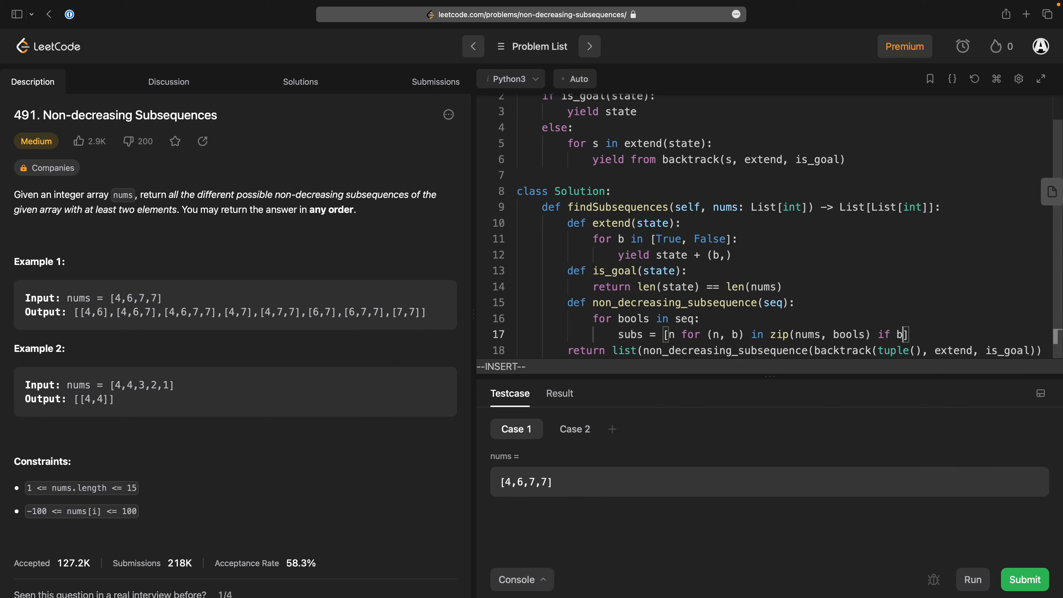
key(Return)
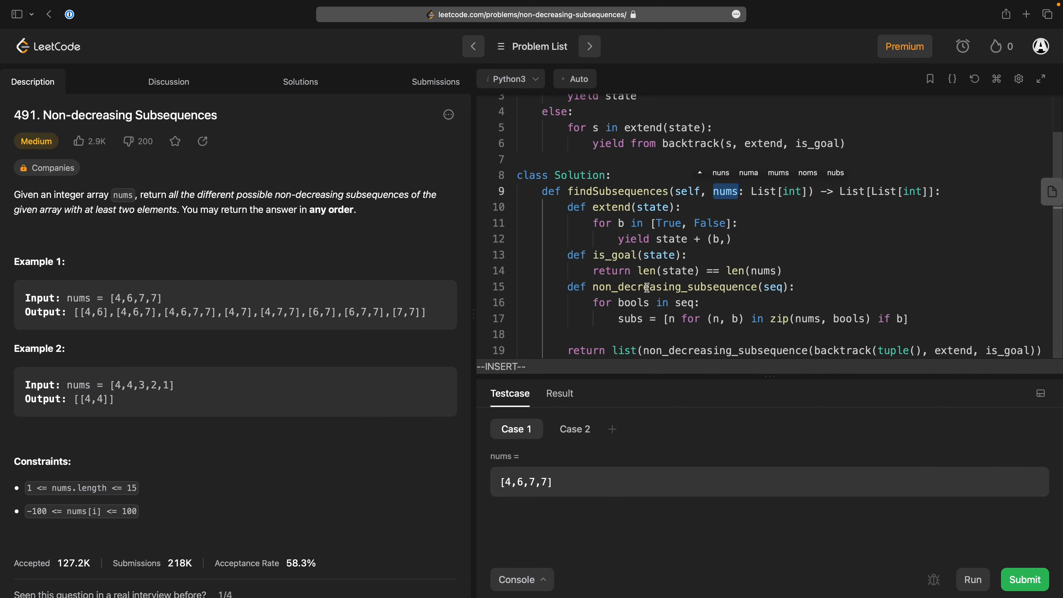
Yield subs when len(subs) >= 2 and non_decreasing(subs).
double_click(633, 302)
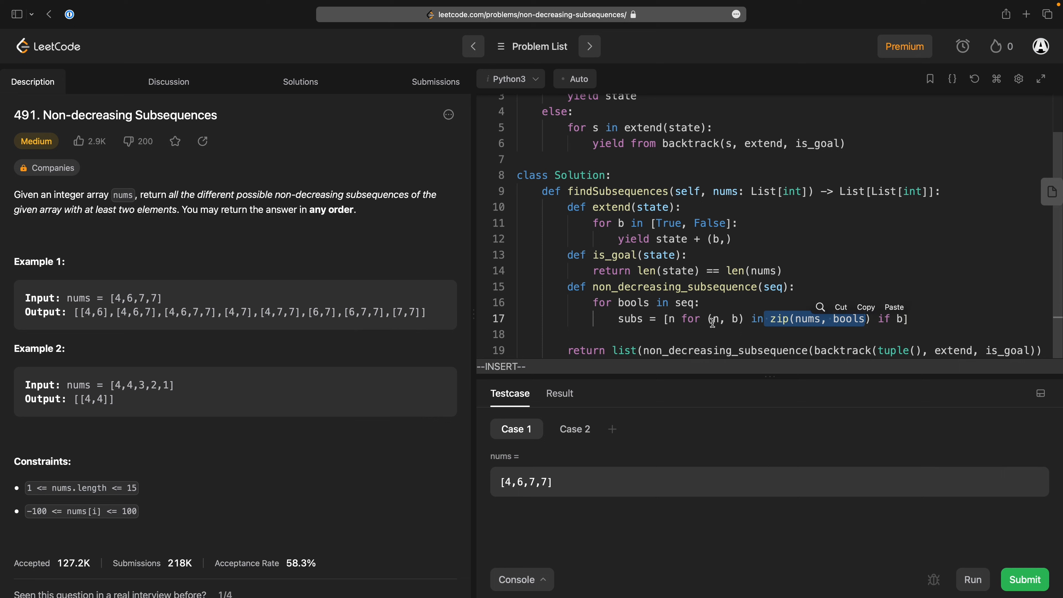
click(671, 319)
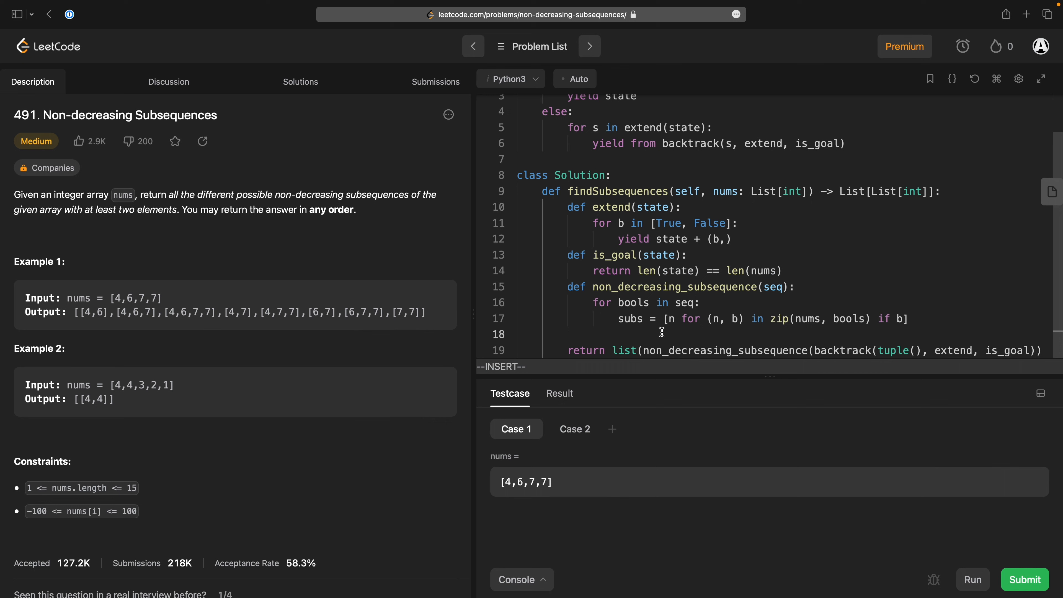
text(if len(s))
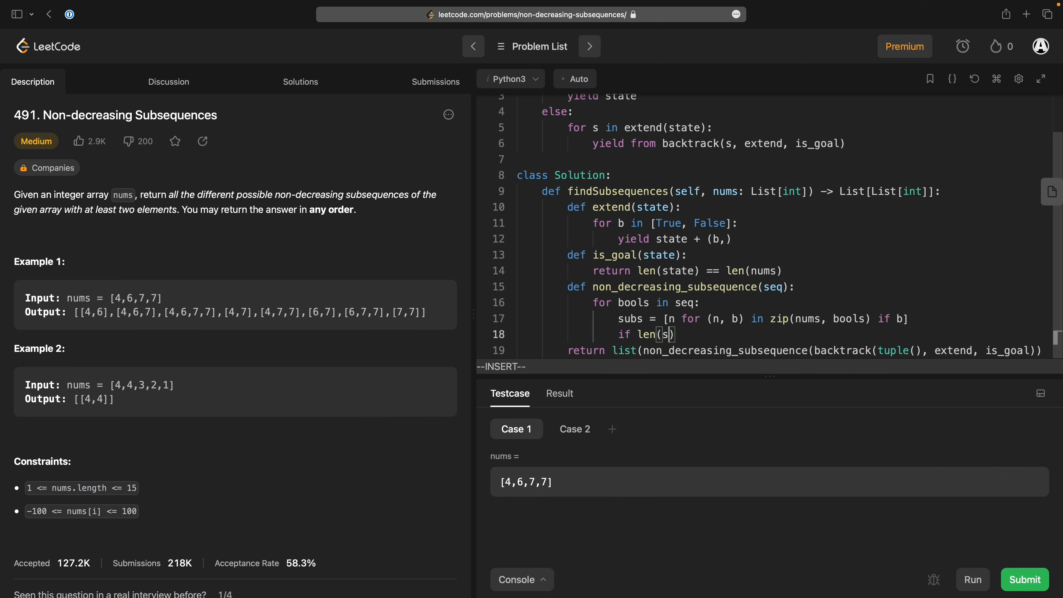
text(ubs) >)
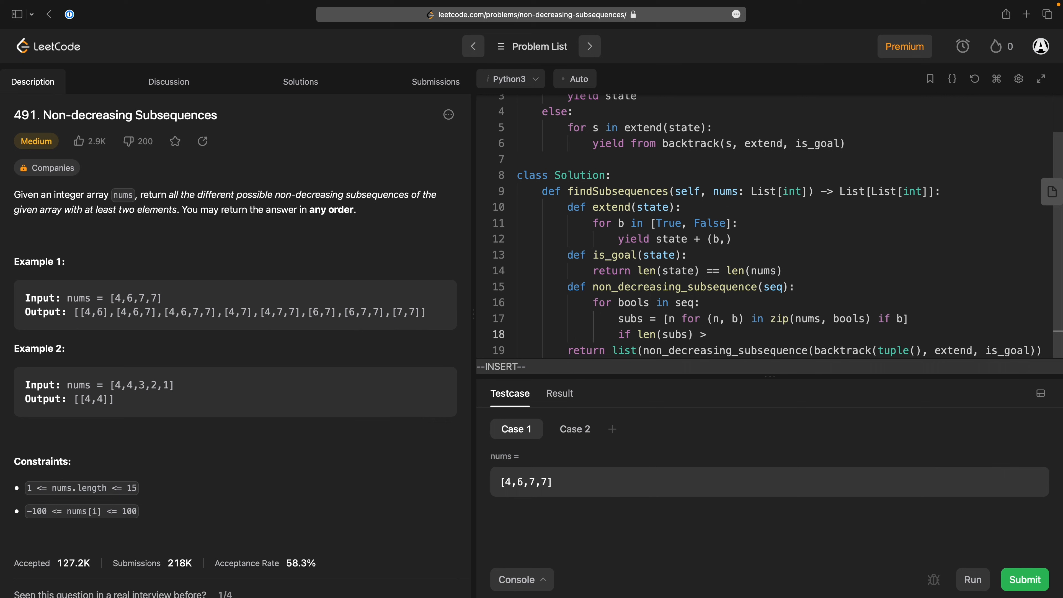
text(= 2)
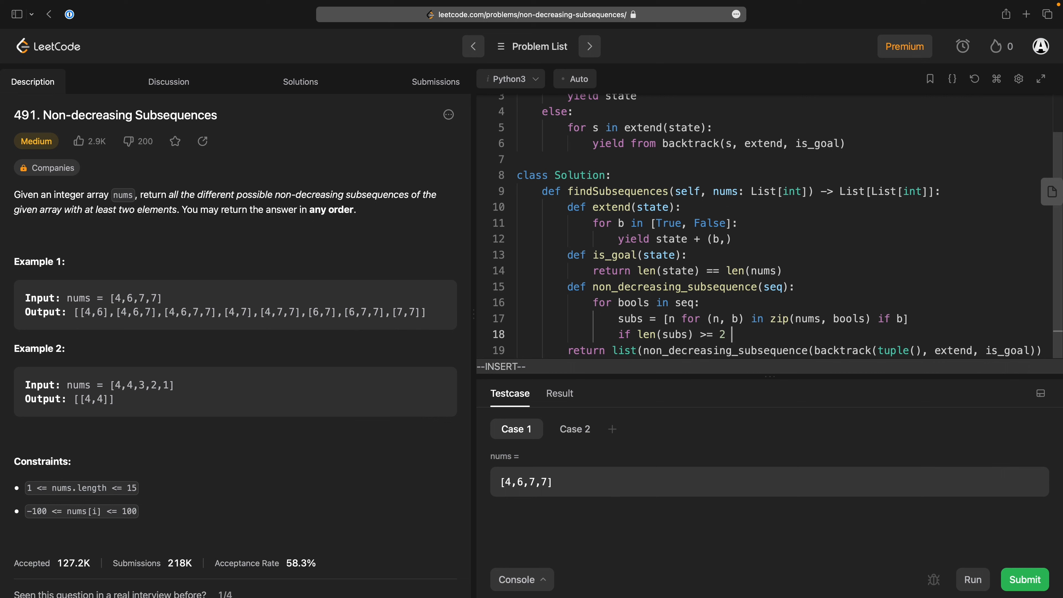
text(and)
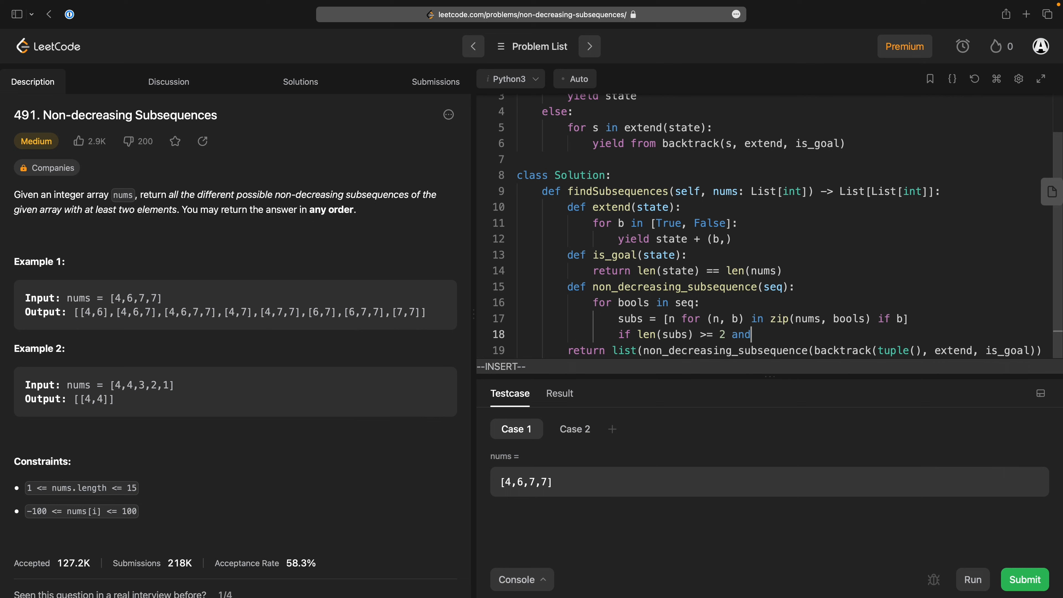
text(non_de)
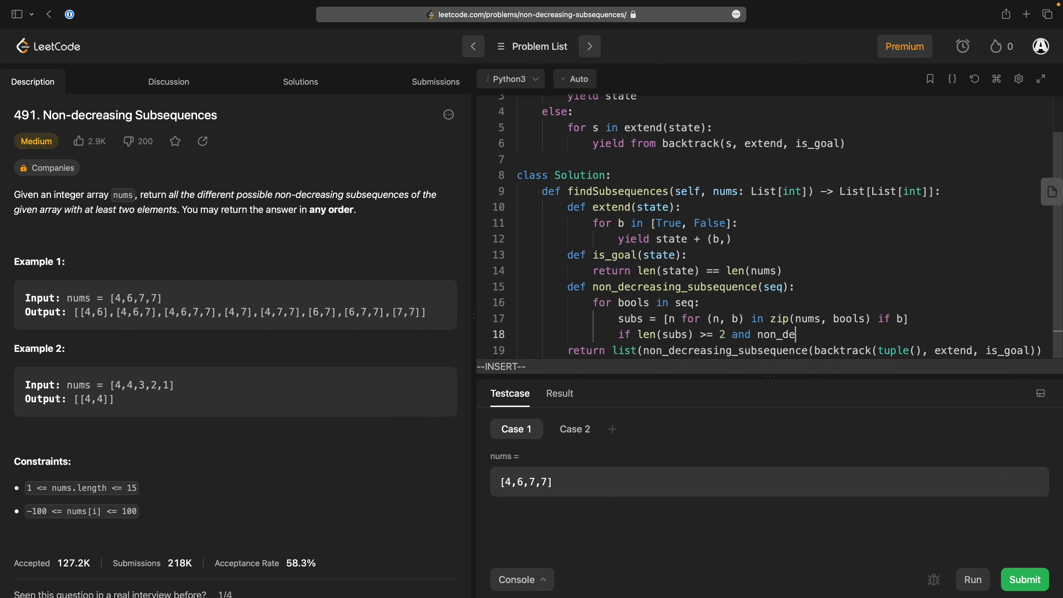
text(creas)
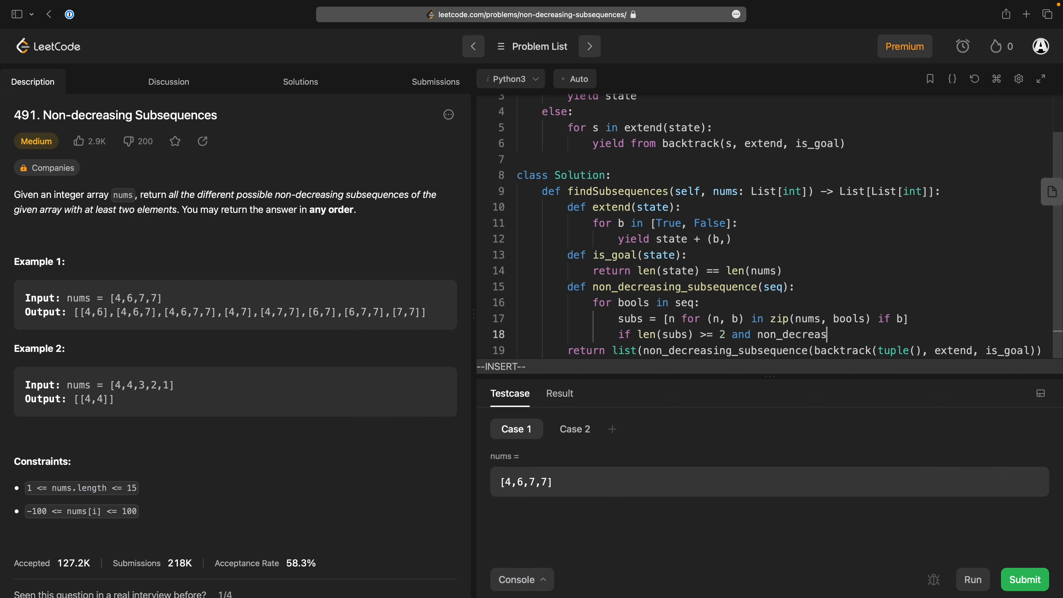
text(ing(subs):)
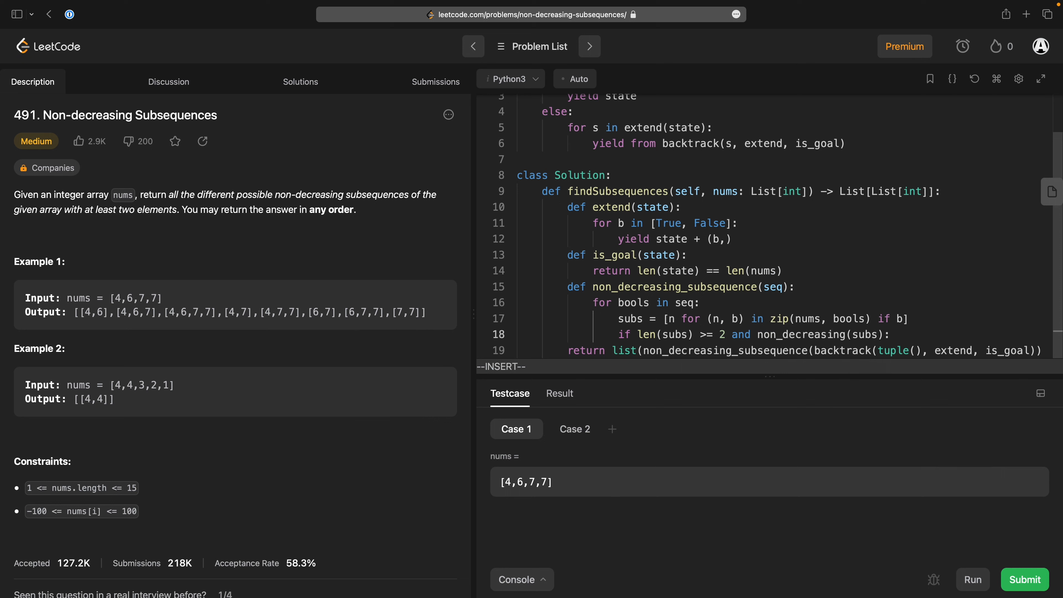
text(yi)
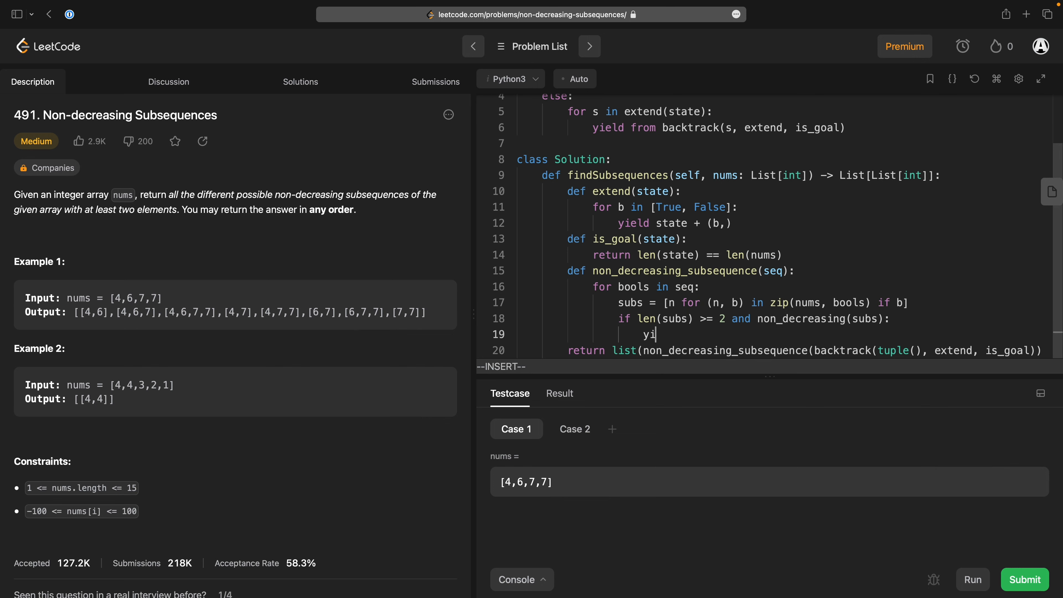
text(eld subs)
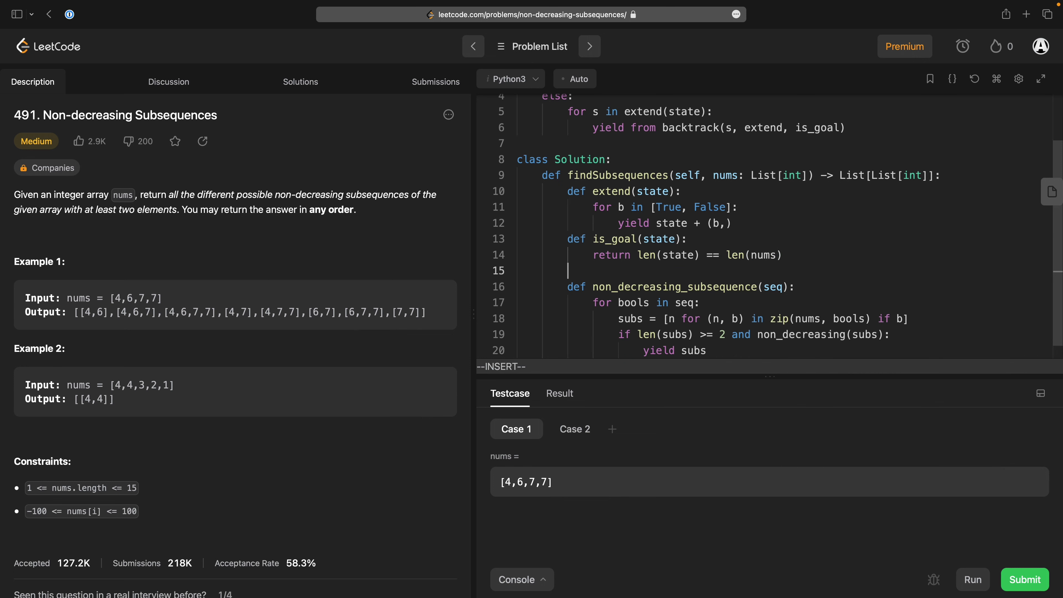
Define non_decreasing(seq) looping for i in range(len(seq) - 1), naming the masks variable.
text(def non_de)
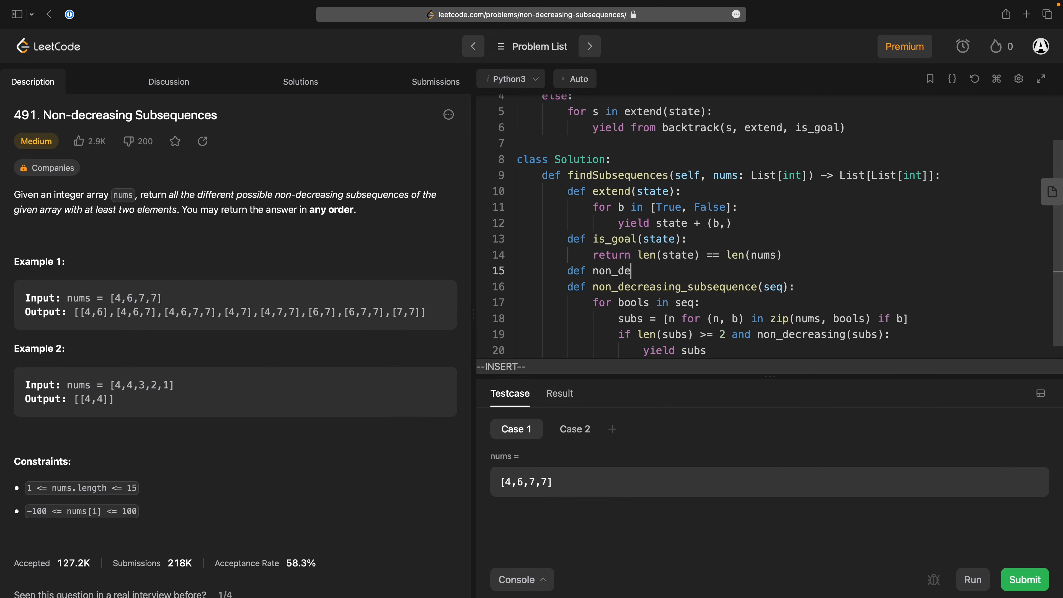
text(creasing())
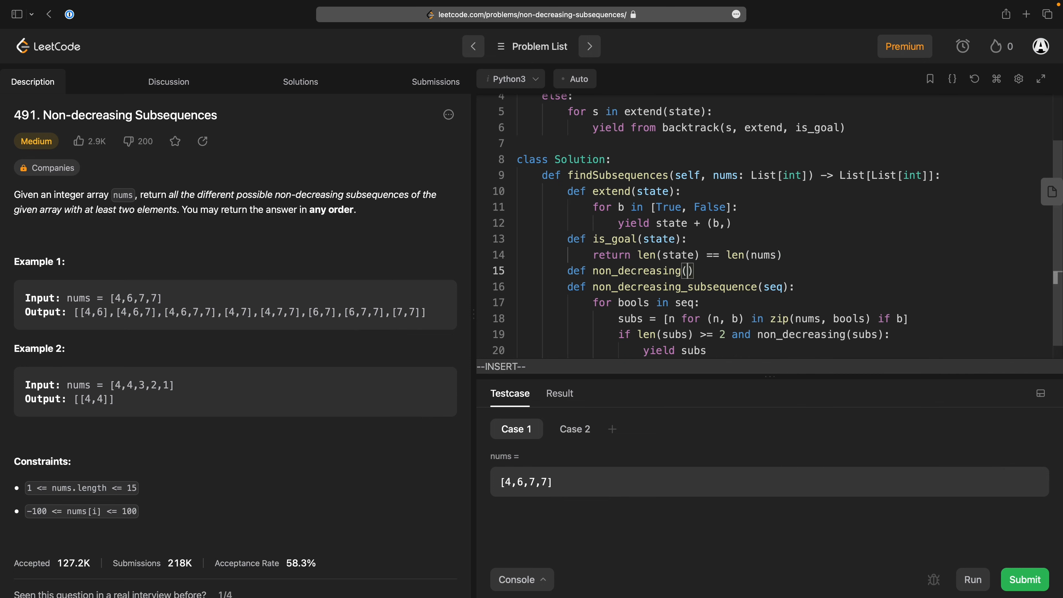
text(seq):)
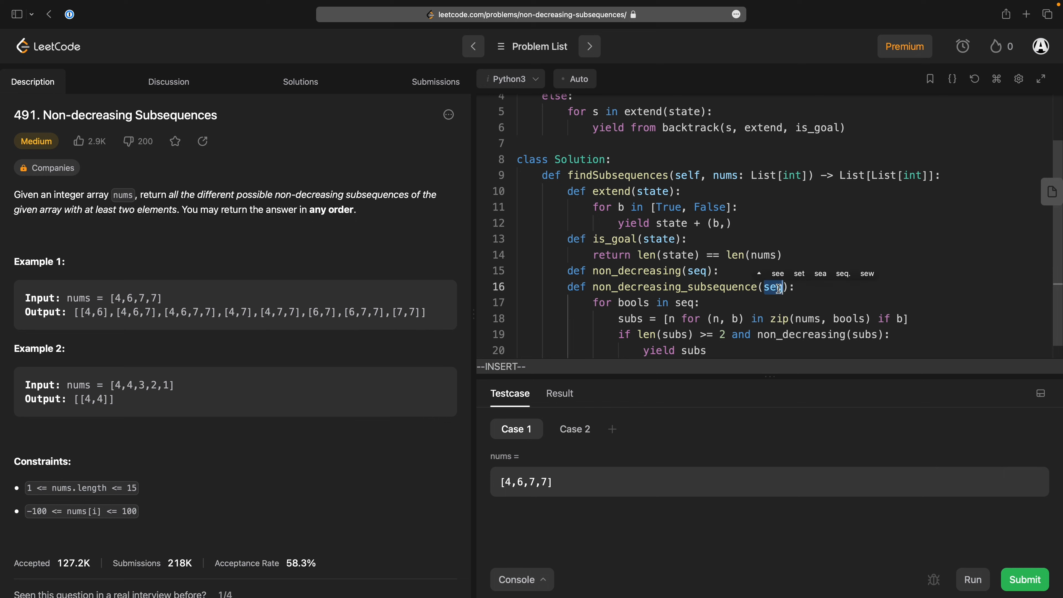
text(boo)
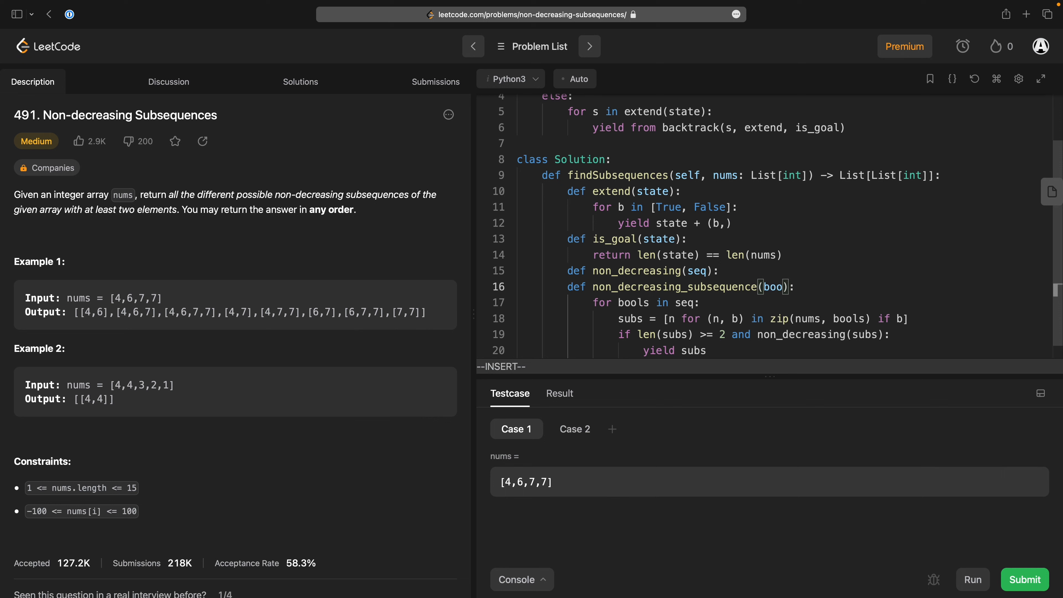
text(masks)
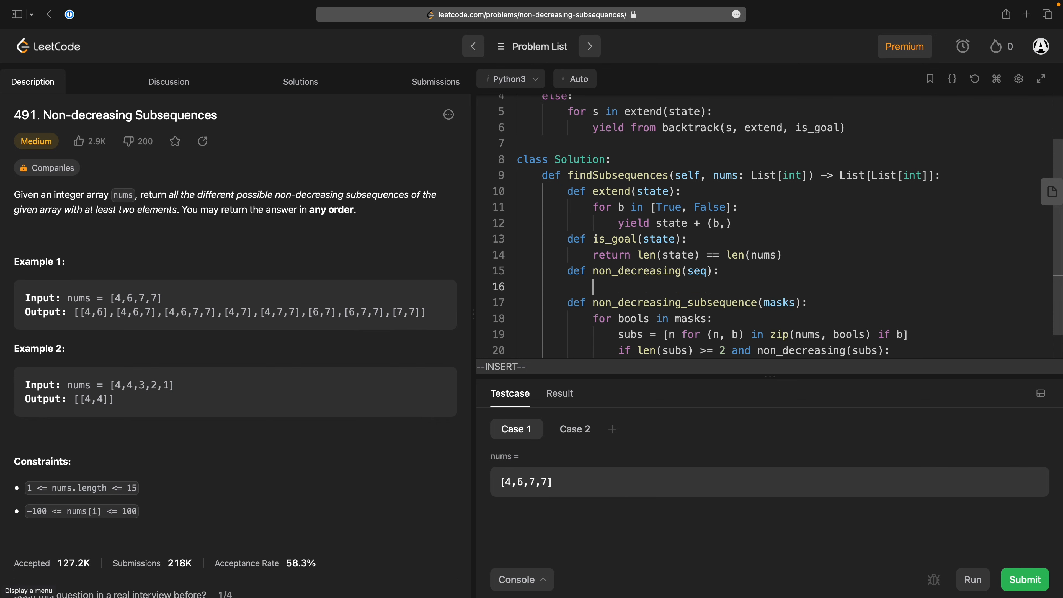
scroll(down, 3)
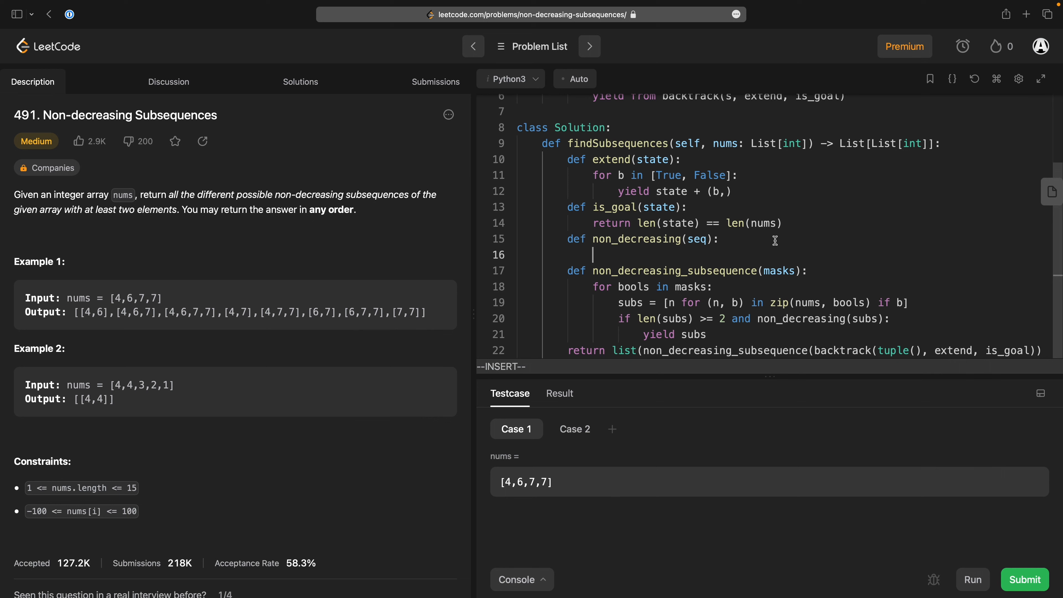
text(for i in range(1))
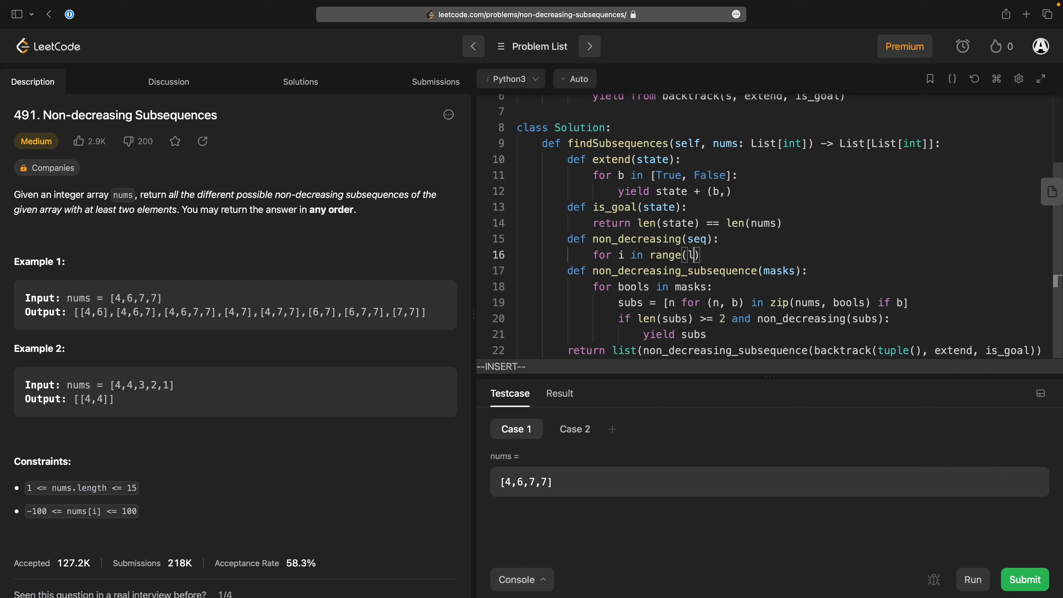
text(len(seq) 0-)
text(if se)
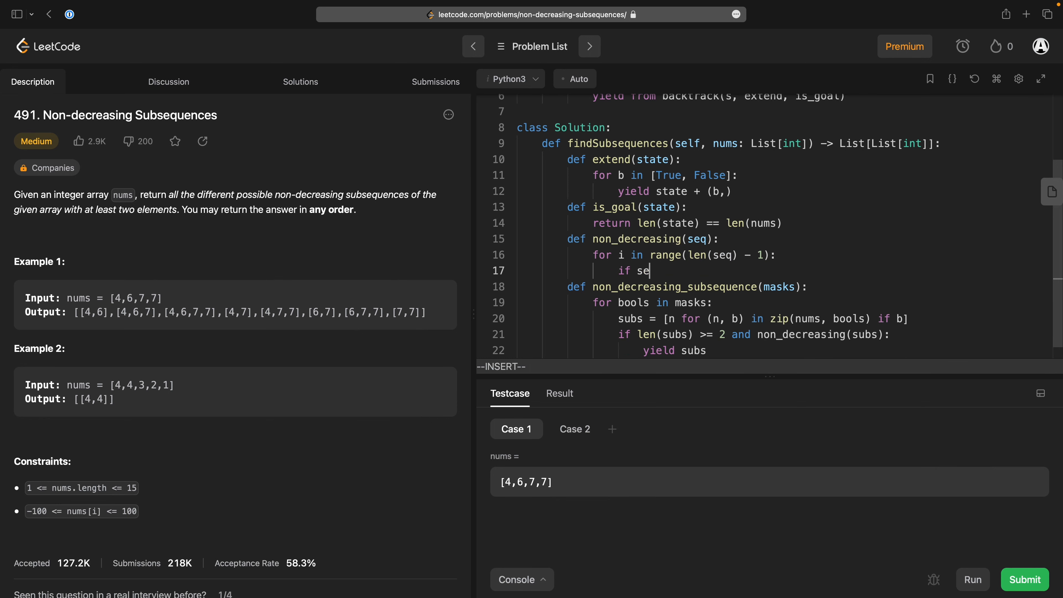
Return False when seq[i] > seq[i+1], otherwise return True after the loop.
text(q[i] >)
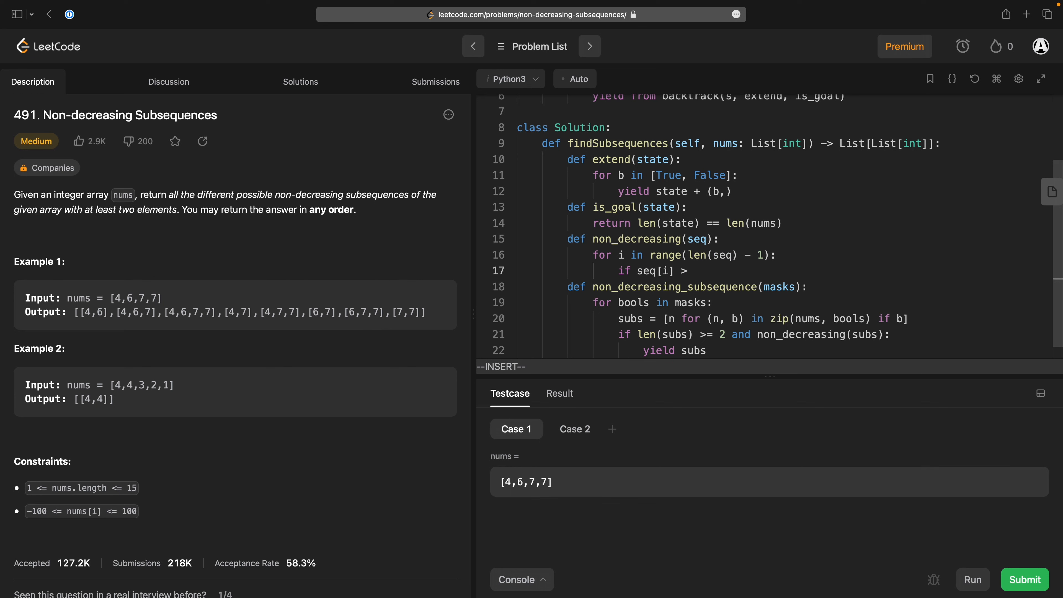
text(seq[])
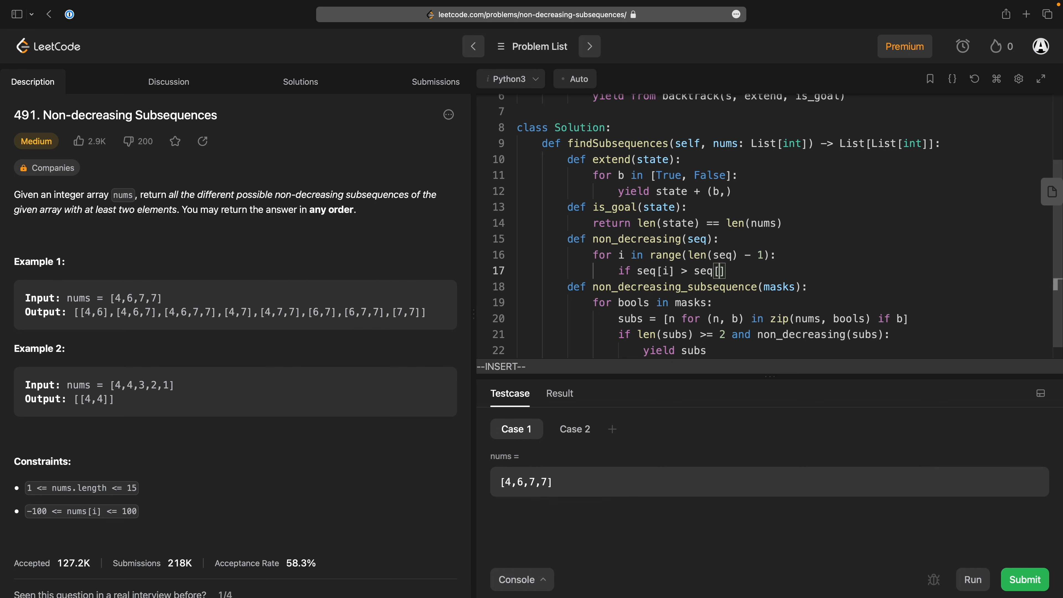
text(i+1)
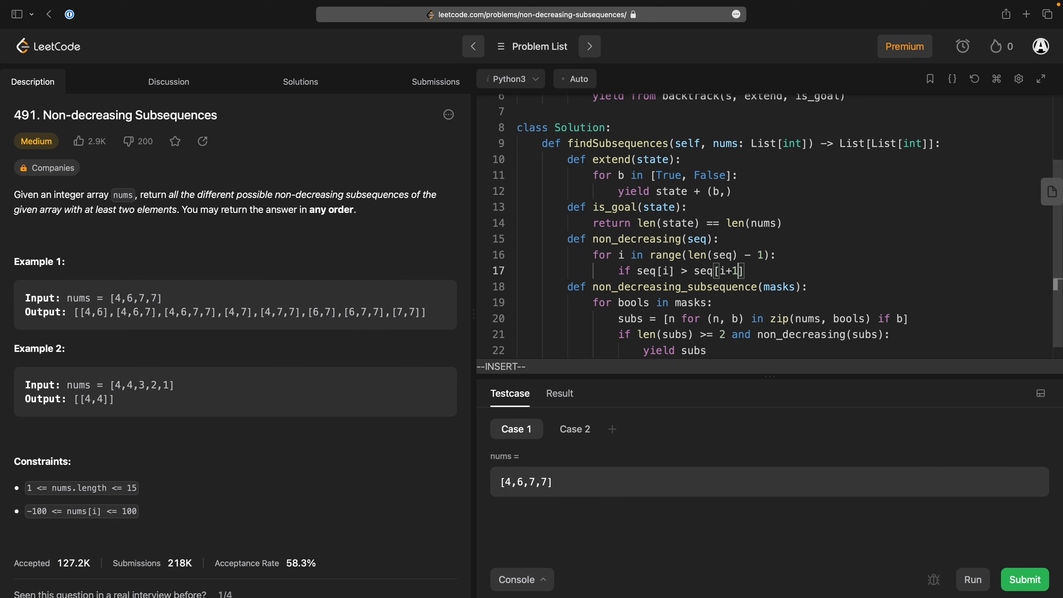
text(return False)
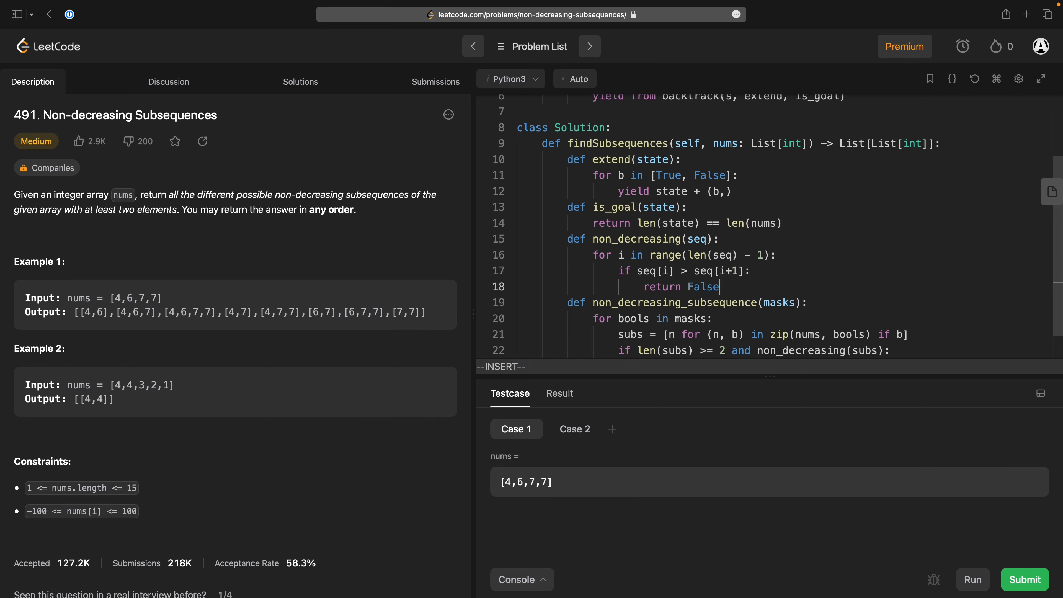
text(return Tr)
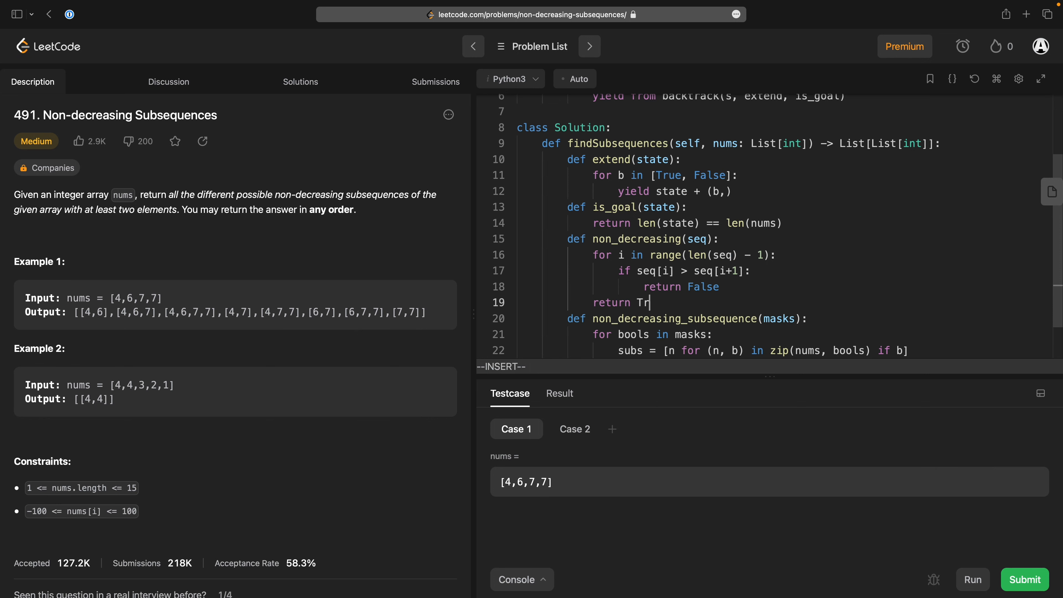
text(ue)
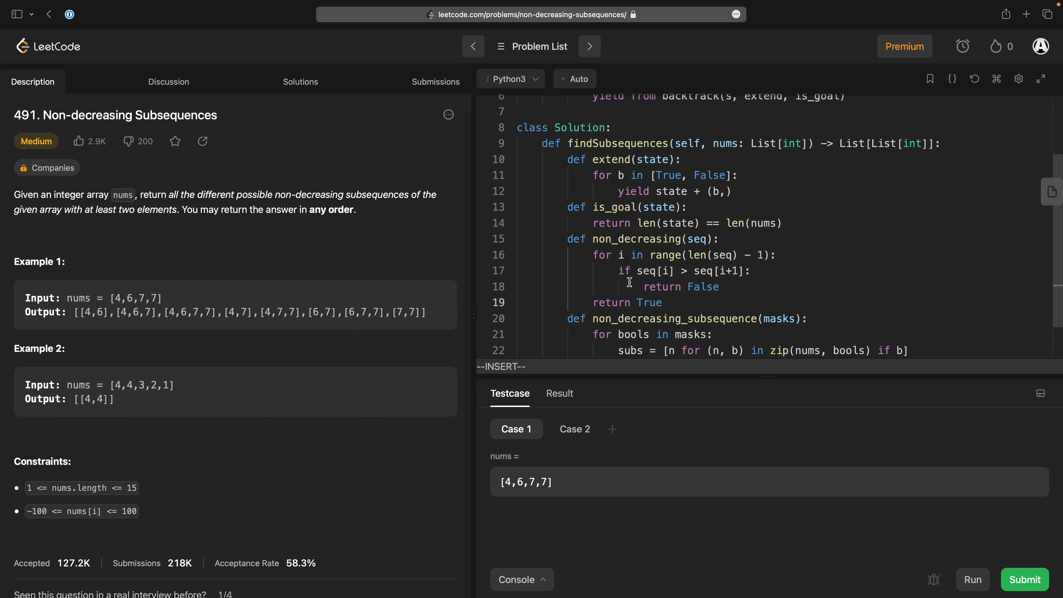
mouse_move(749, 260)
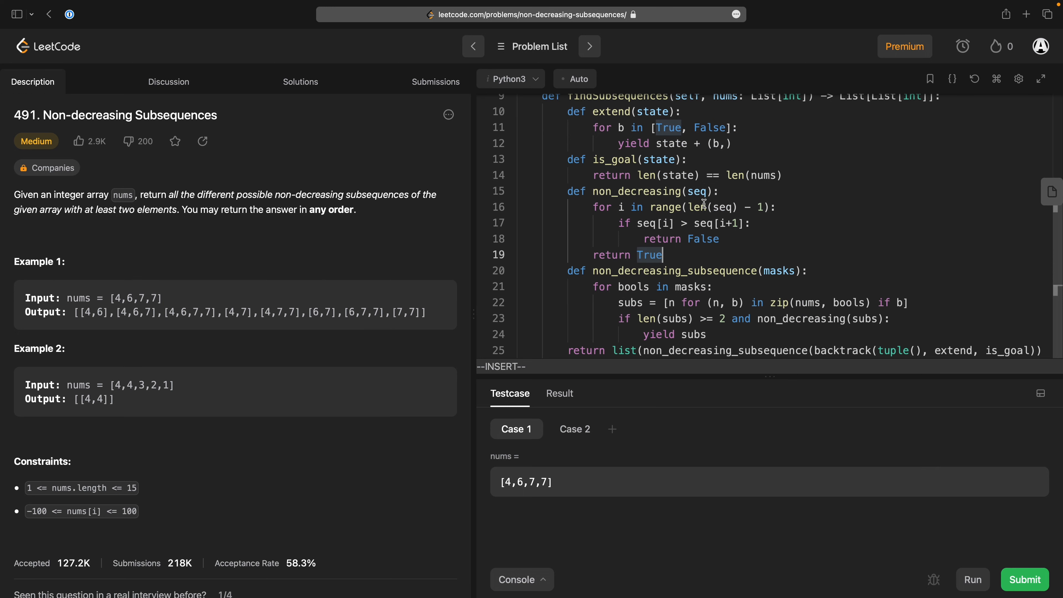
Run the tests, hit the unclosed-parenthesis SyntaxError, and add the closing parenthesis on line 25.
click(972, 580)
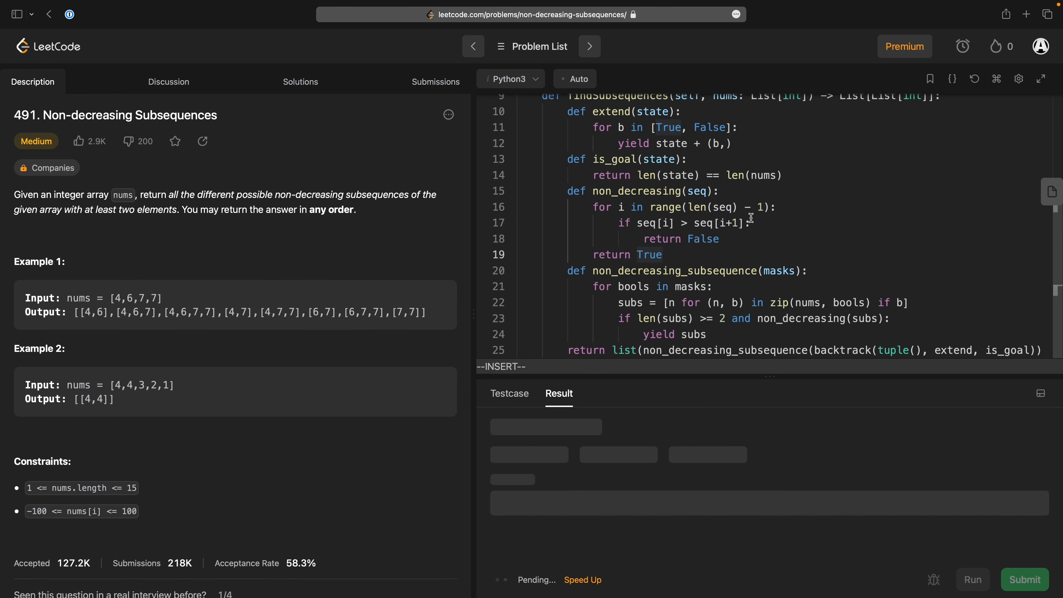
click(973, 580)
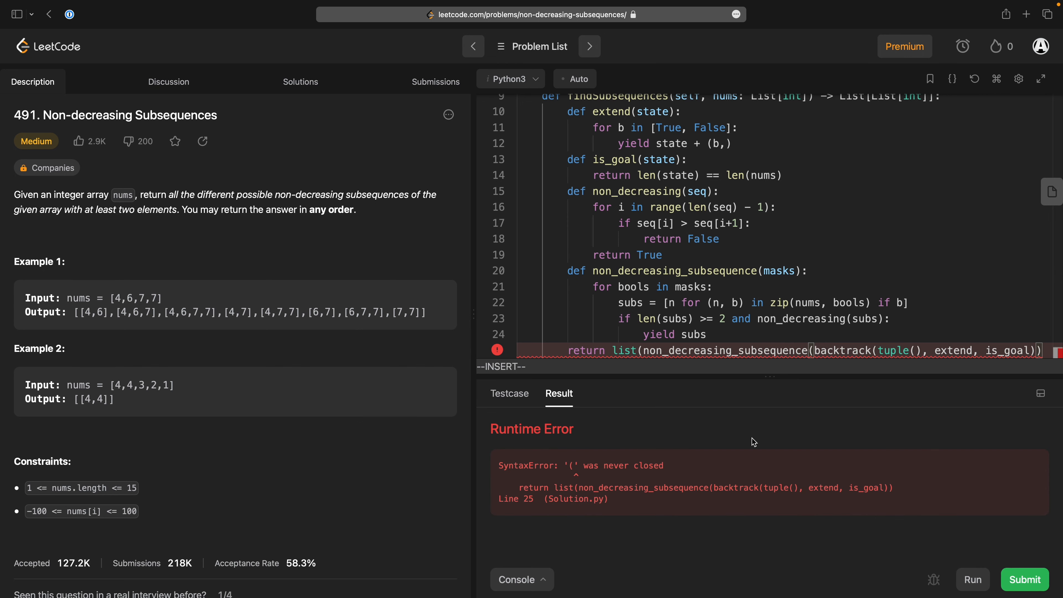
text())
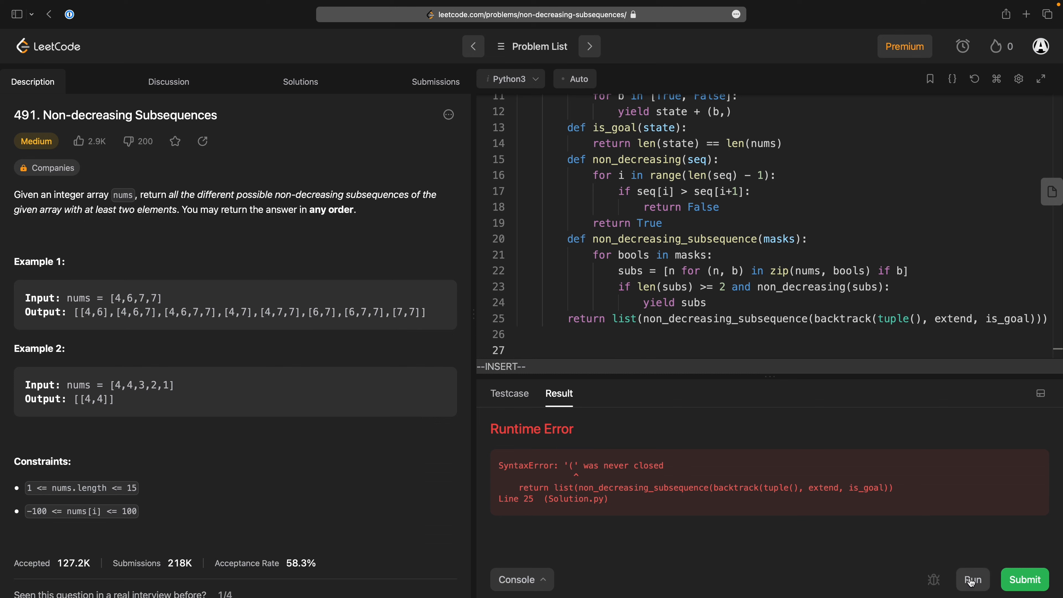
Rerun Case 1 and compare the duplicated output with Expected, noting the repeated 7 in the input.
click(972, 580)
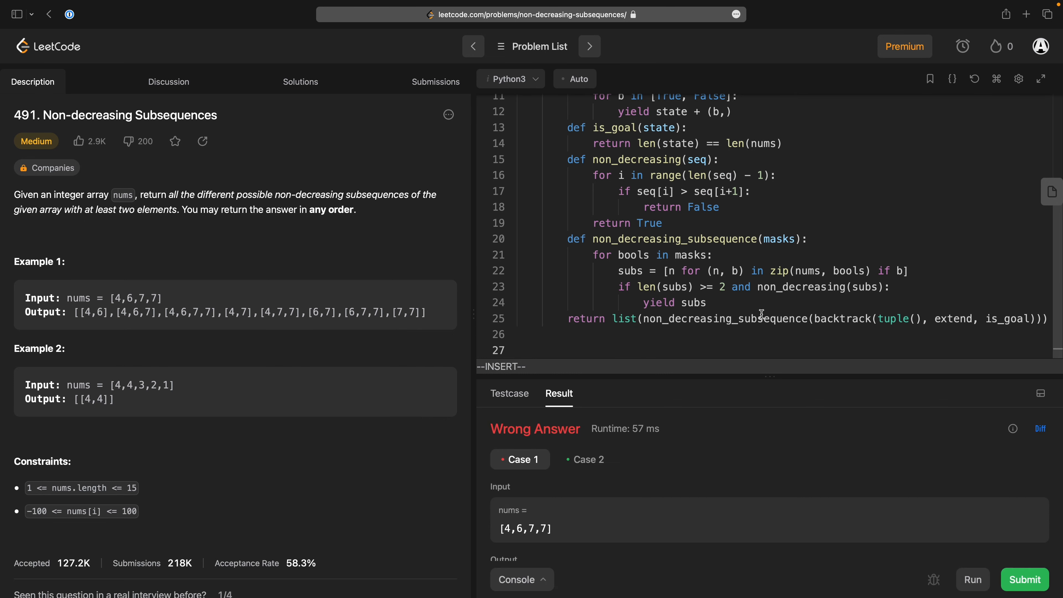
scroll(down, 3)
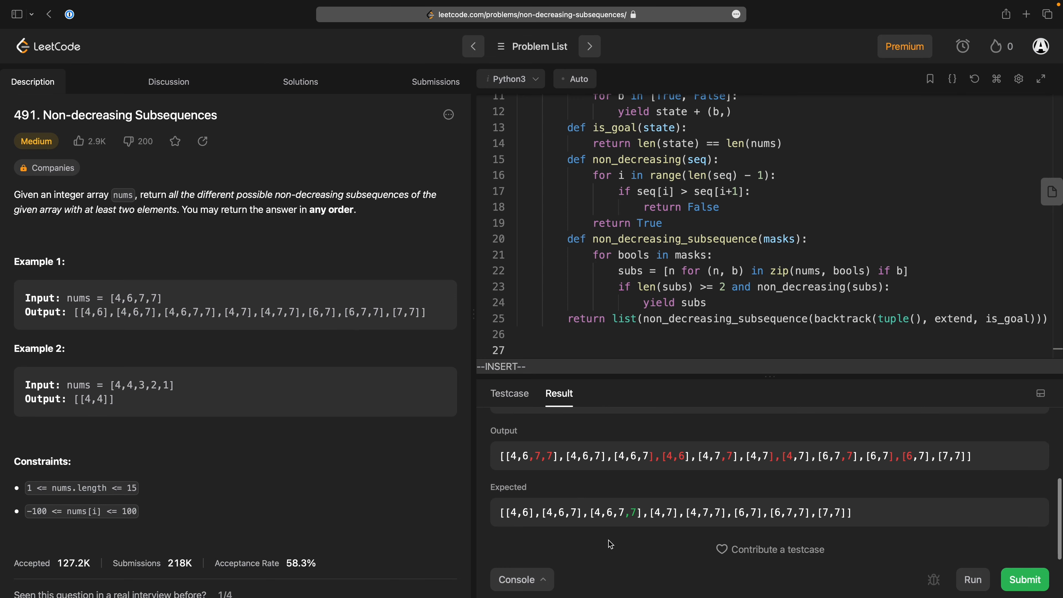
mouse_move(616, 522)
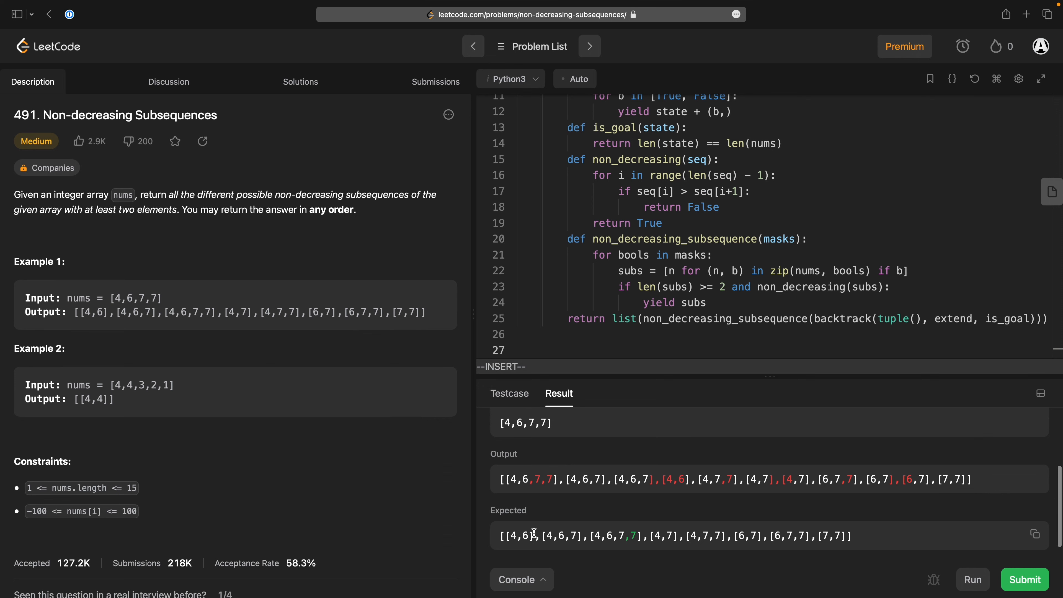
mouse_move(675, 483)
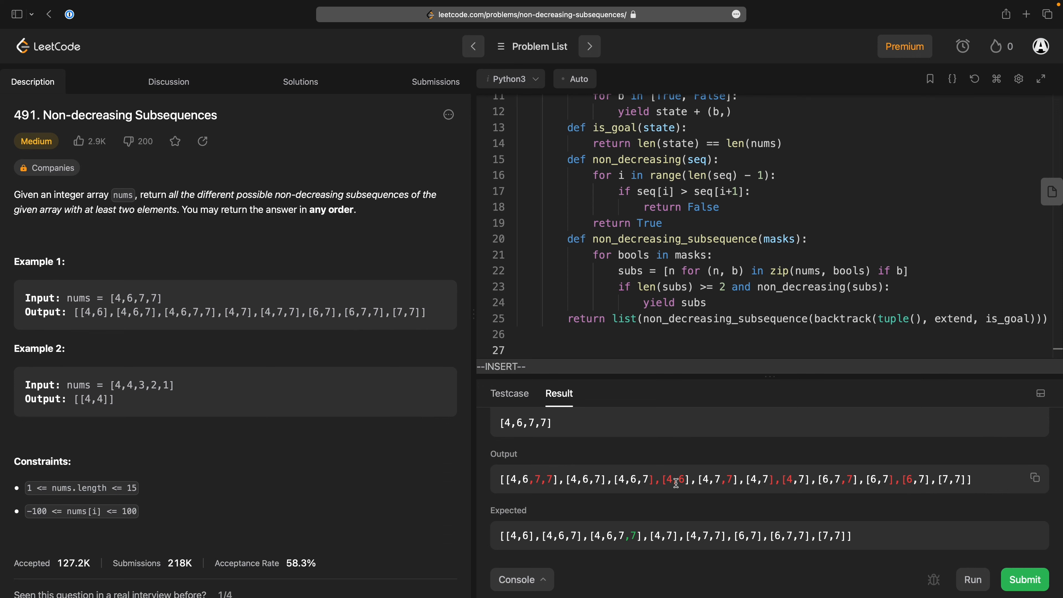
mouse_move(580, 528)
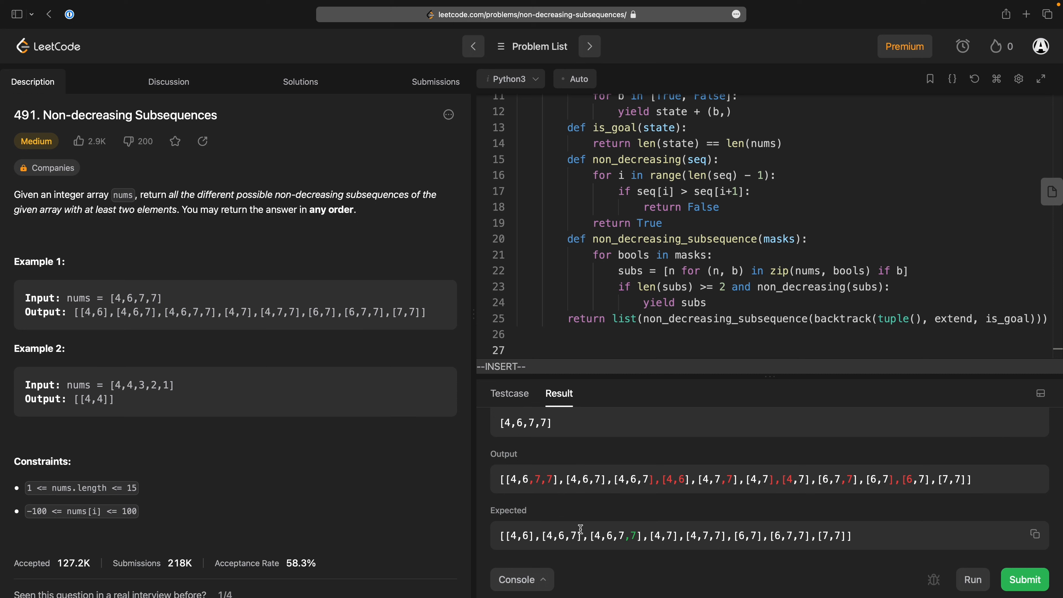
mouse_move(614, 530)
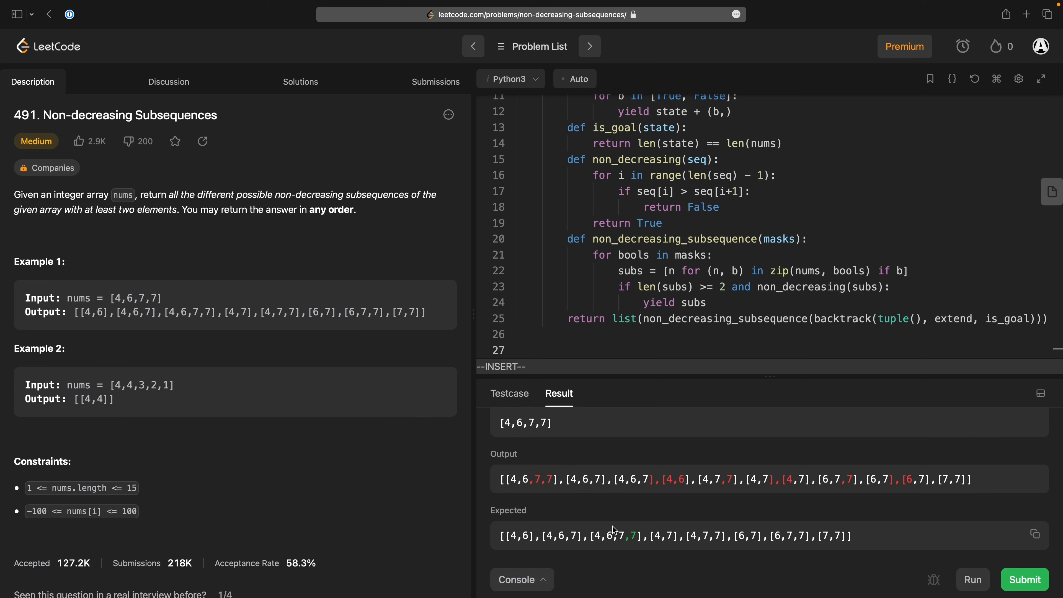
mouse_move(704, 516)
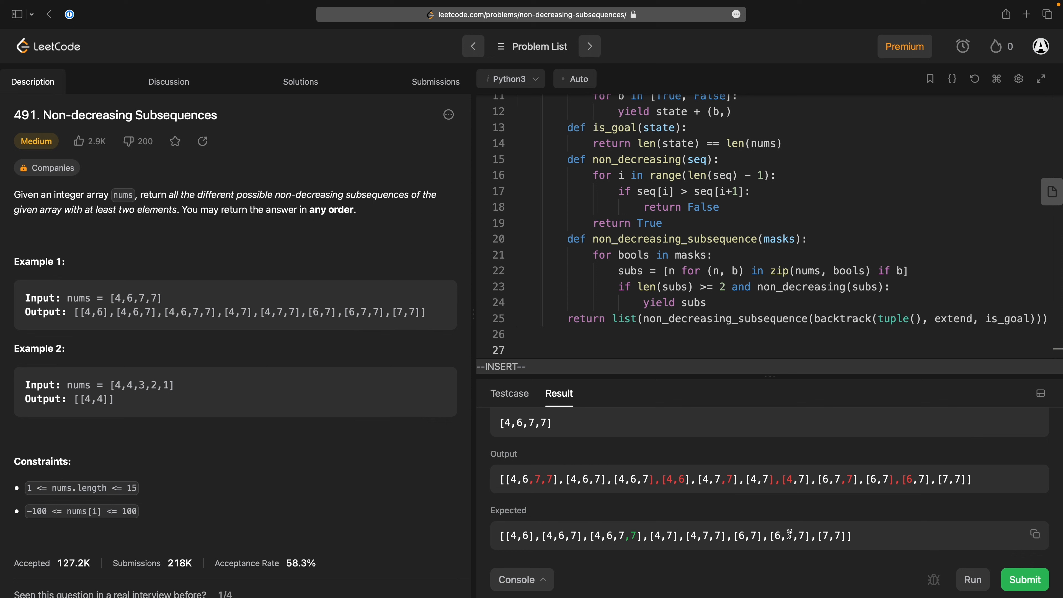
mouse_move(642, 481)
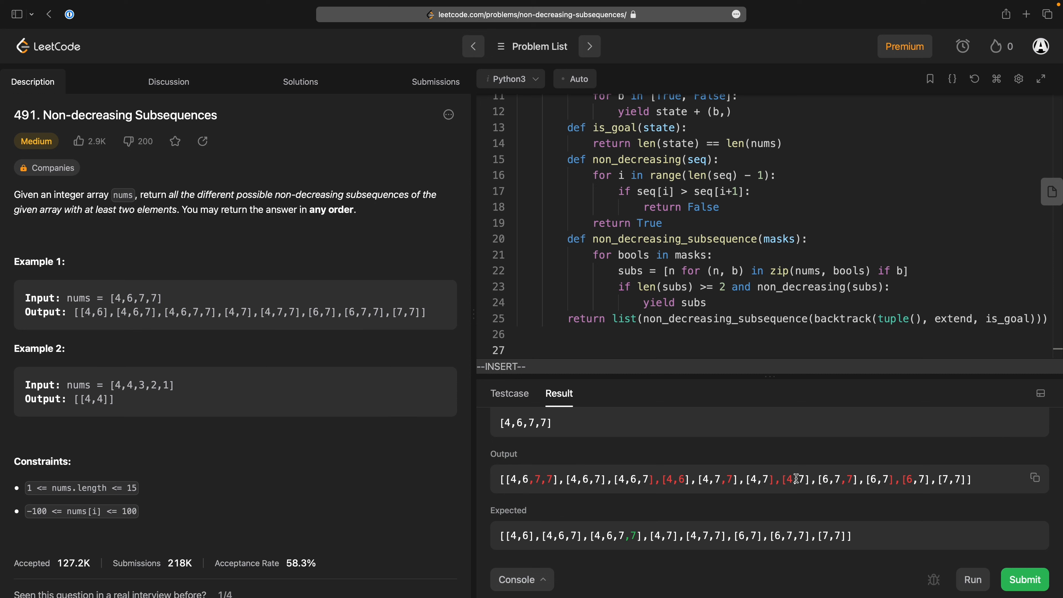
mouse_move(938, 483)
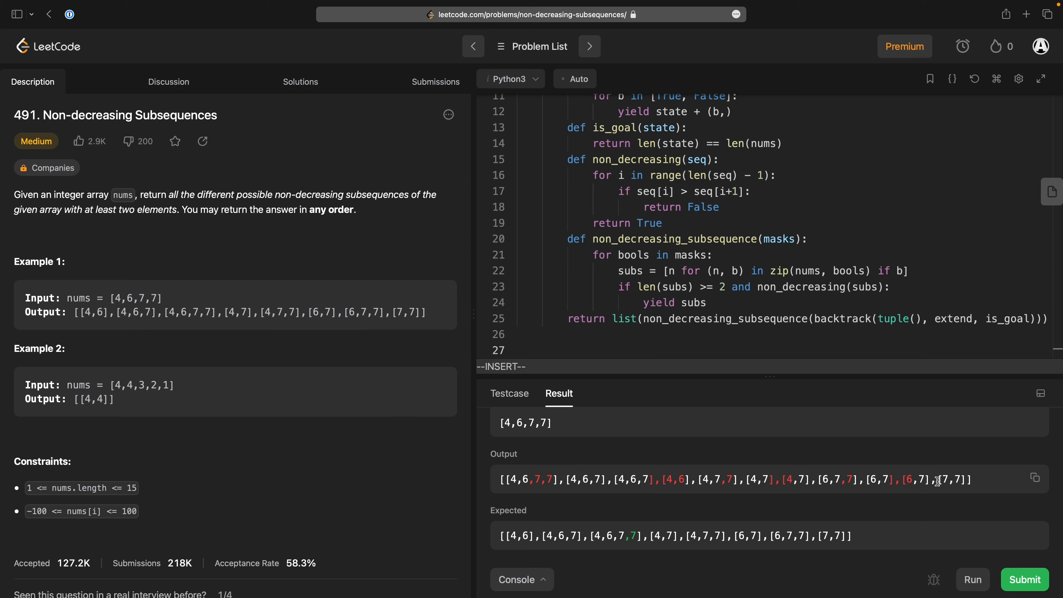
mouse_move(556, 496)
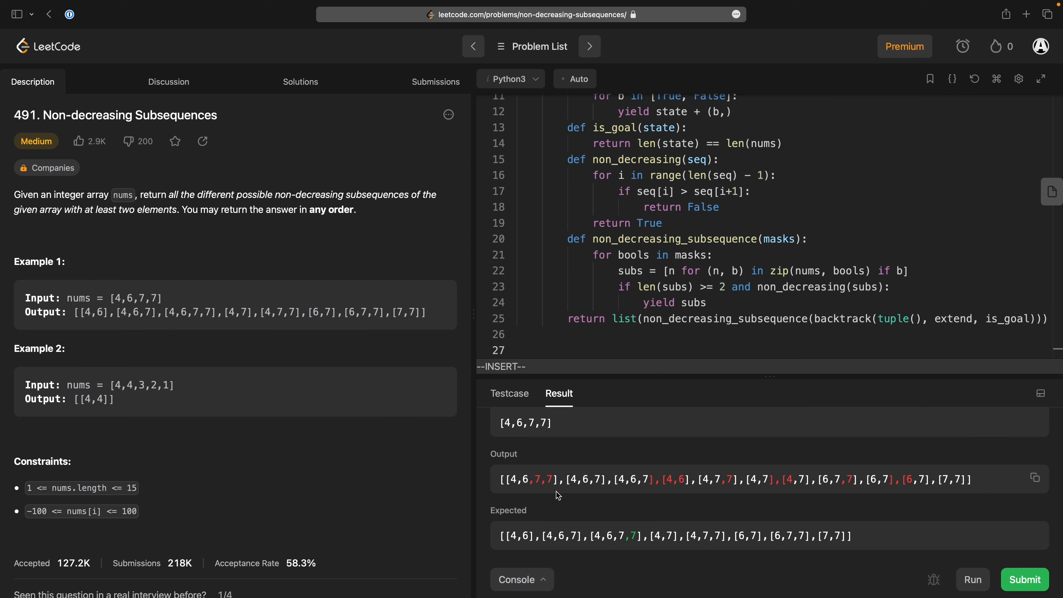
mouse_move(533, 489)
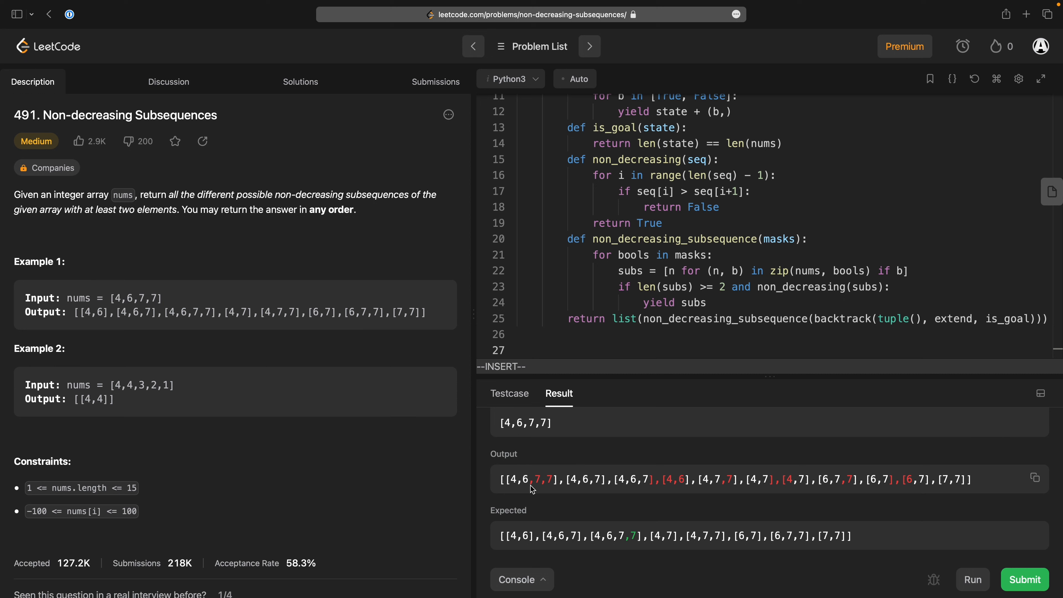
mouse_move(598, 502)
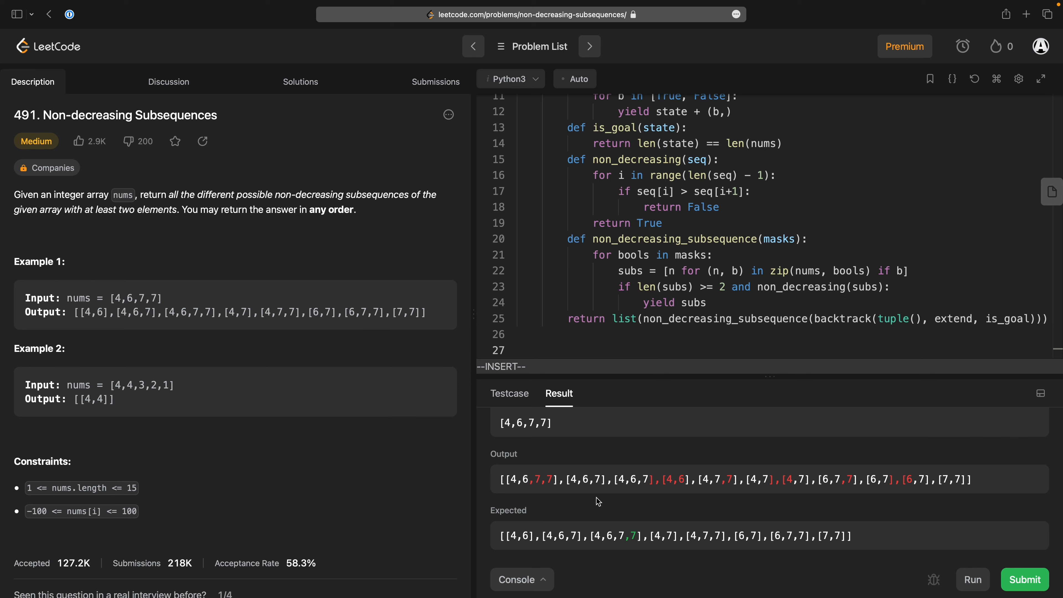
mouse_move(656, 481)
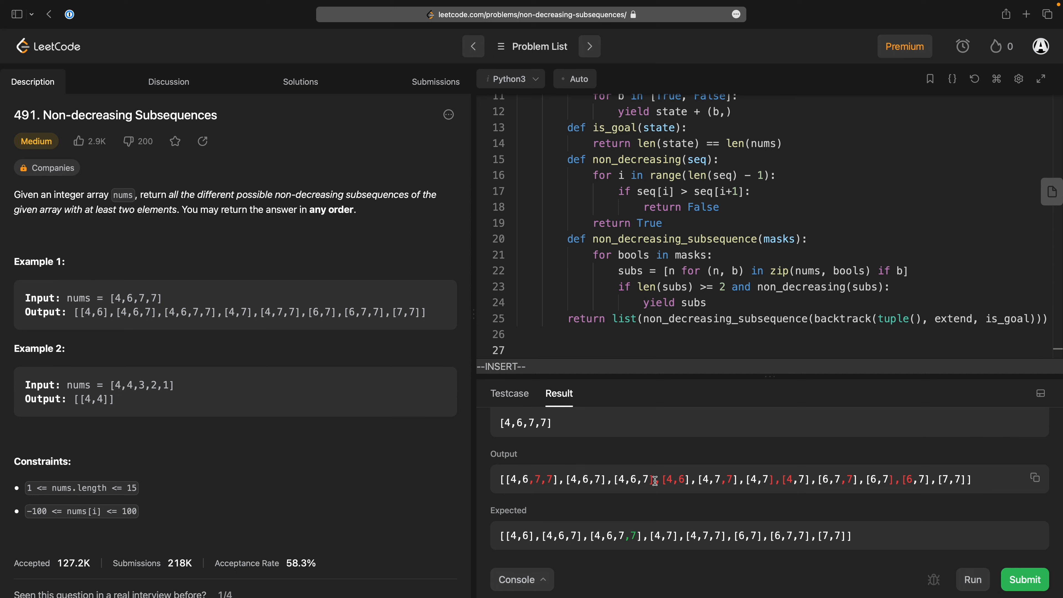
mouse_move(125, 294)
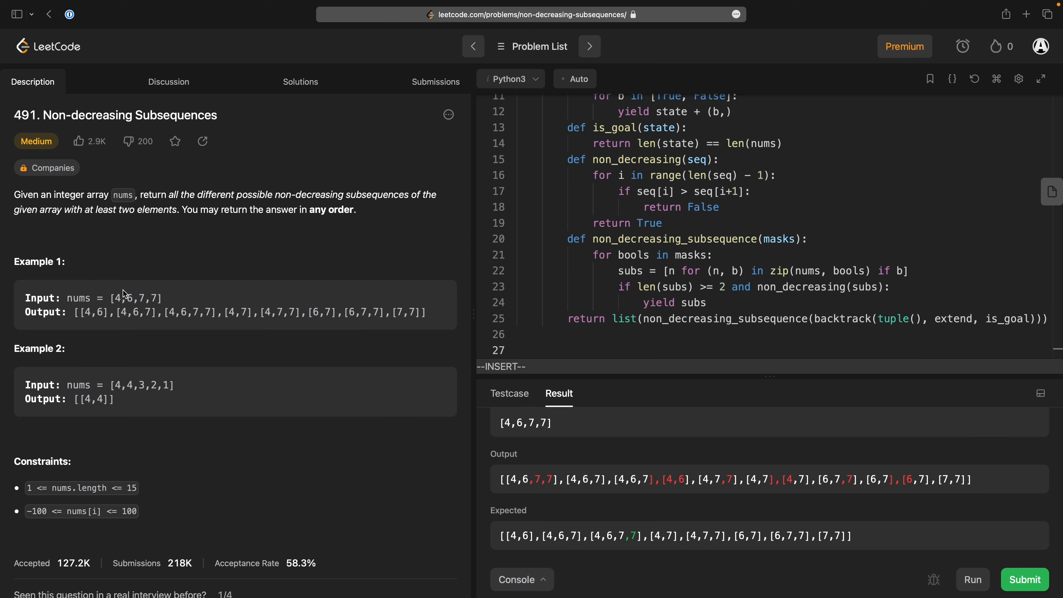
double_click(142, 298)
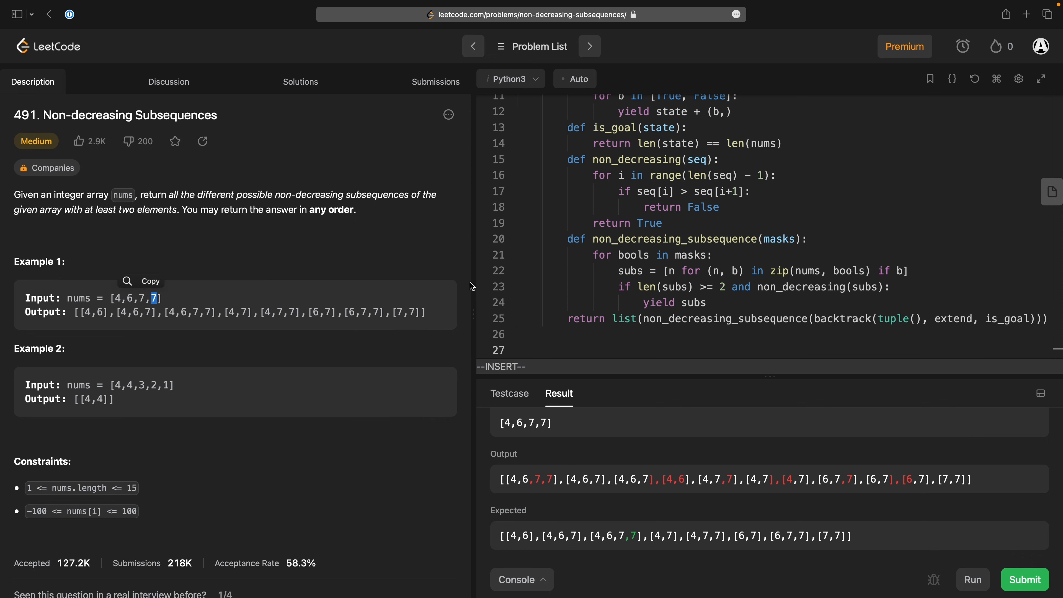
Store masks = backtrack(tuple(), extend, is_goal) and ndss = non_decreasing_subsequence over the masks.
click(646, 319)
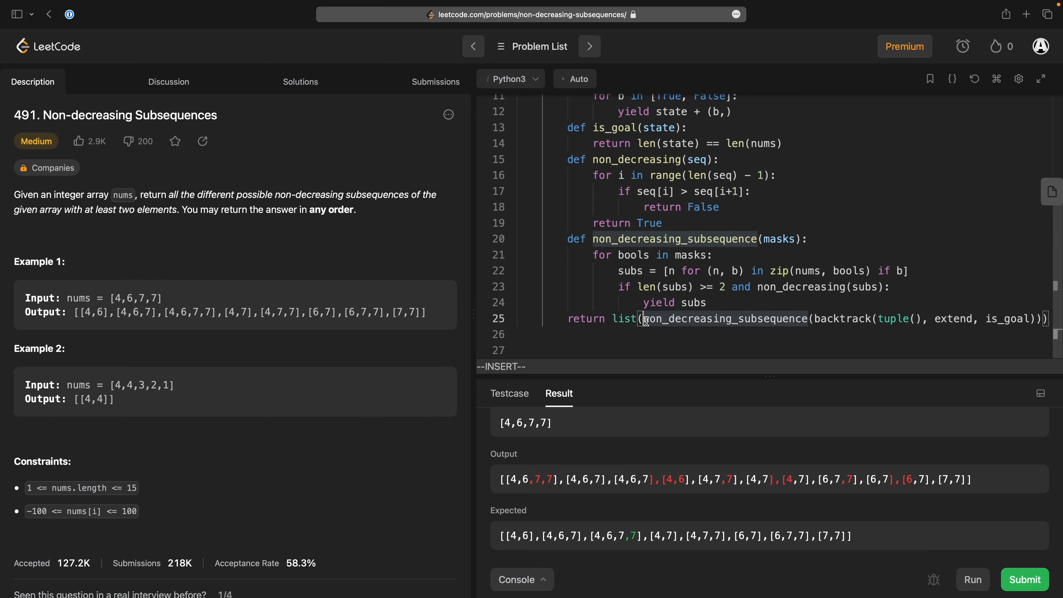
text(set())
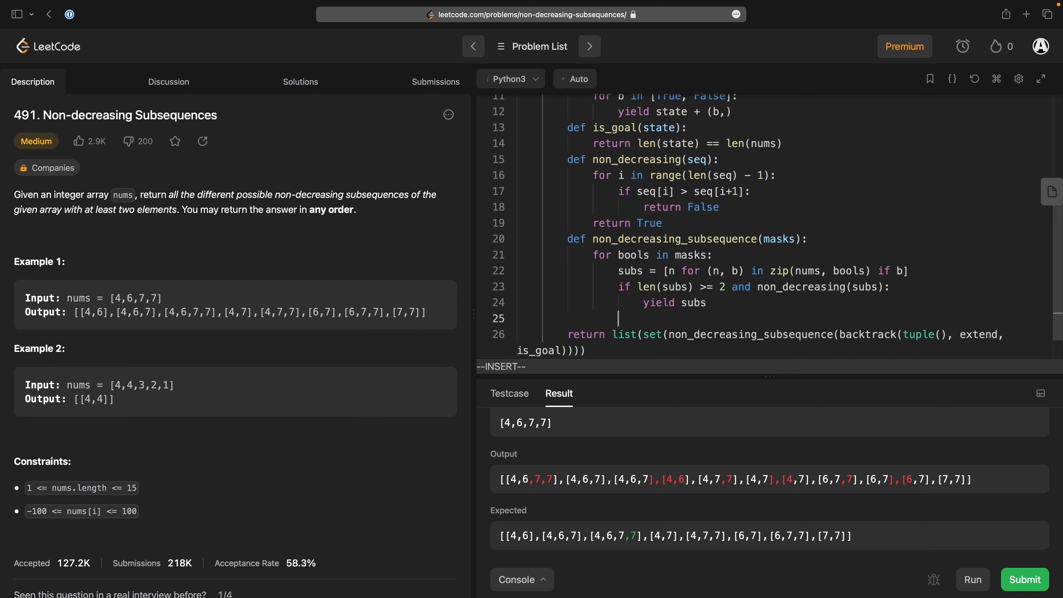
text(masks = backtrack()
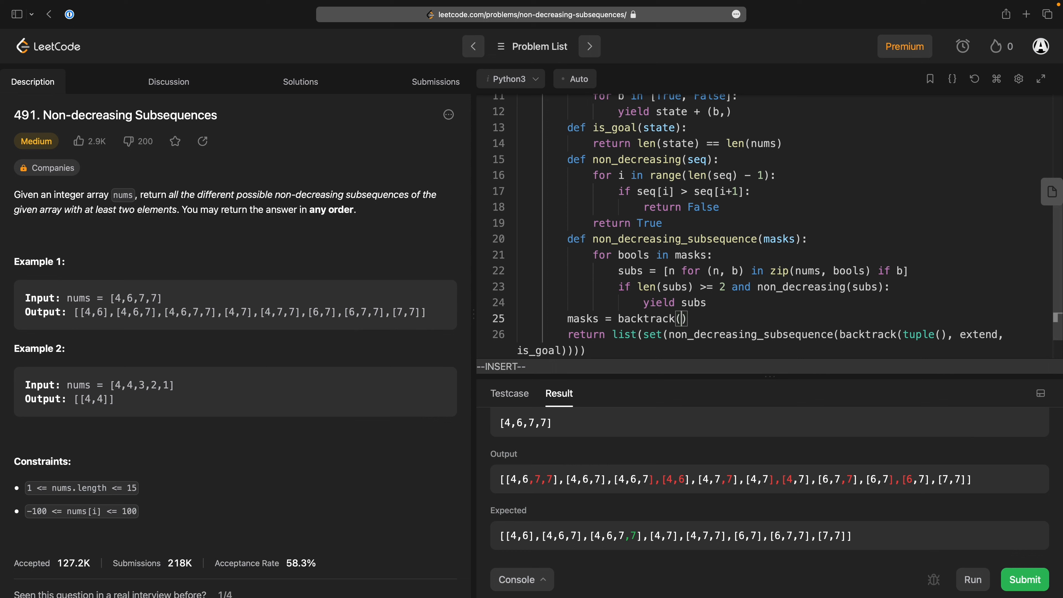
text(tuple())
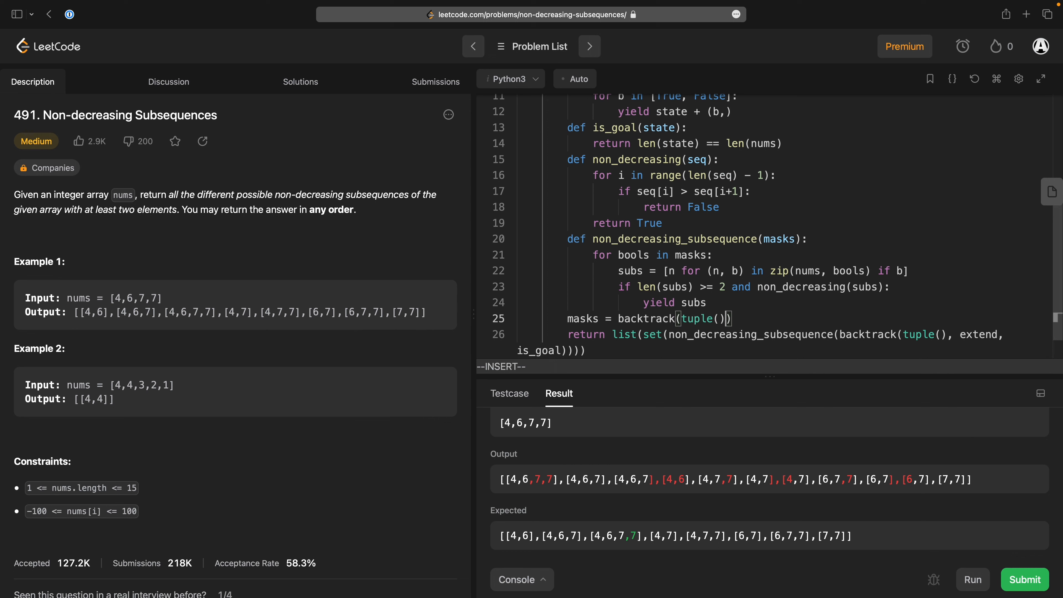
text(, extend, is_goal)
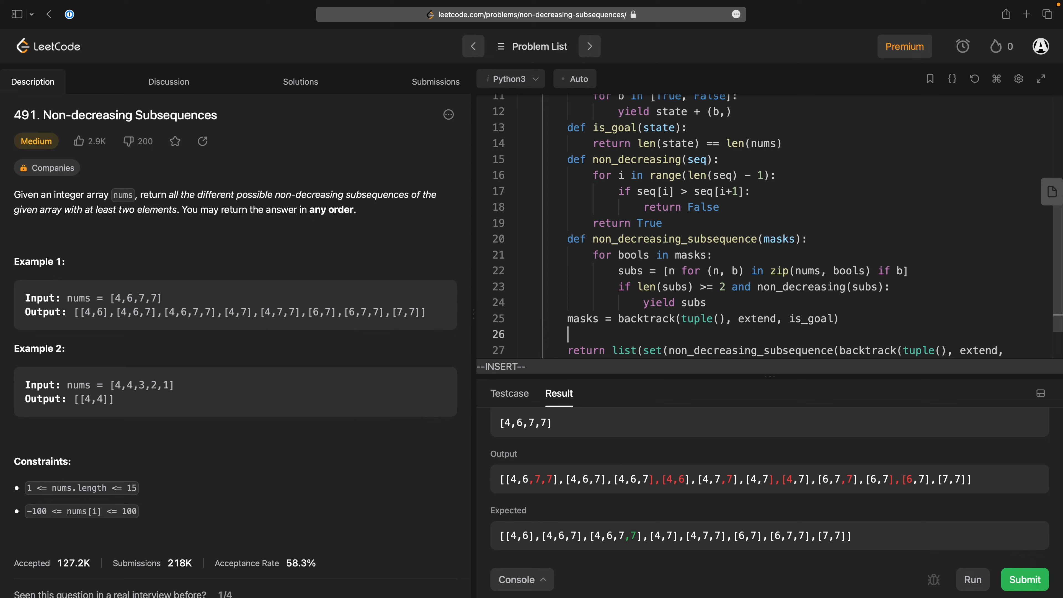
text(ndss =)
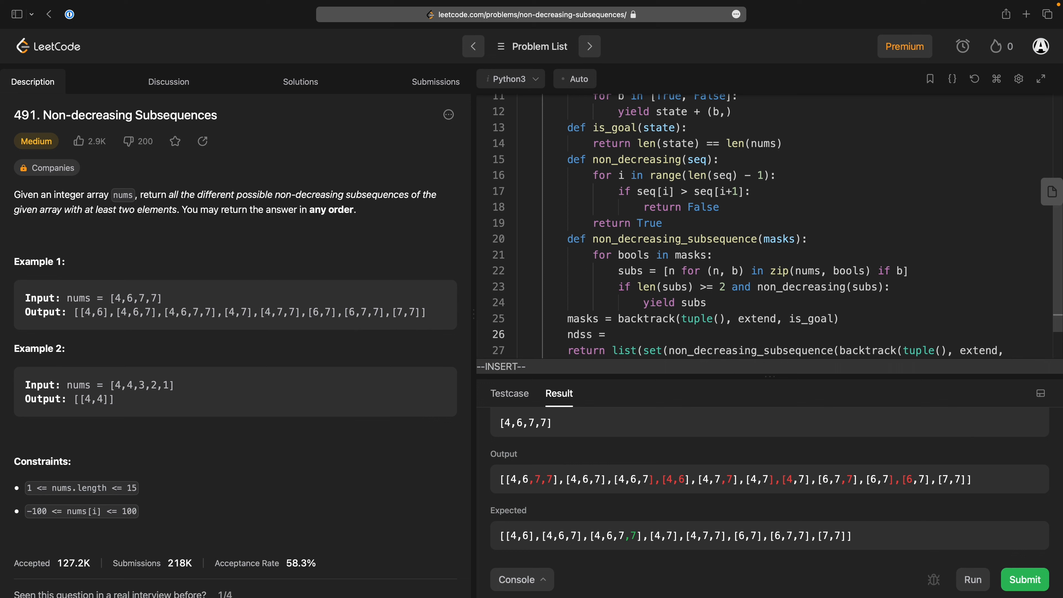
text(non_decrea)
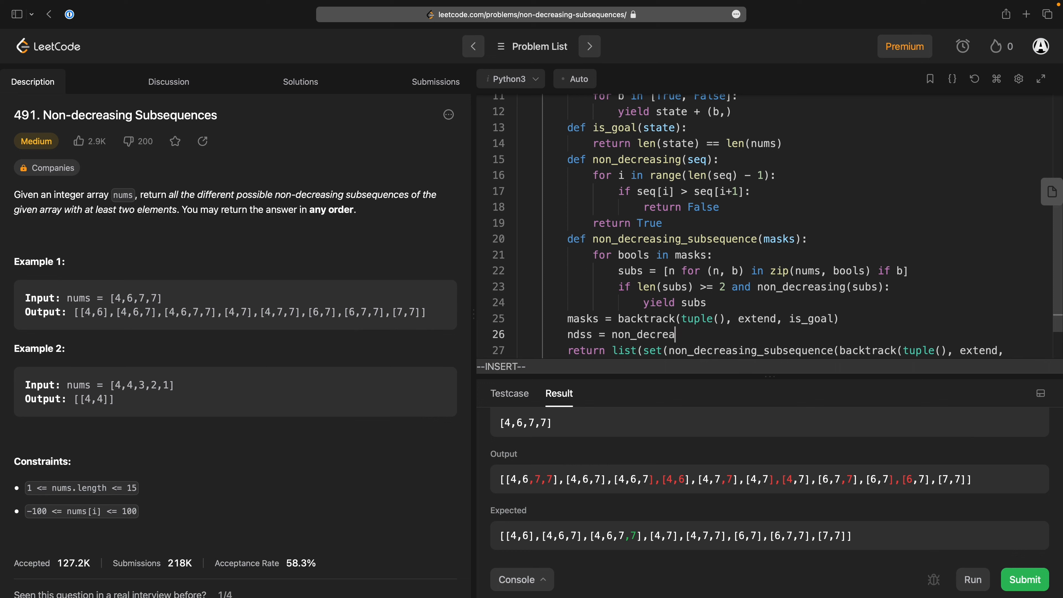
text(sing_subseqe)
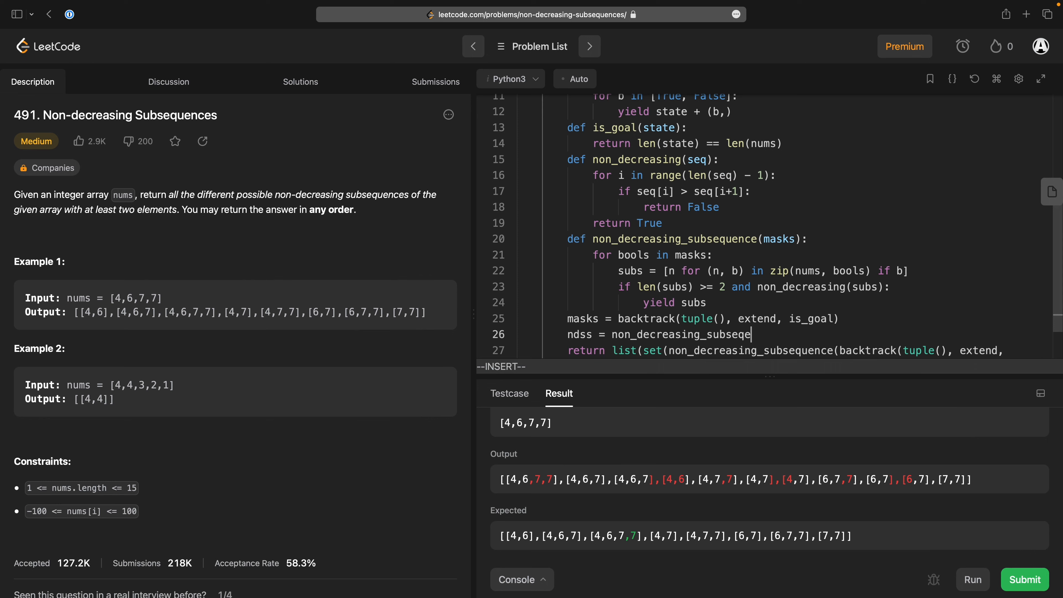
text((m))
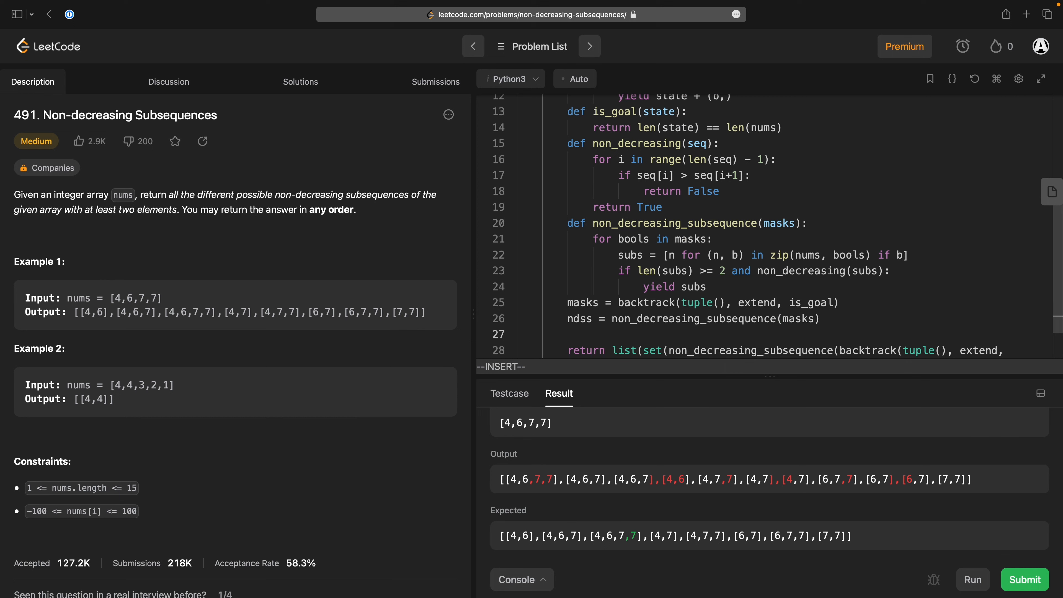
Deduplicate with unique_ndss = set(ndsss) and return list(unique_ndss).
text(unique_)
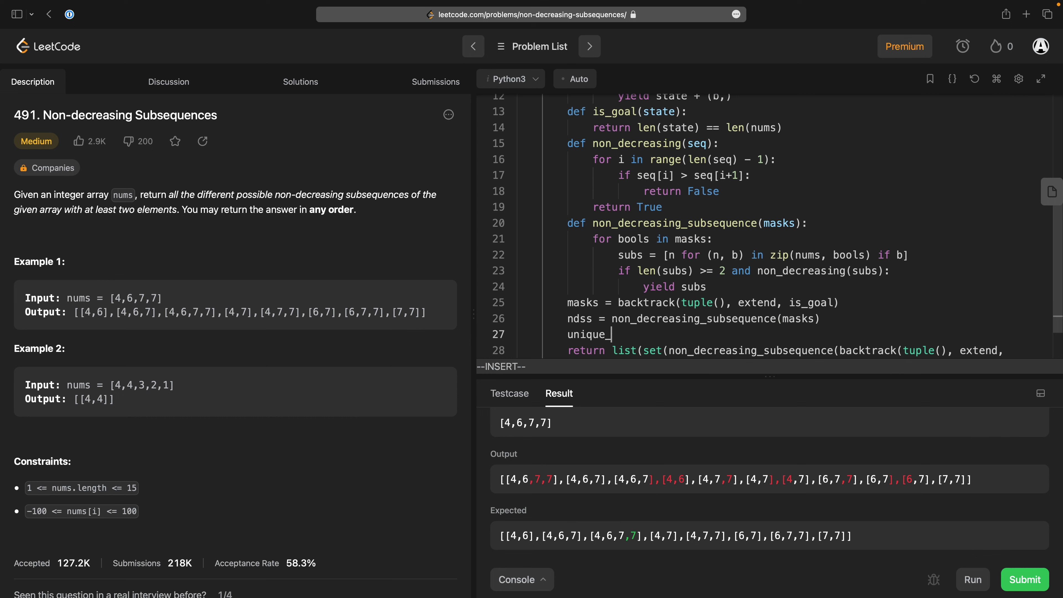
text(ndss =)
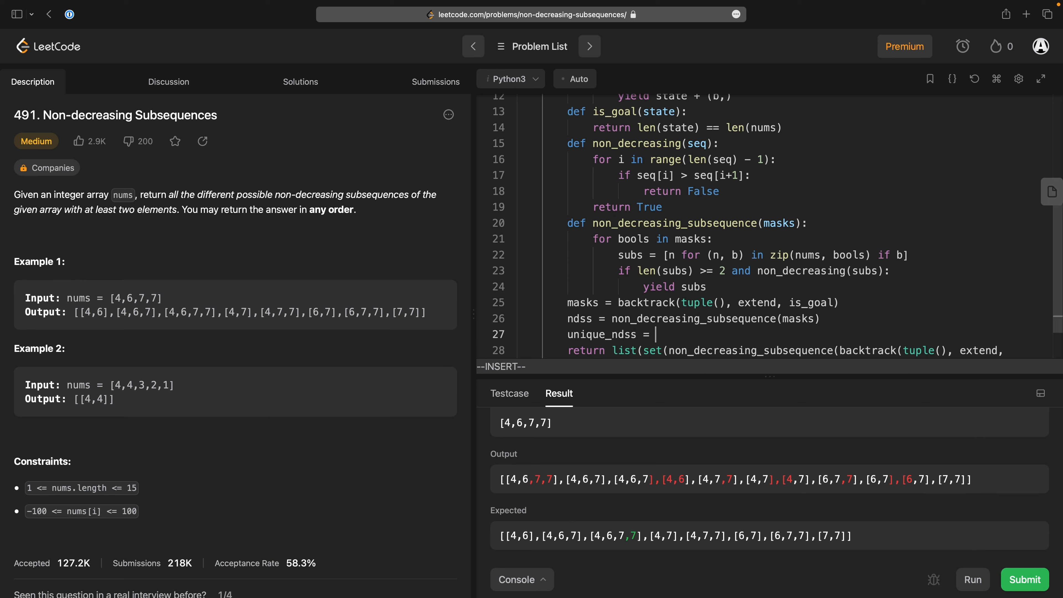
text(set(ndsss))
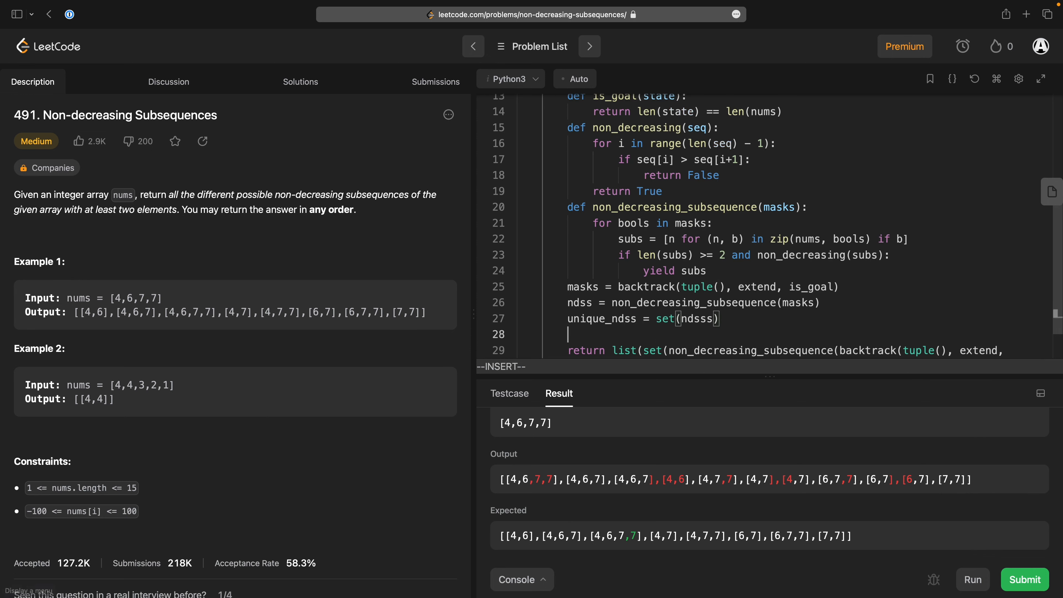
text(return list())
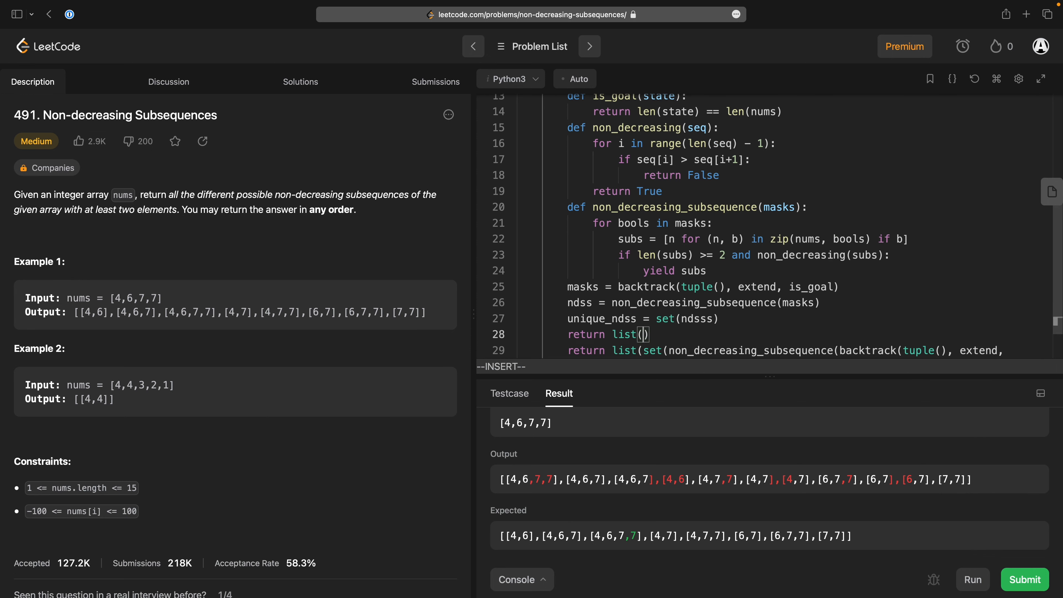
text(unique_)
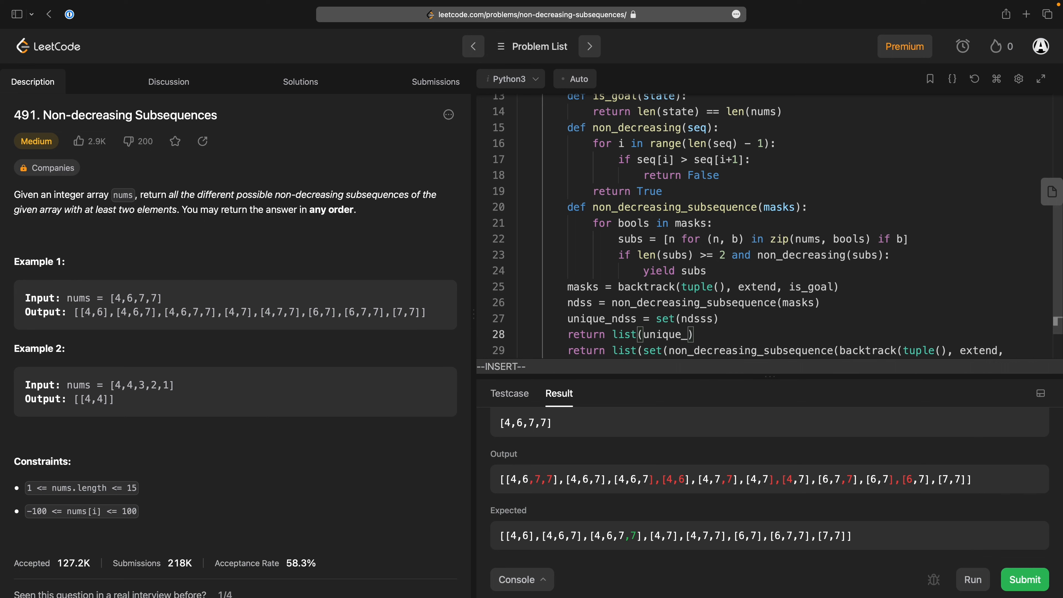
key(Escape)
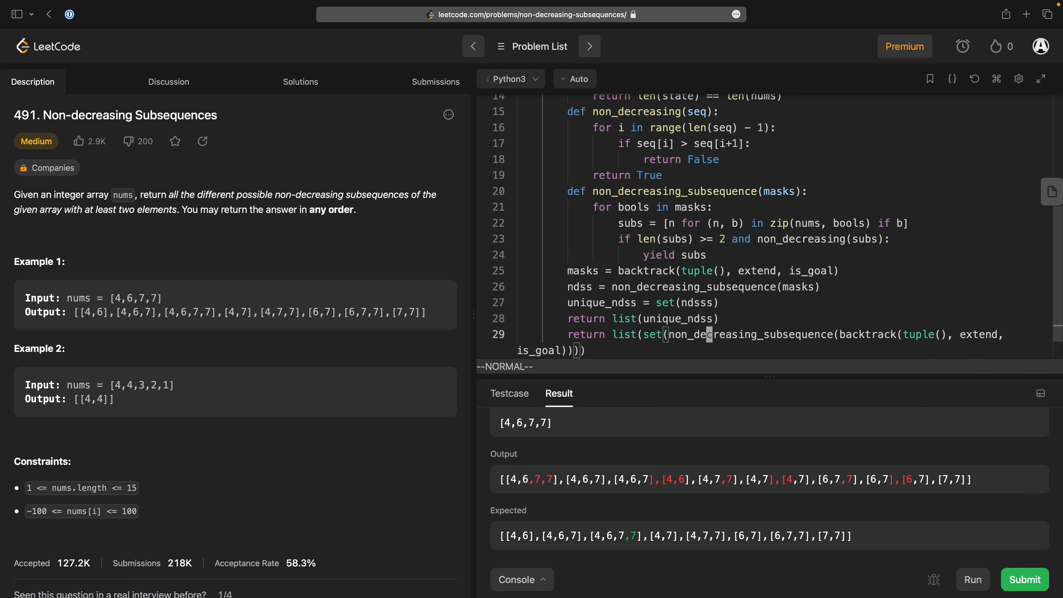
Delete the old return, dedent both helpers to class level with self, and call them via self.
scroll(up, 3)
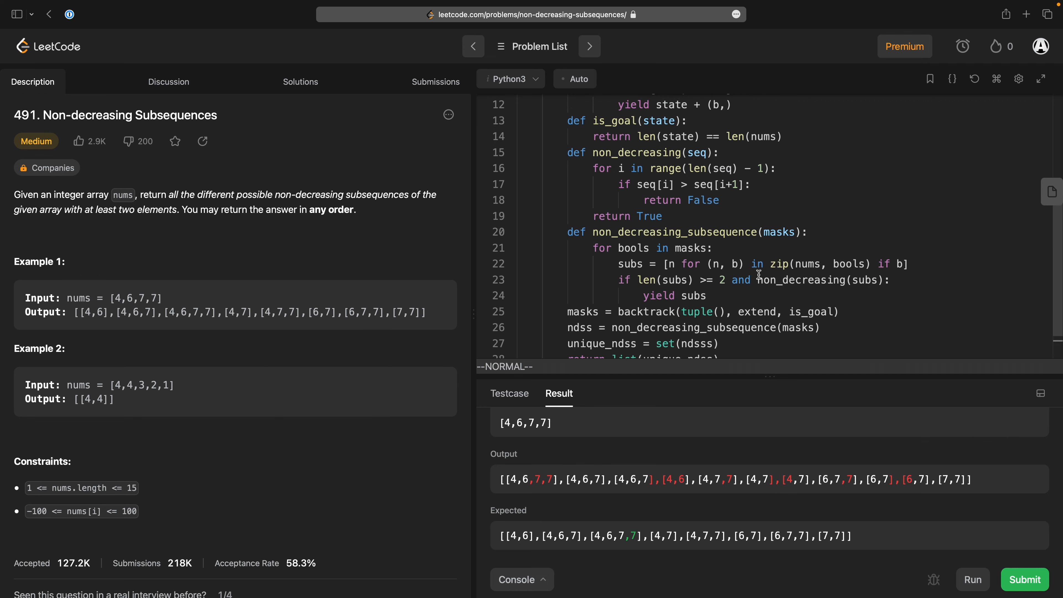
scroll(down, 3)
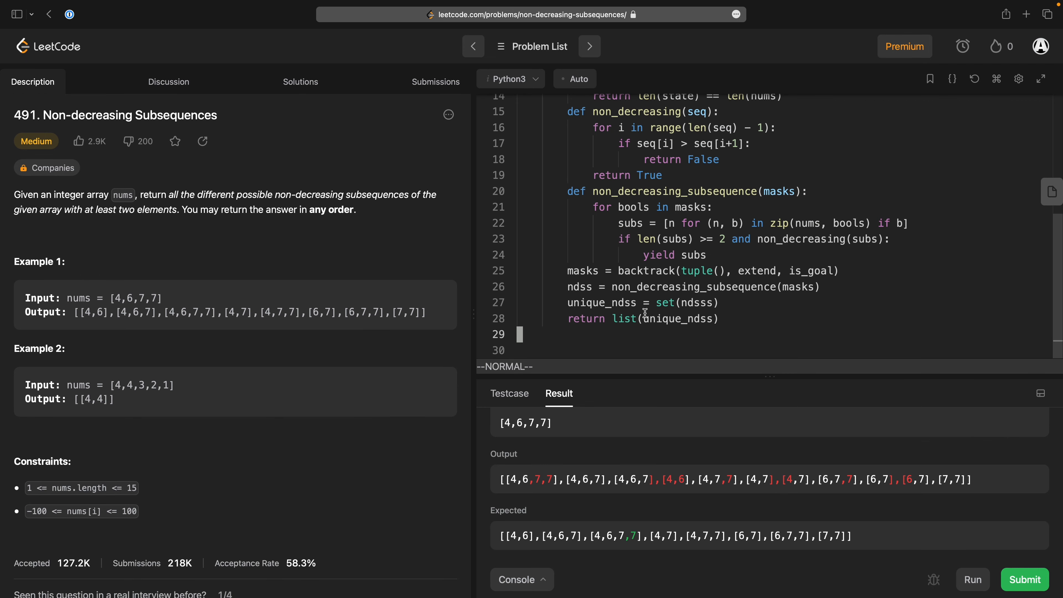
mouse_move(729, 311)
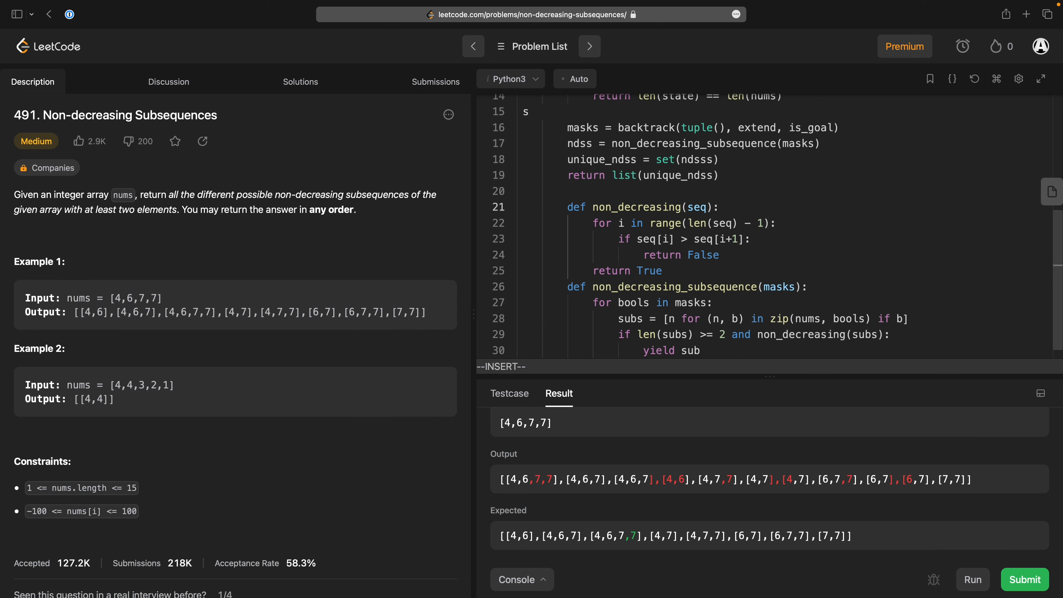
click(529, 111)
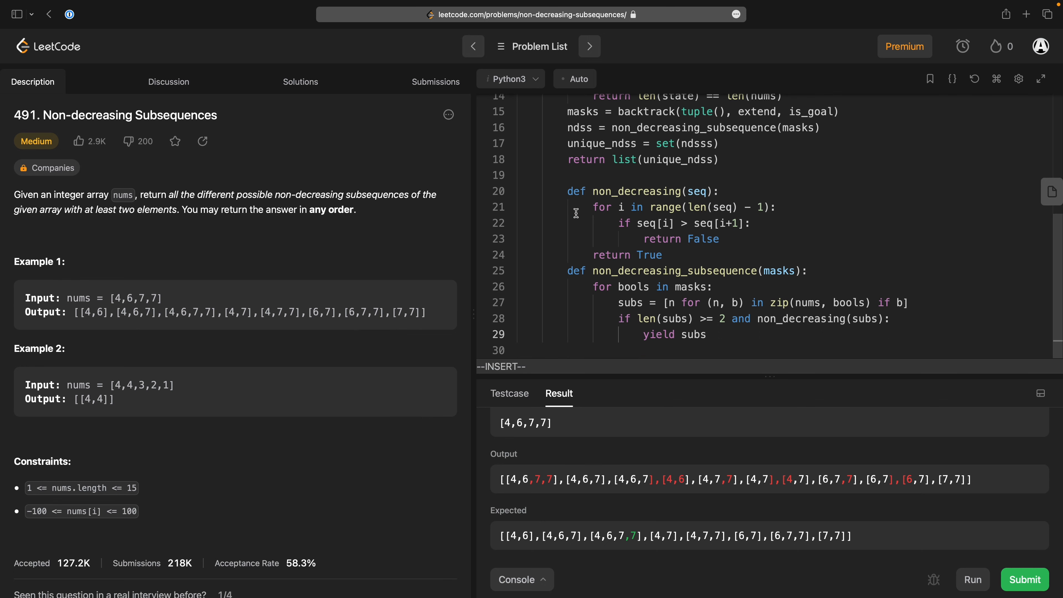
key(Escape)
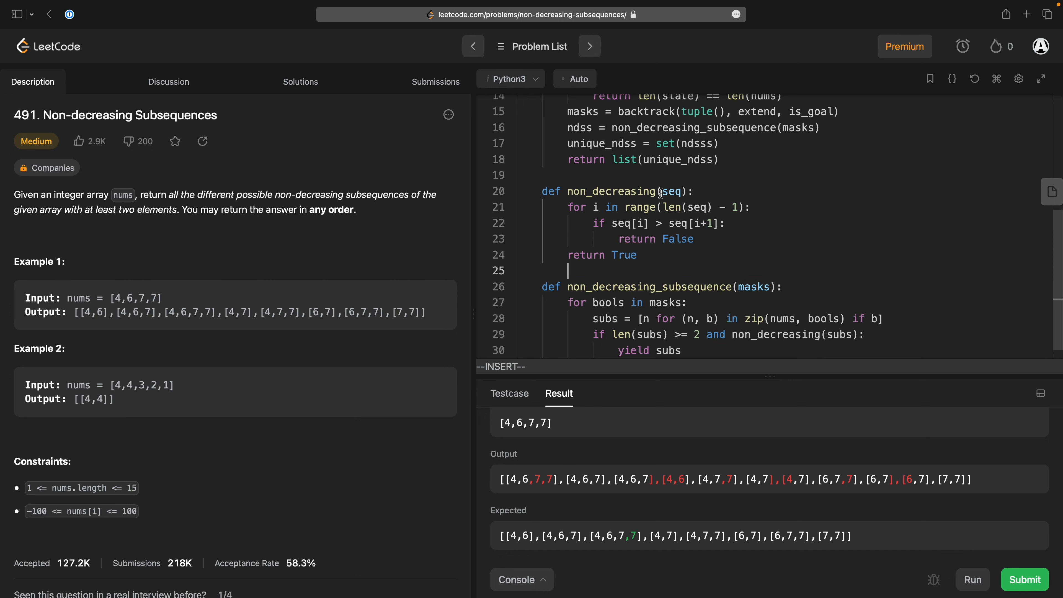
text(self,)
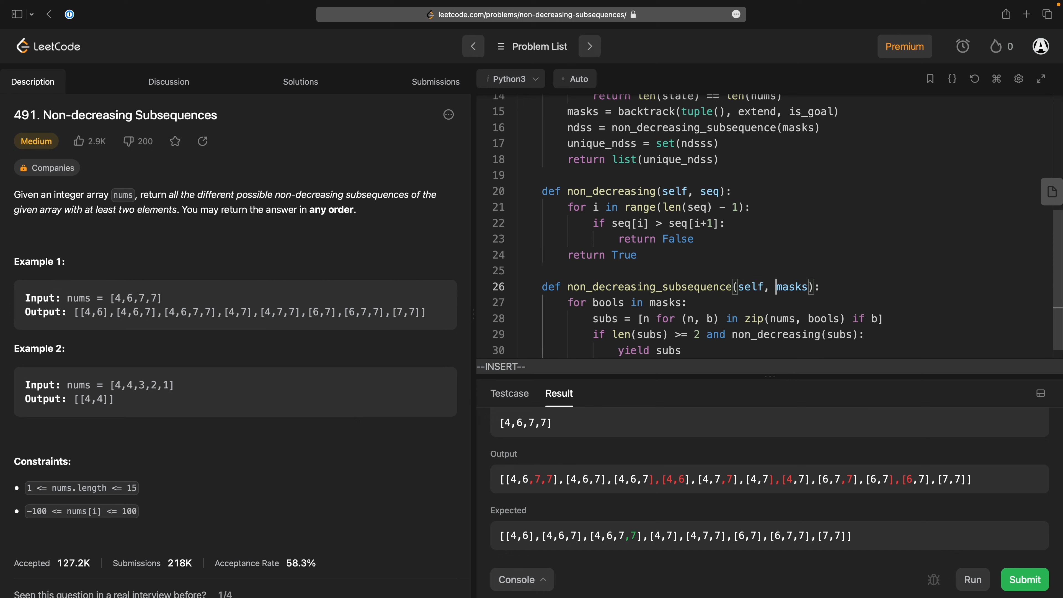
text(self.)
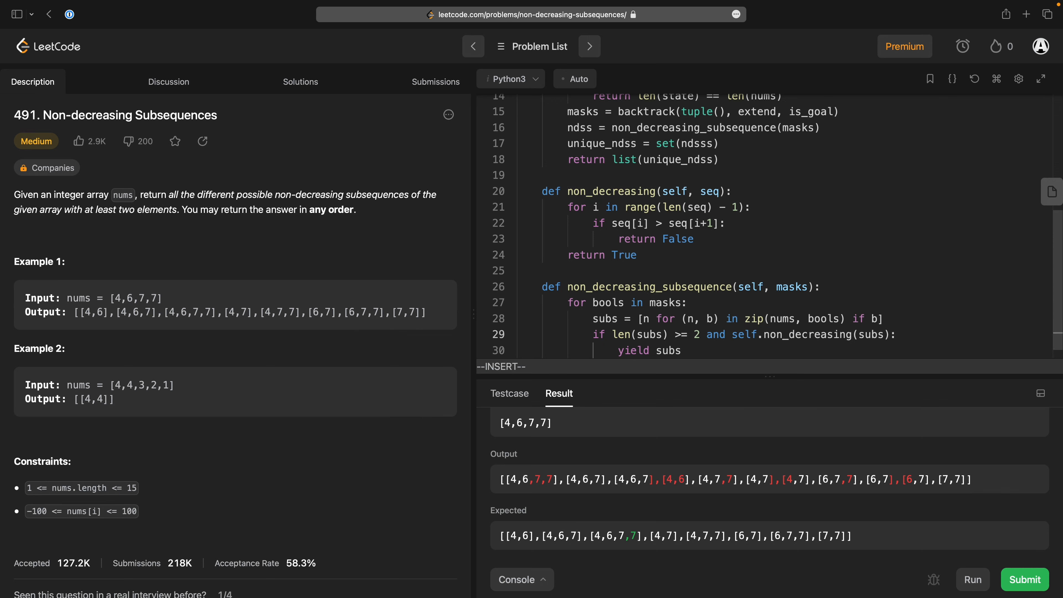
scroll(up, 3)
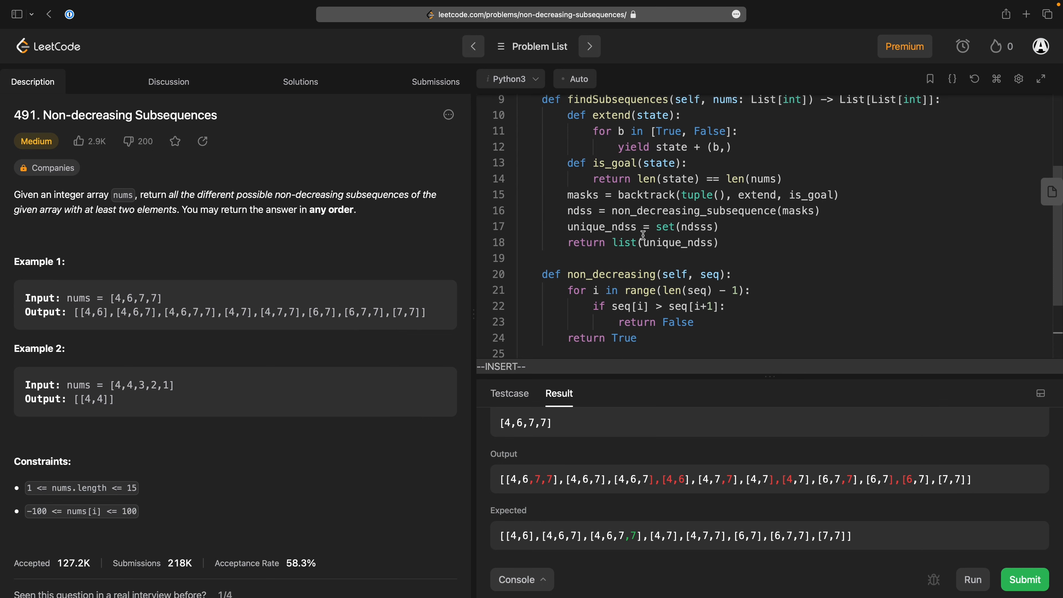
mouse_move(608, 211)
text(self.)
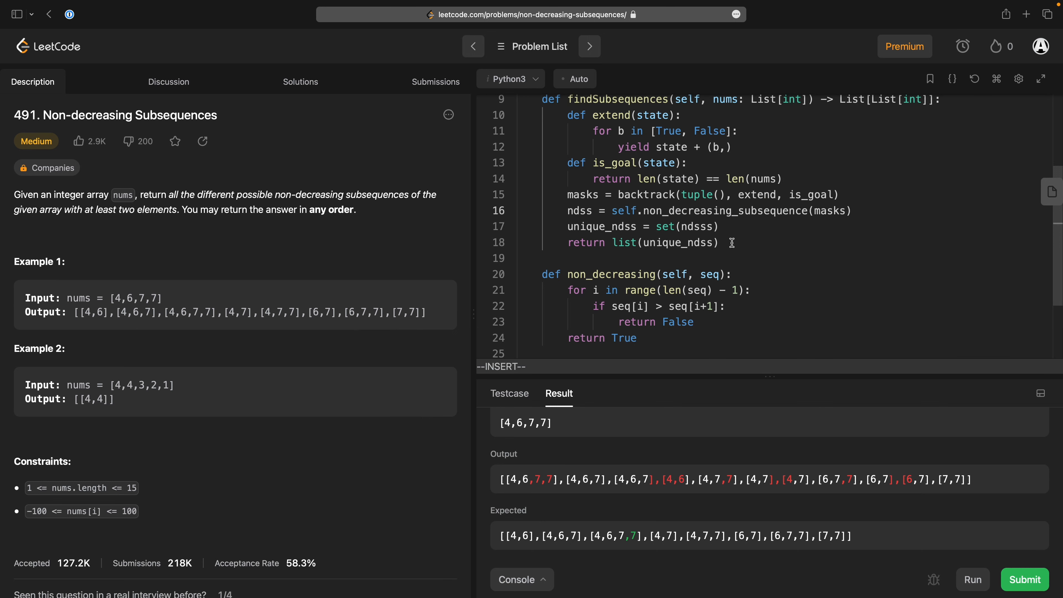
scroll(down, 3)
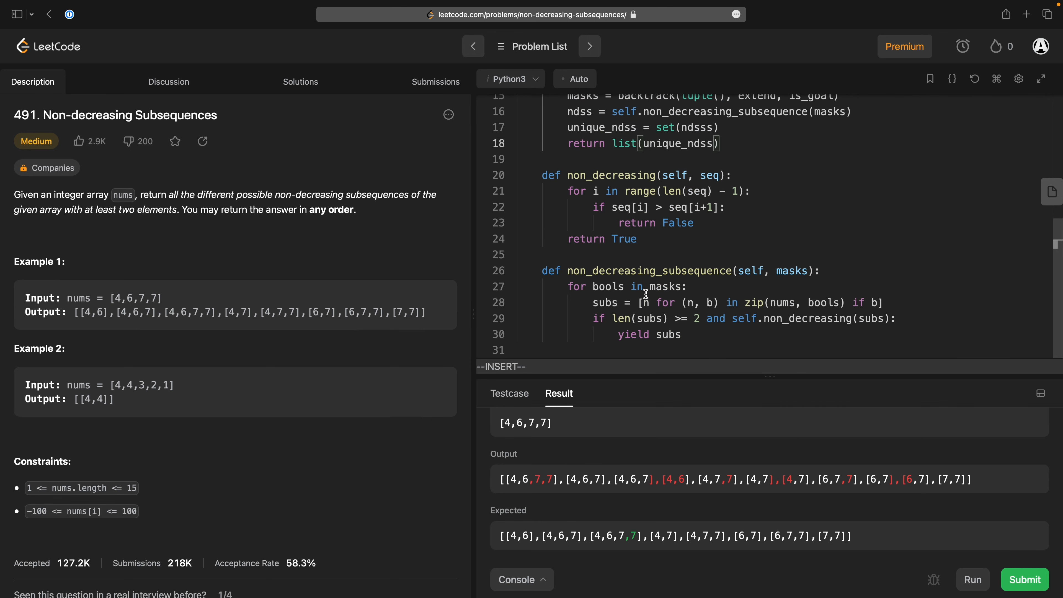
scroll(up, 3)
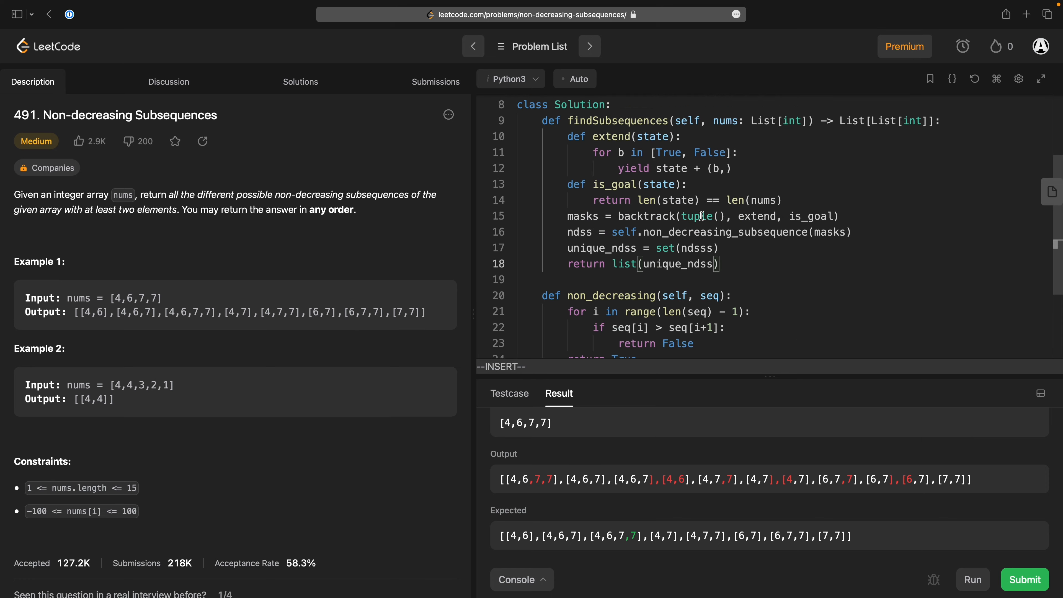
scroll(down, 3)
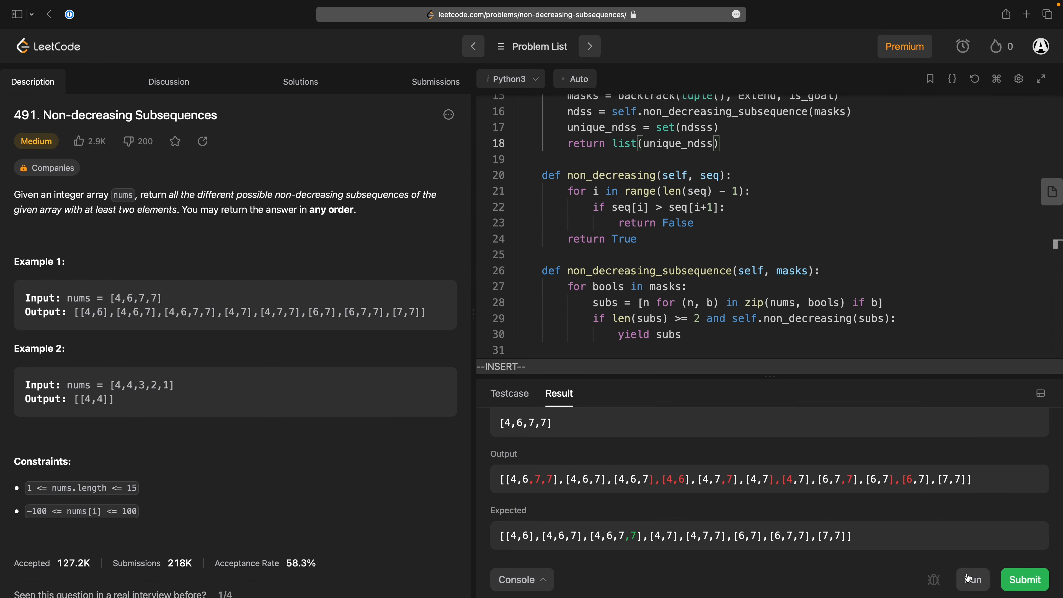
Run the solution, read the NameError and correct the misspelled ndsss to ndss.
click(973, 580)
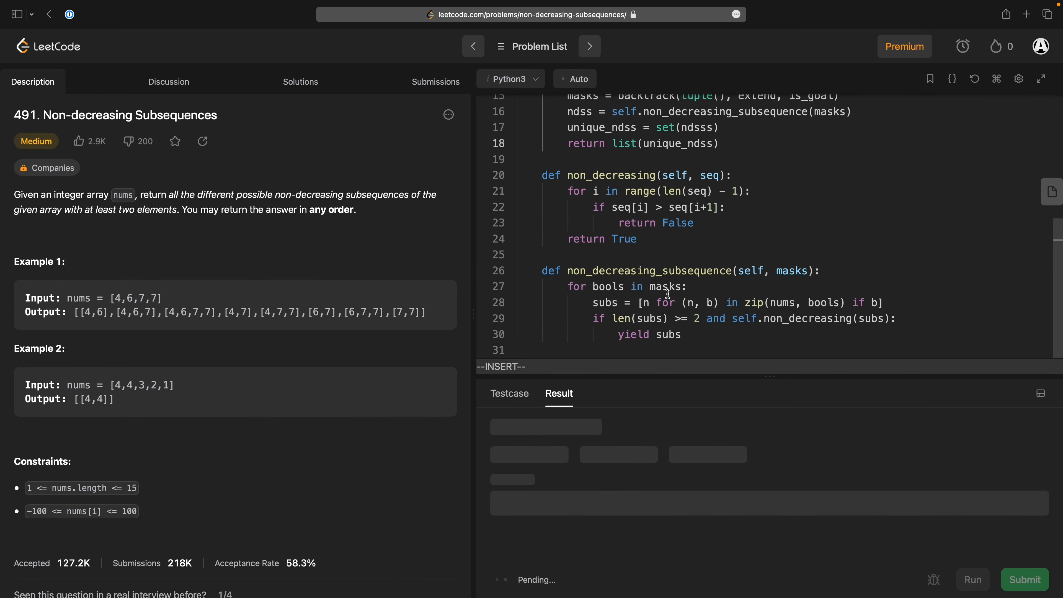
click(973, 579)
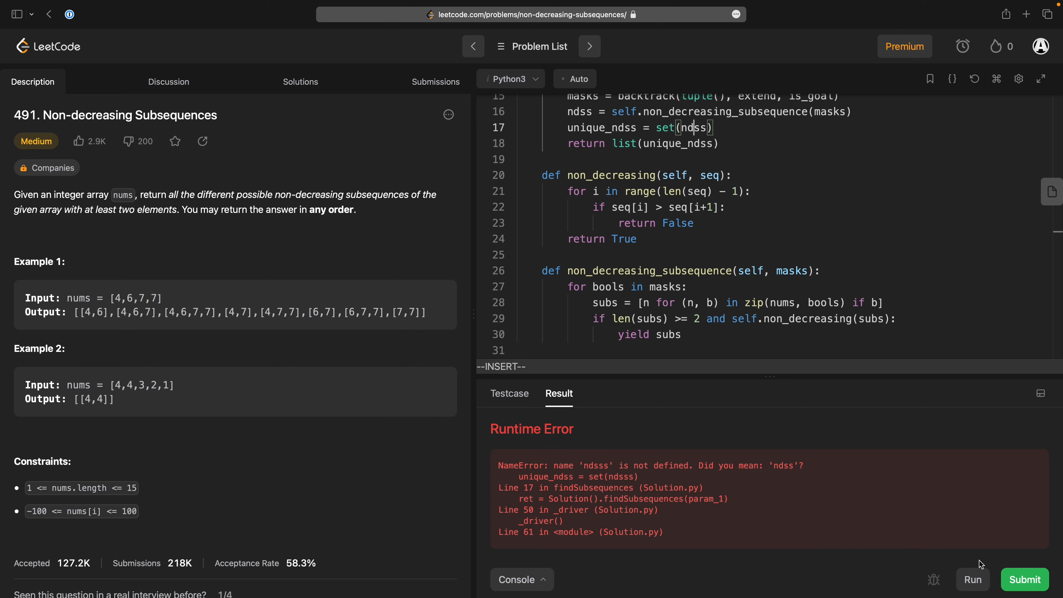
click(1025, 580)
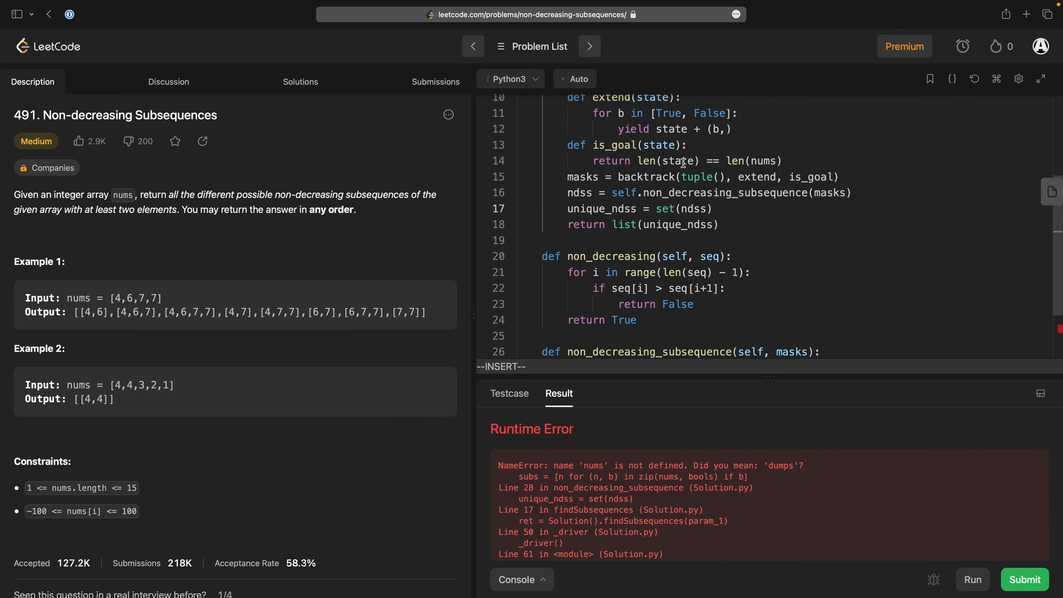
scroll(down, 3)
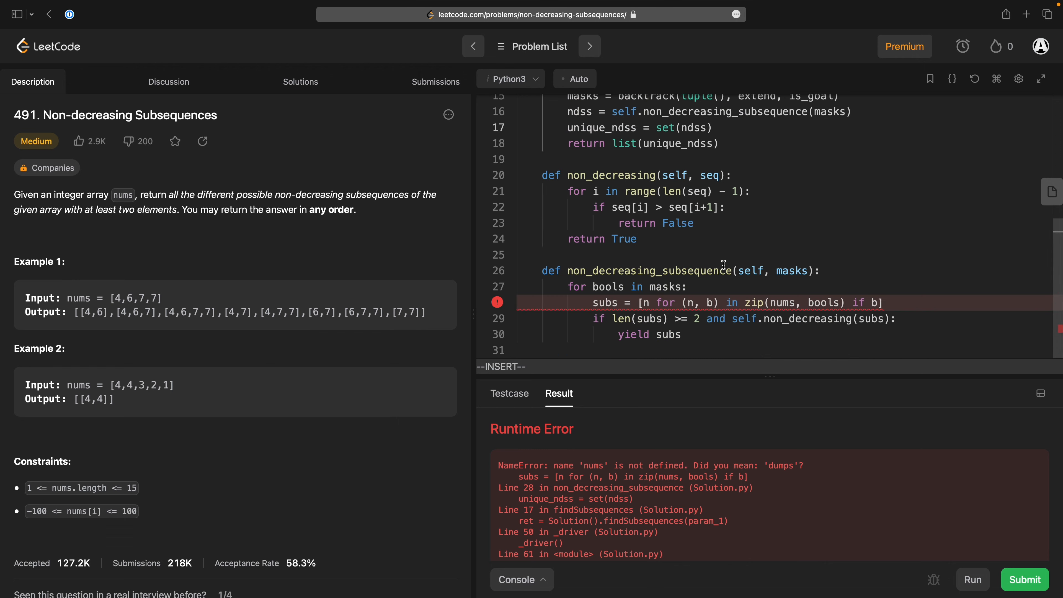
mouse_move(789, 303)
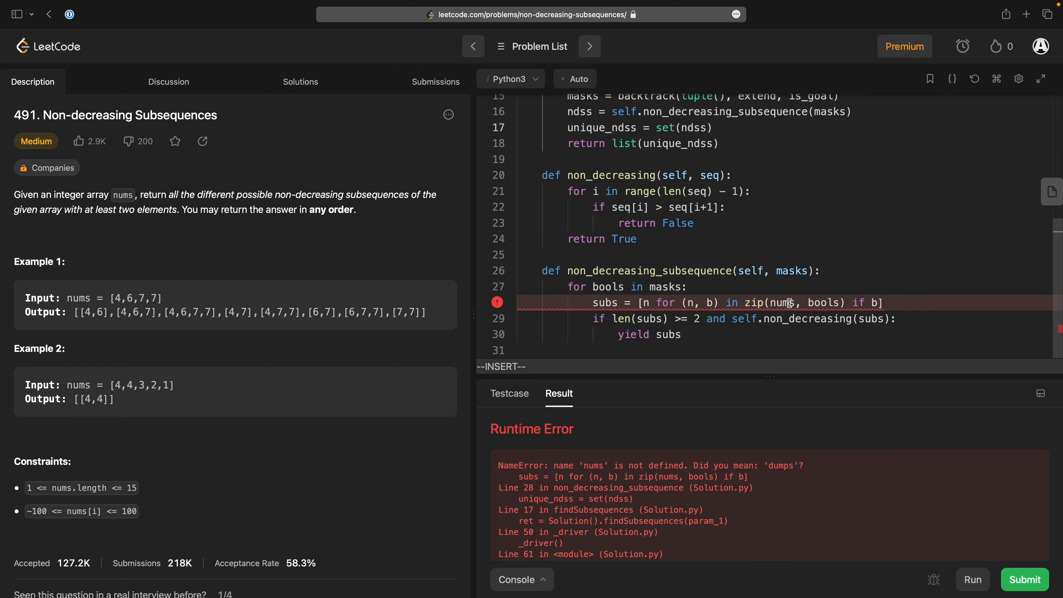
Store self.nums = nums and make the helper zip over self.nums.
scroll(up, 3)
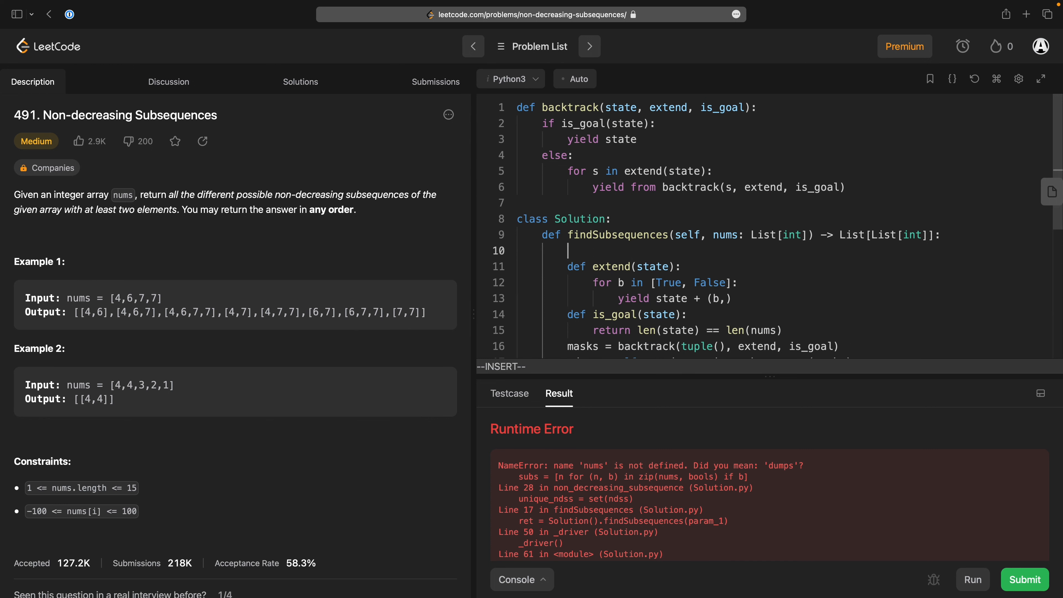
text(self.nums = nu)
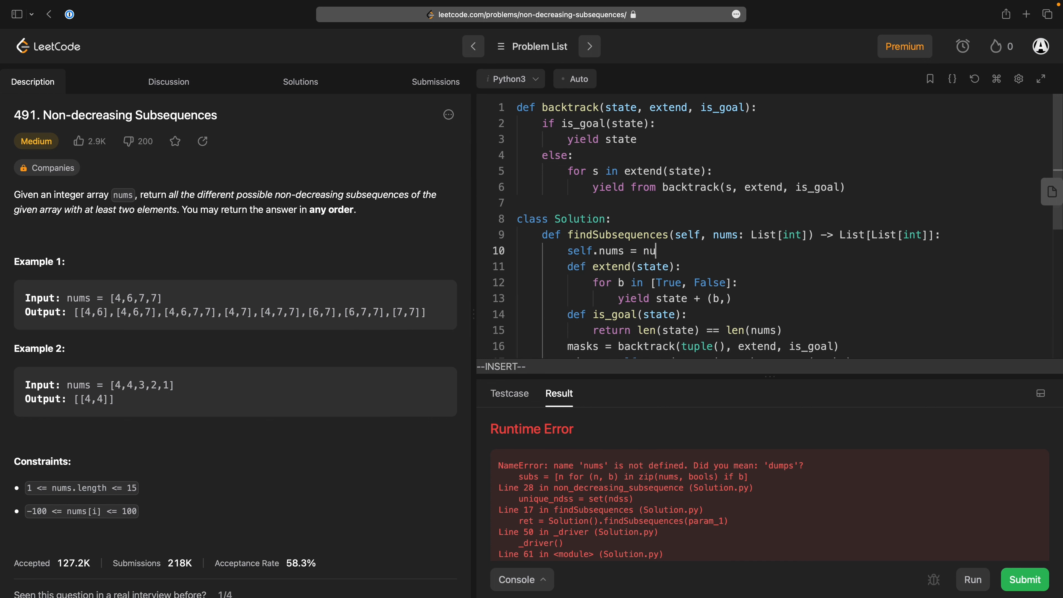
scroll(down, 3)
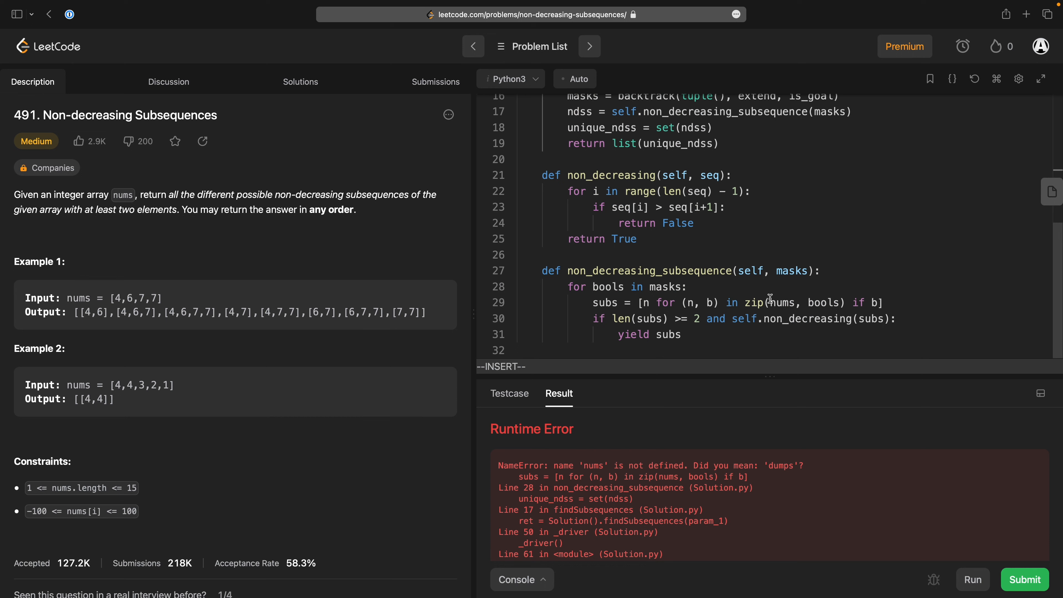
text(self.)
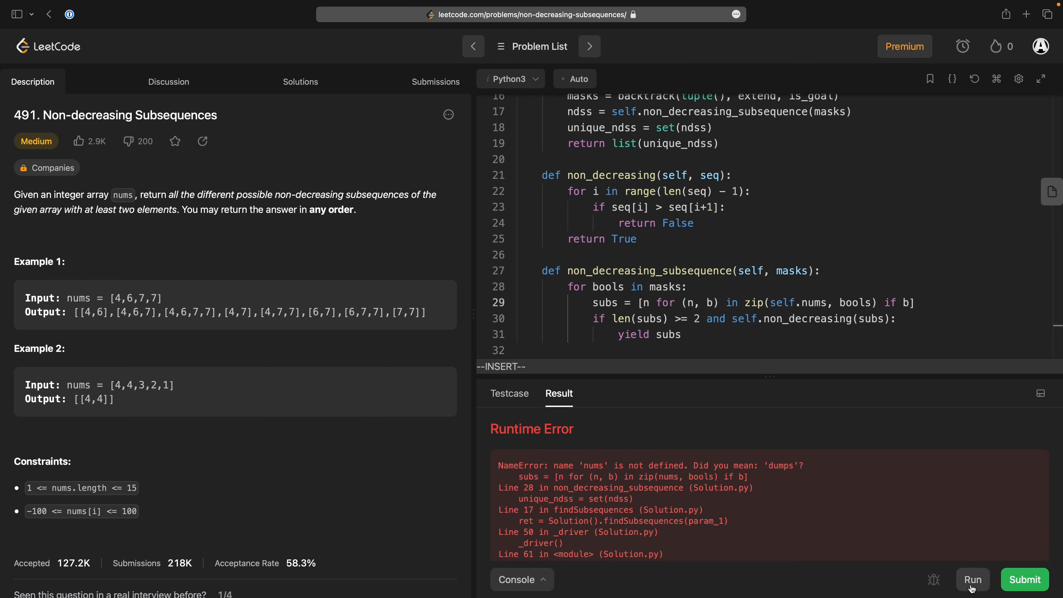
Run again and hit the unhashable-list error from putting subsequences in a set.
click(972, 580)
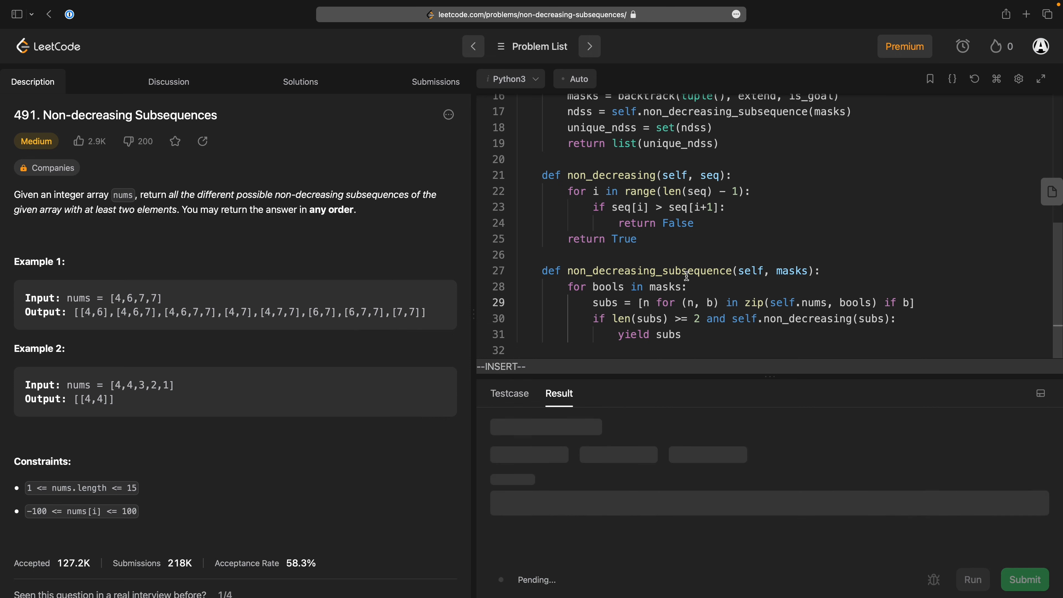
click(972, 579)
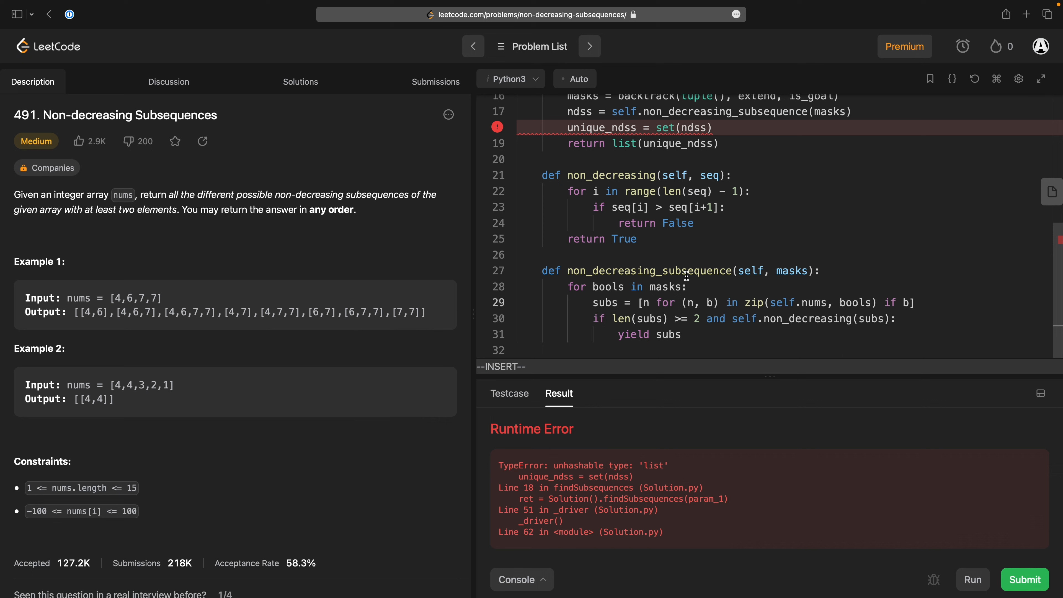
mouse_move(752, 260)
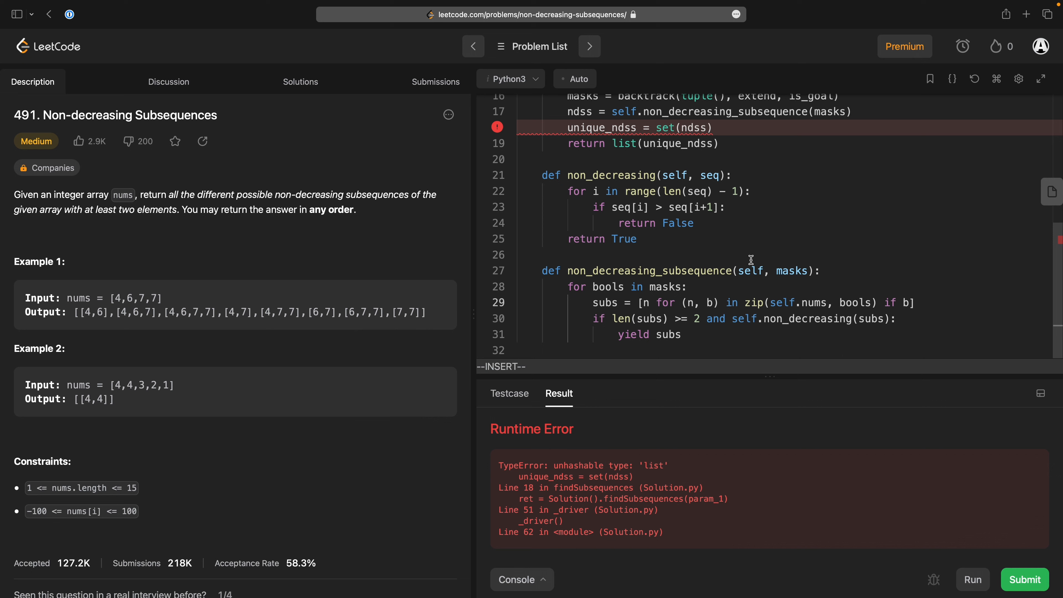
mouse_move(651, 117)
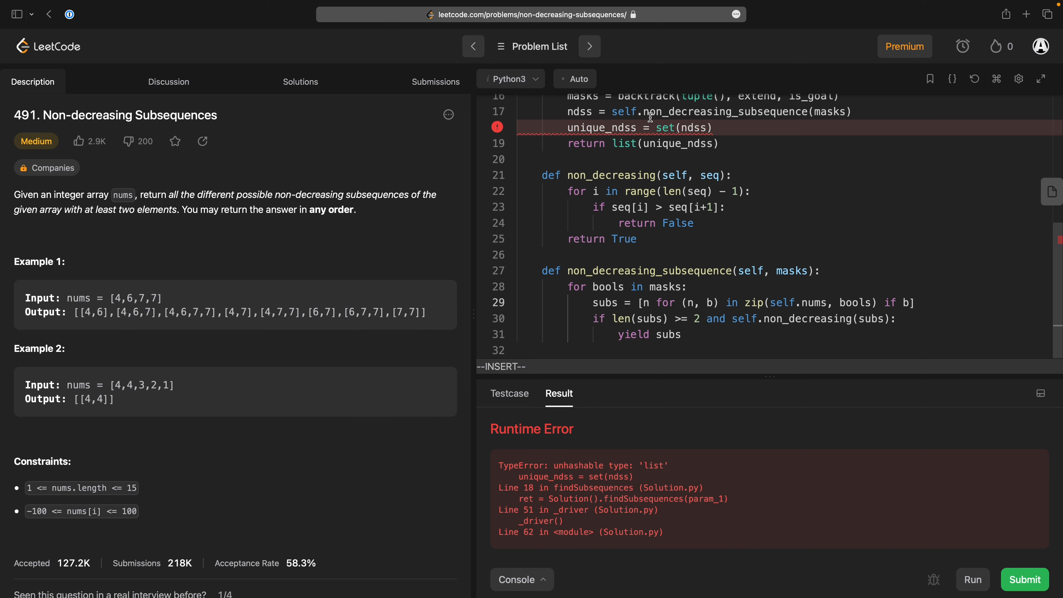
mouse_move(673, 128)
text(tuple())
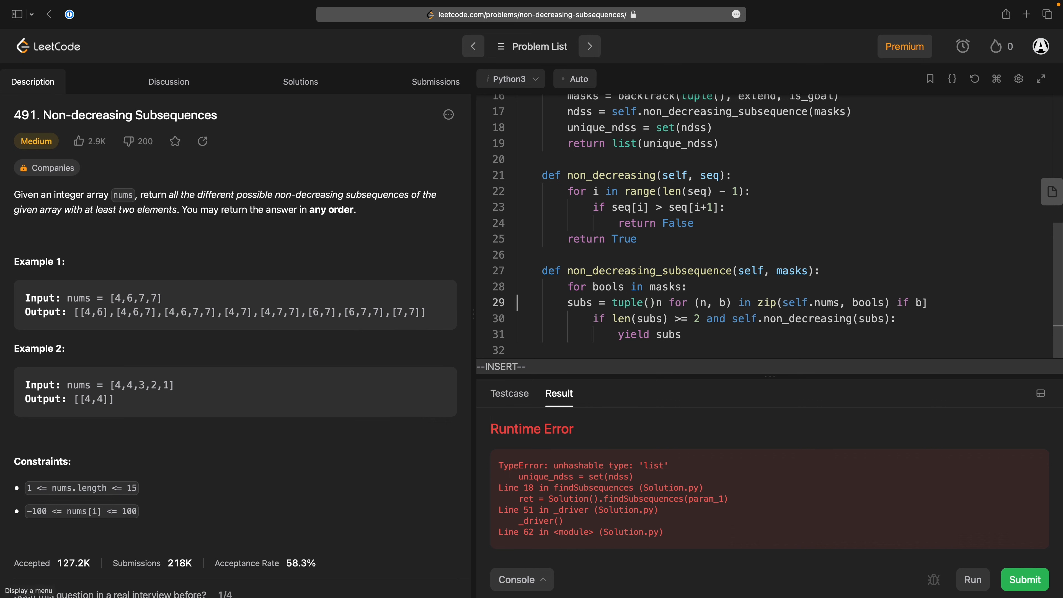
key(Escape)
text())
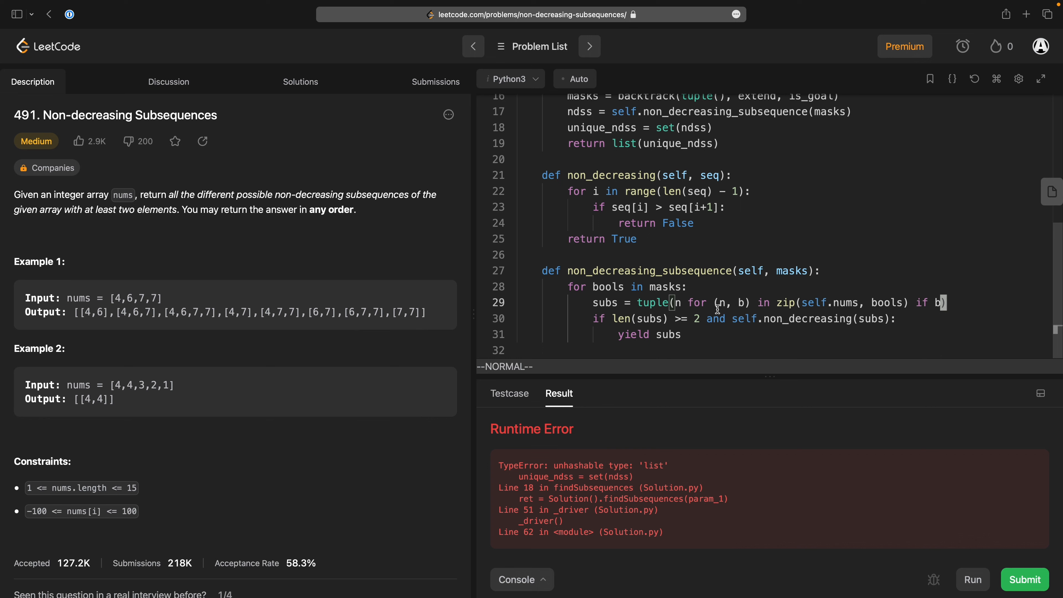
Build each sub as a tuple and return list(list(nds) for nds in unique_ndss).
scroll(up, 3)
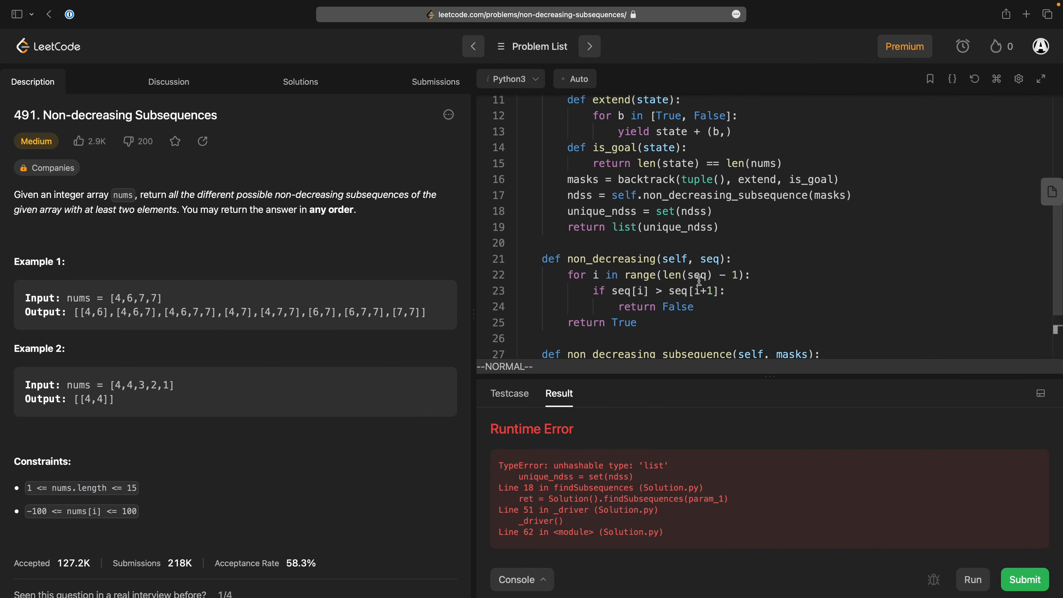
text(list(nds)
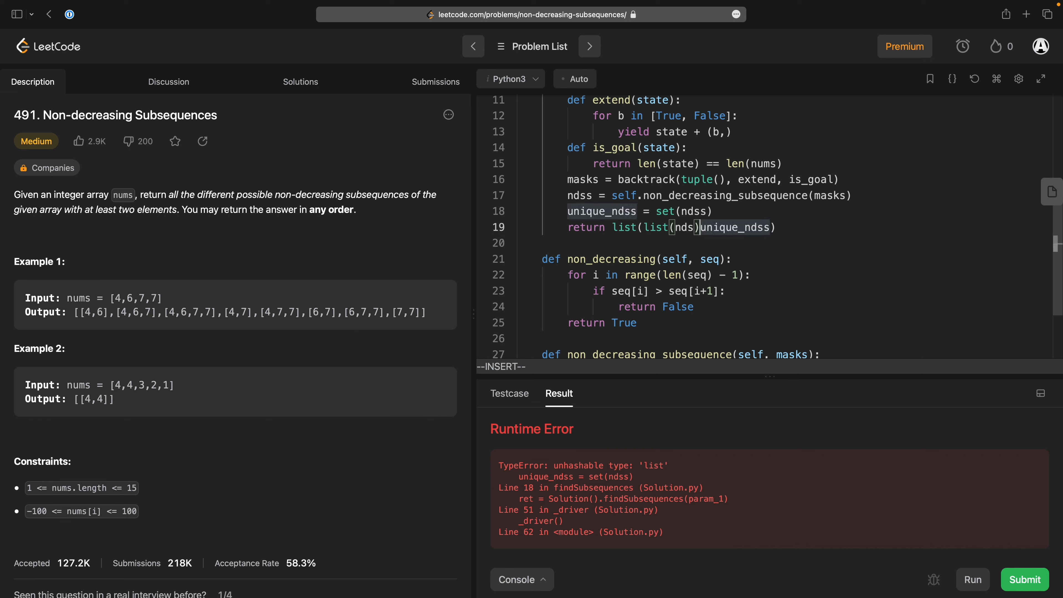
text(for nds in)
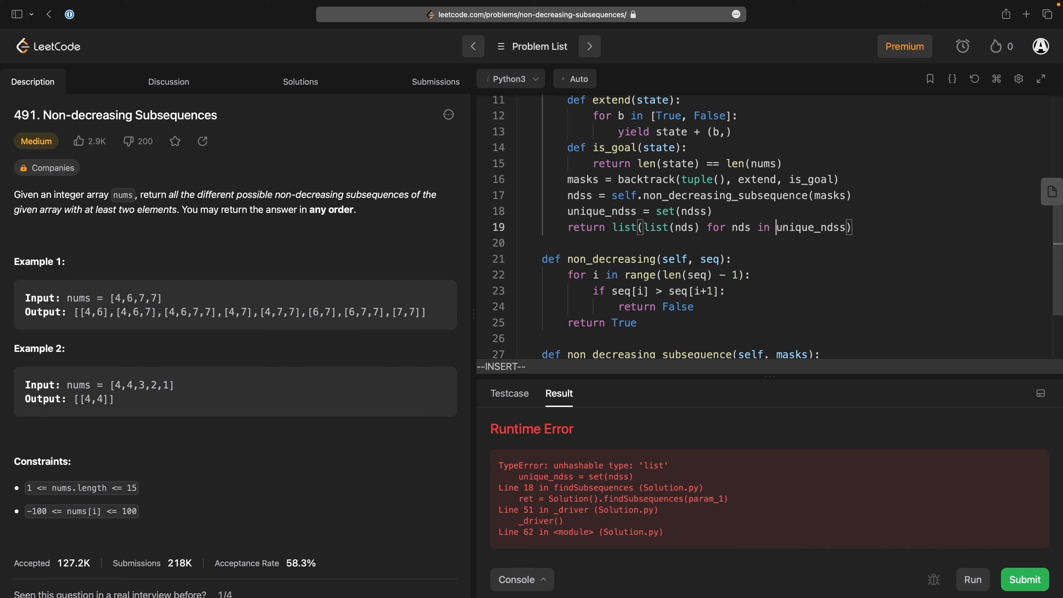
mouse_move(972, 580)
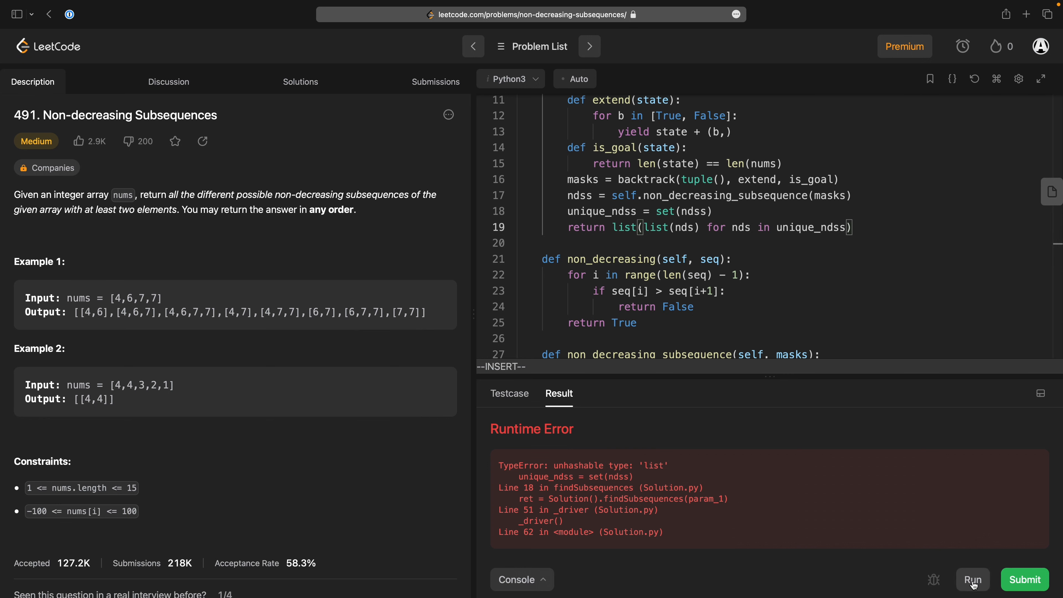
Run the tuple-based solution on the example tests and get an Accepted result.
click(973, 580)
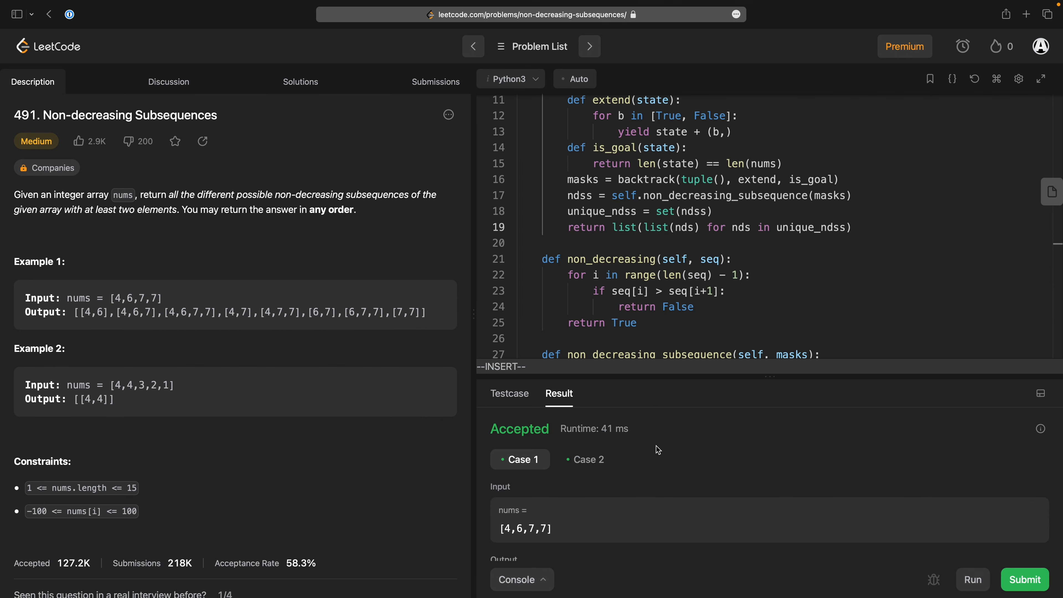
scroll(up, 3)
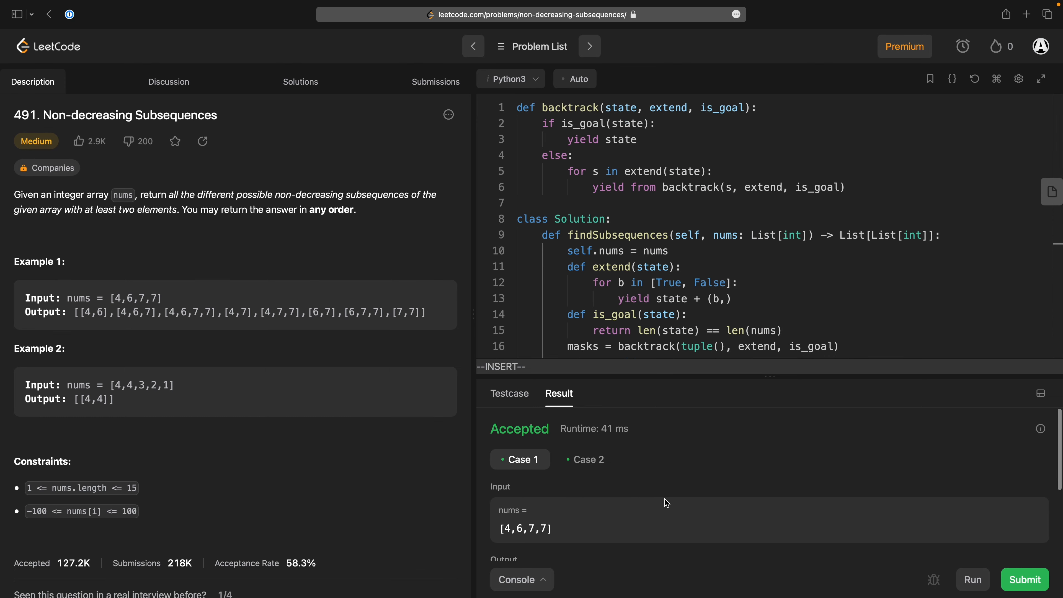
scroll(down, 3)
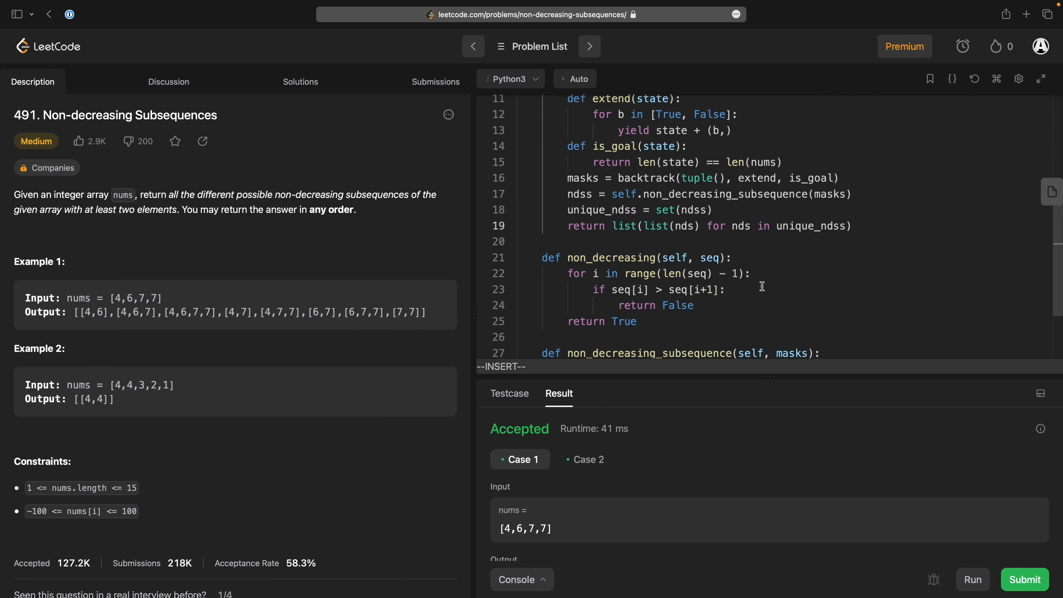
scroll(up, 3)
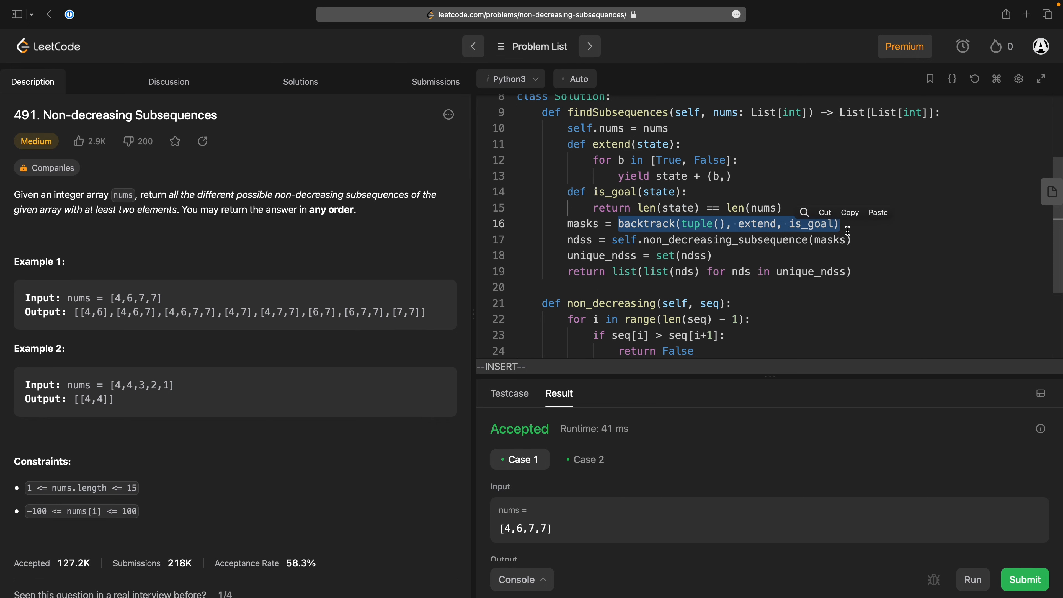
Review the accepted code in the editor and submit the solution.
click(851, 239)
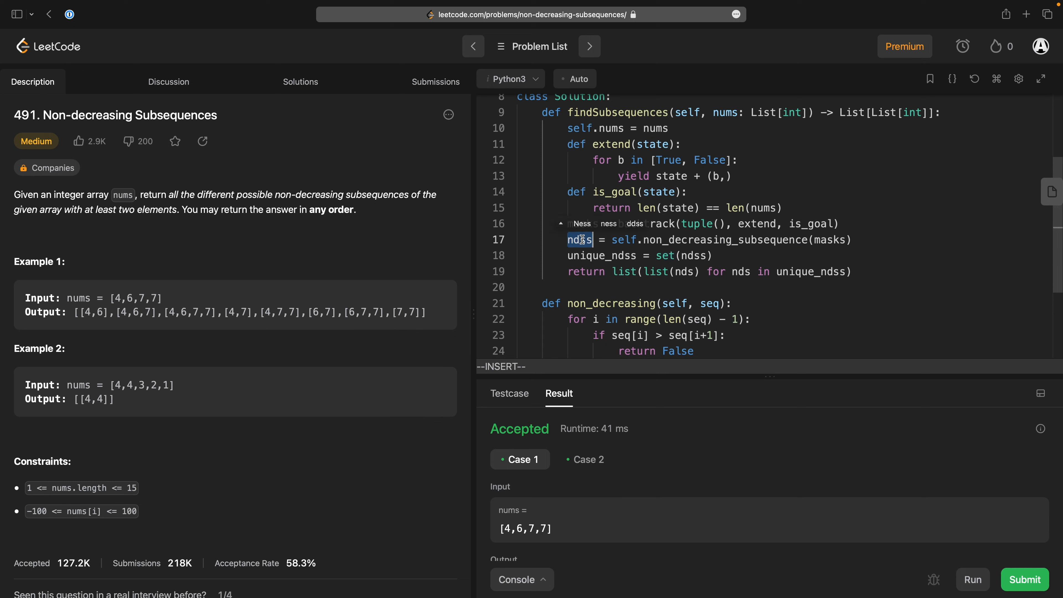
click(684, 272)
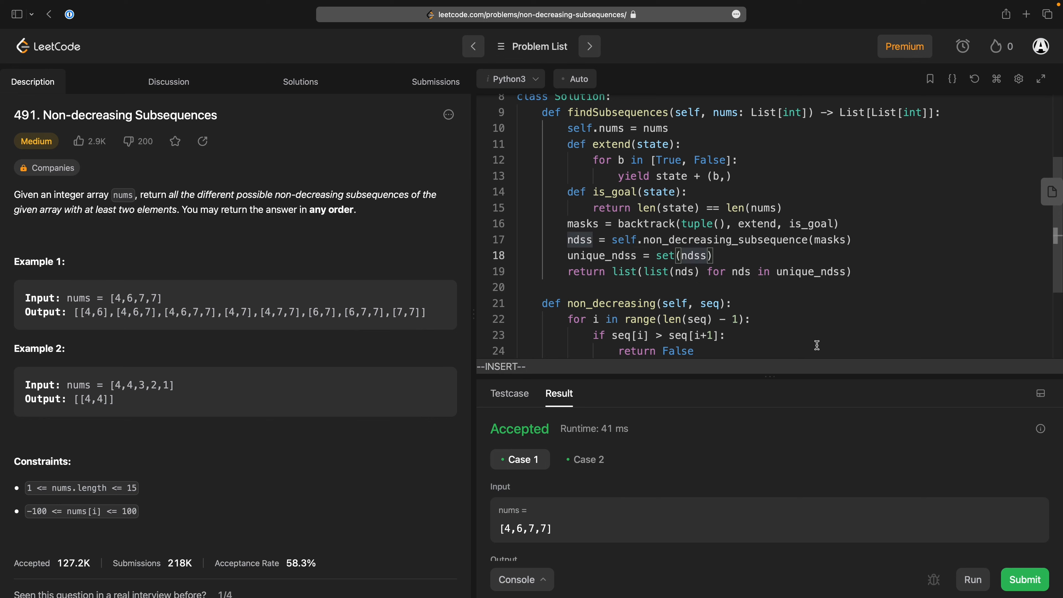
key(Escape)
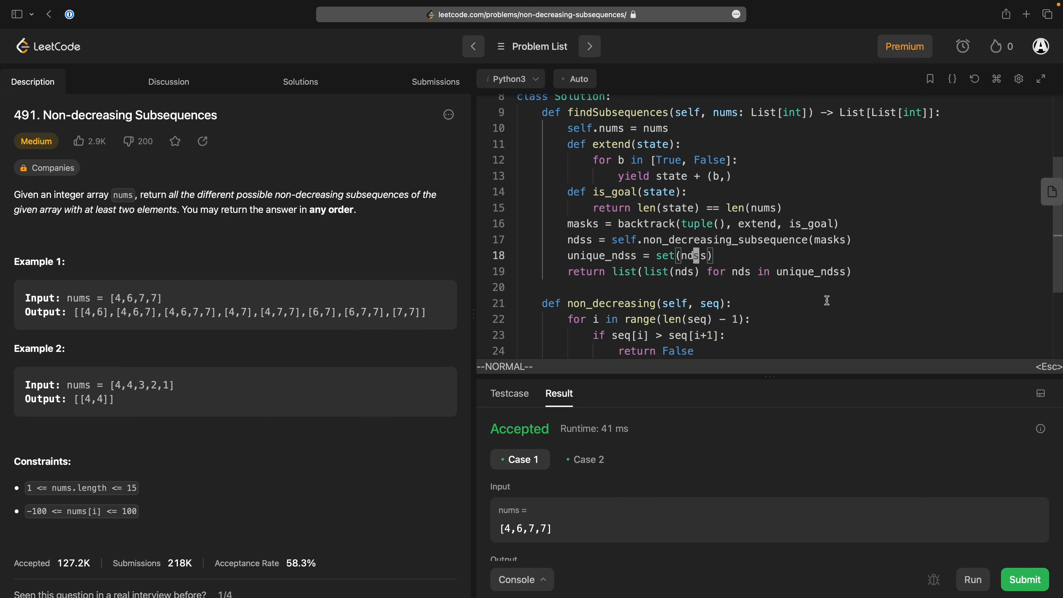
click(972, 580)
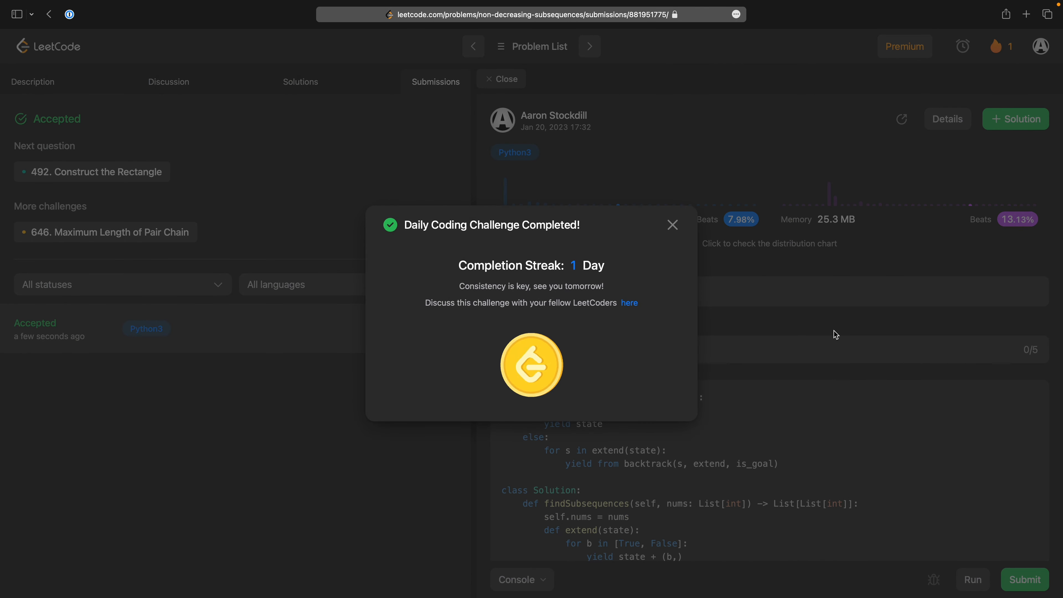
mouse_move(672, 224)
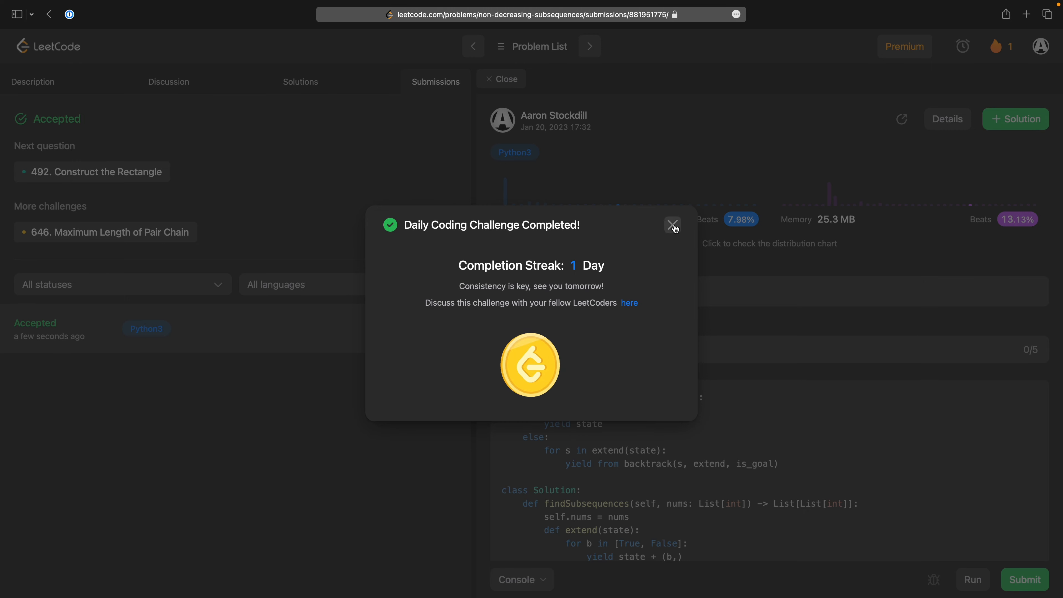
Dismiss the Daily Coding Challenge Completed notice to show the 1399 ms / 25.3 MB stats.
click(672, 224)
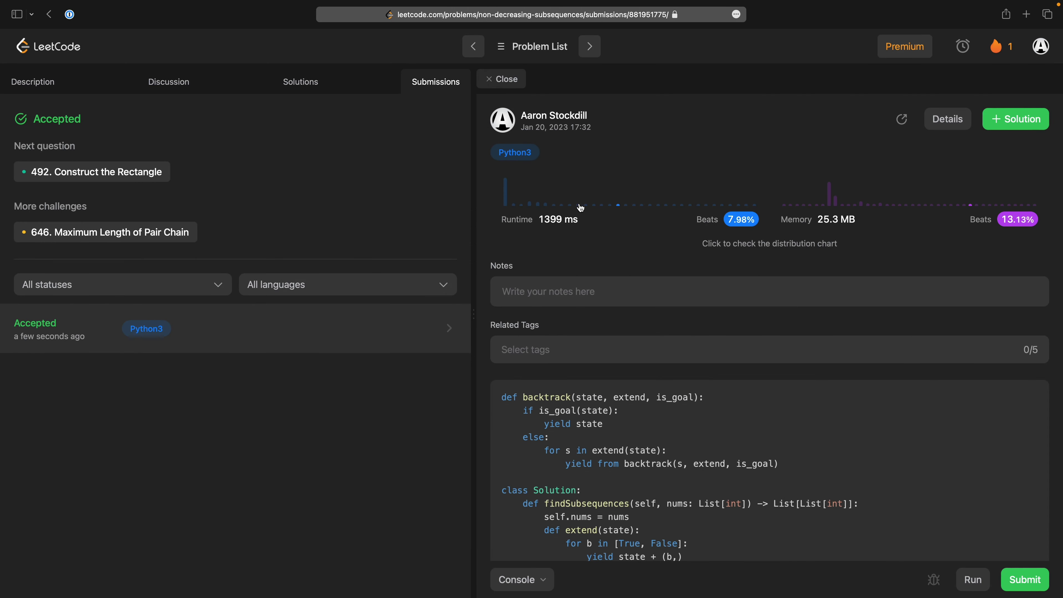
scroll(down, 3)
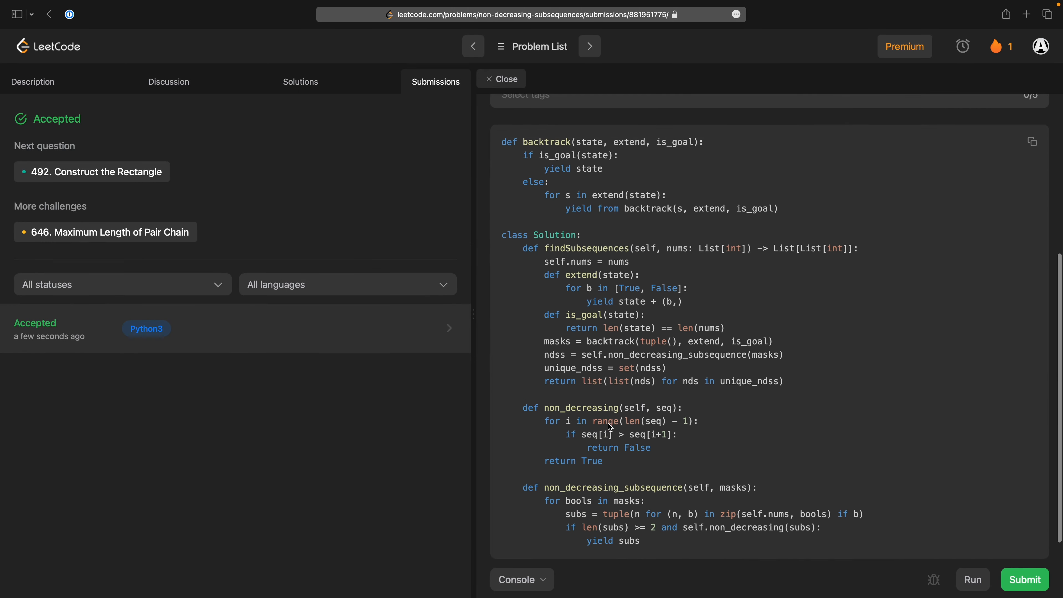
scroll(up, 3)
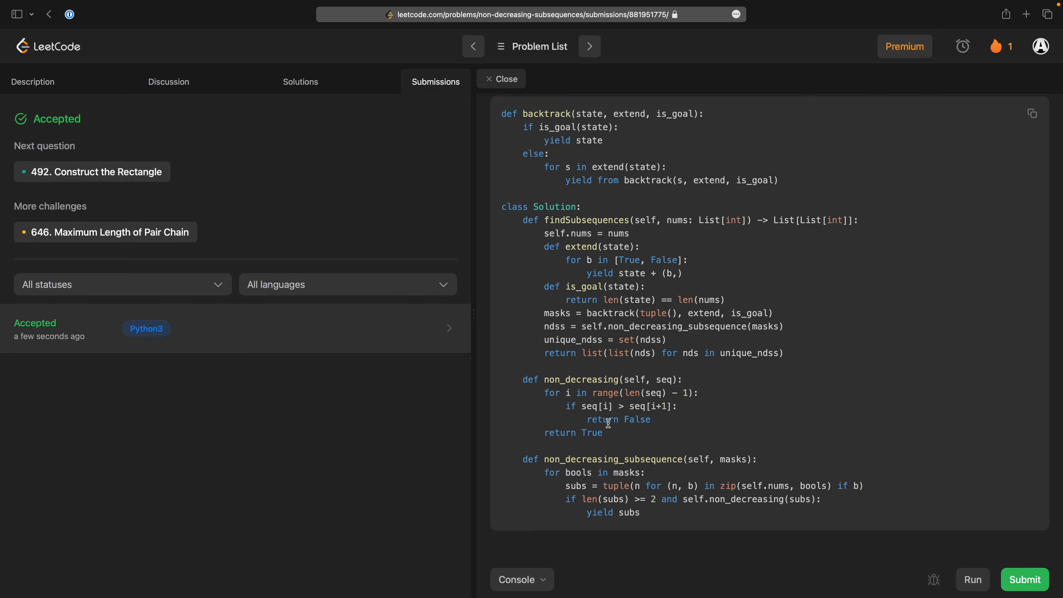
mouse_move(588, 135)
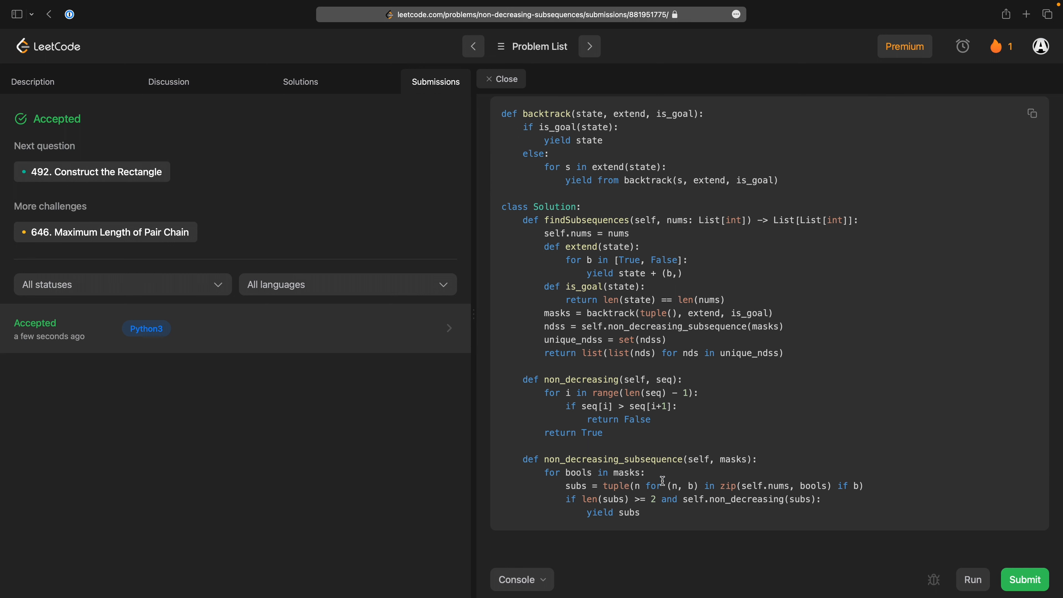
mouse_move(638, 396)
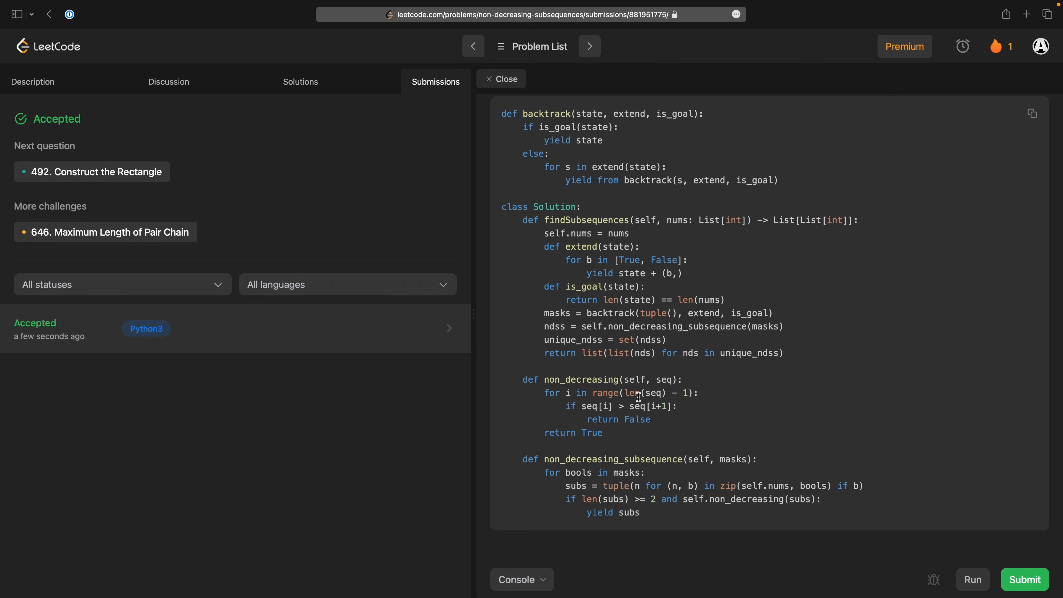
double_click(755, 180)
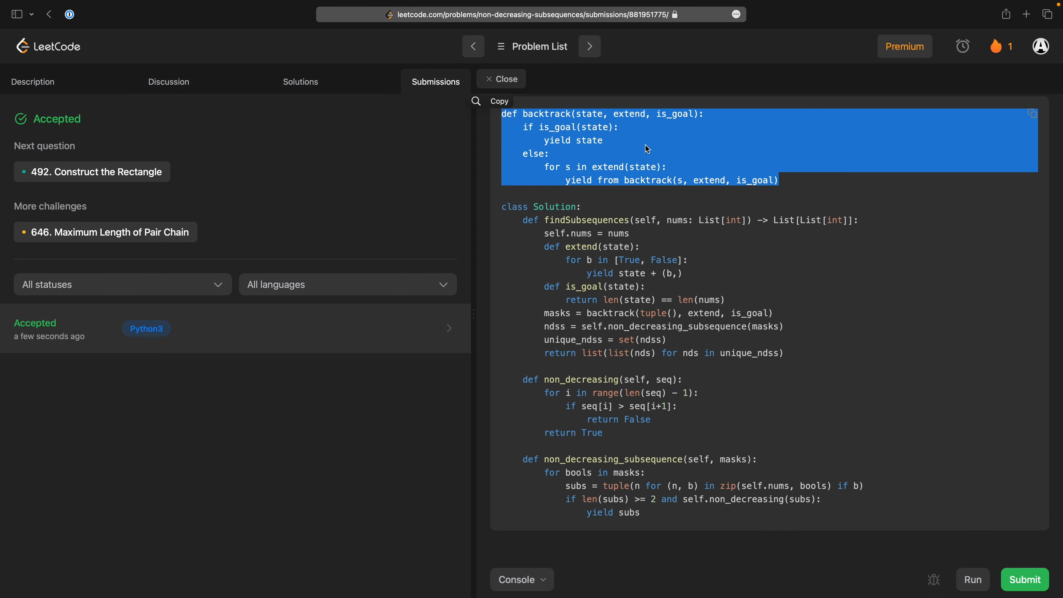
click(787, 181)
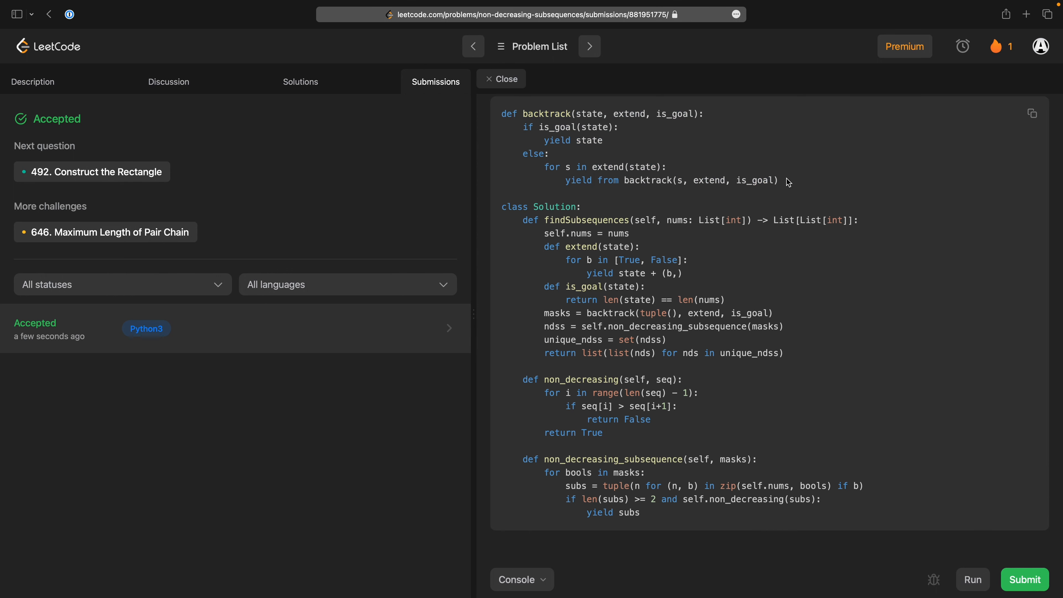
mouse_move(825, 184)
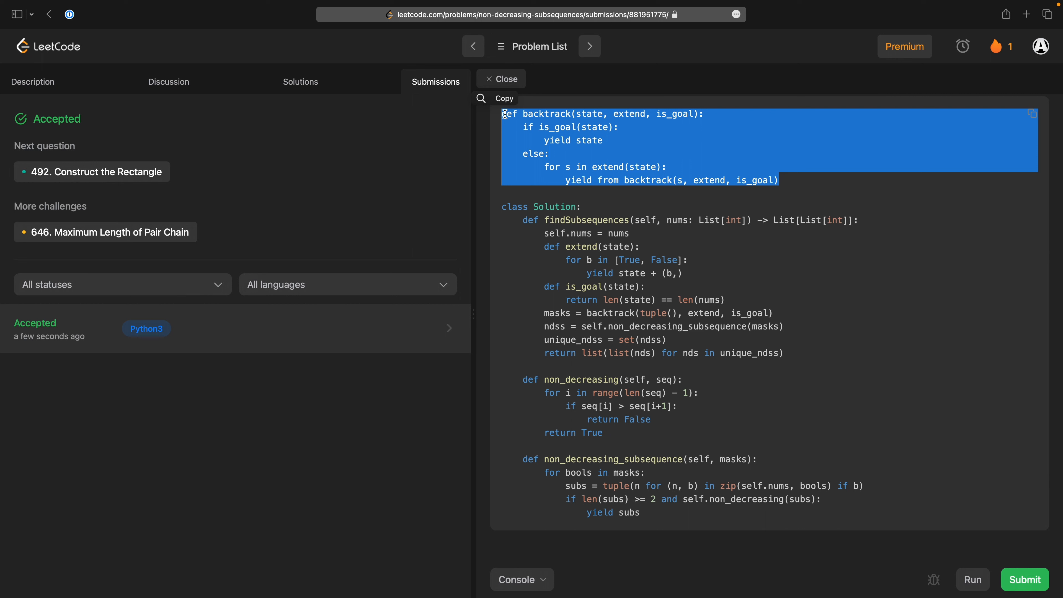
mouse_move(851, 552)
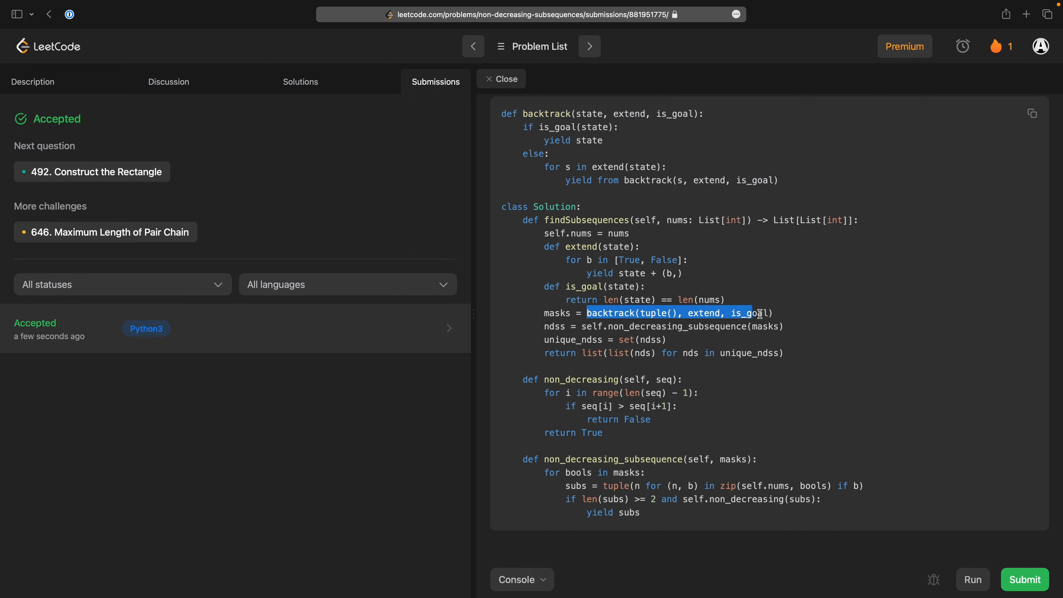
double_click(704, 313)
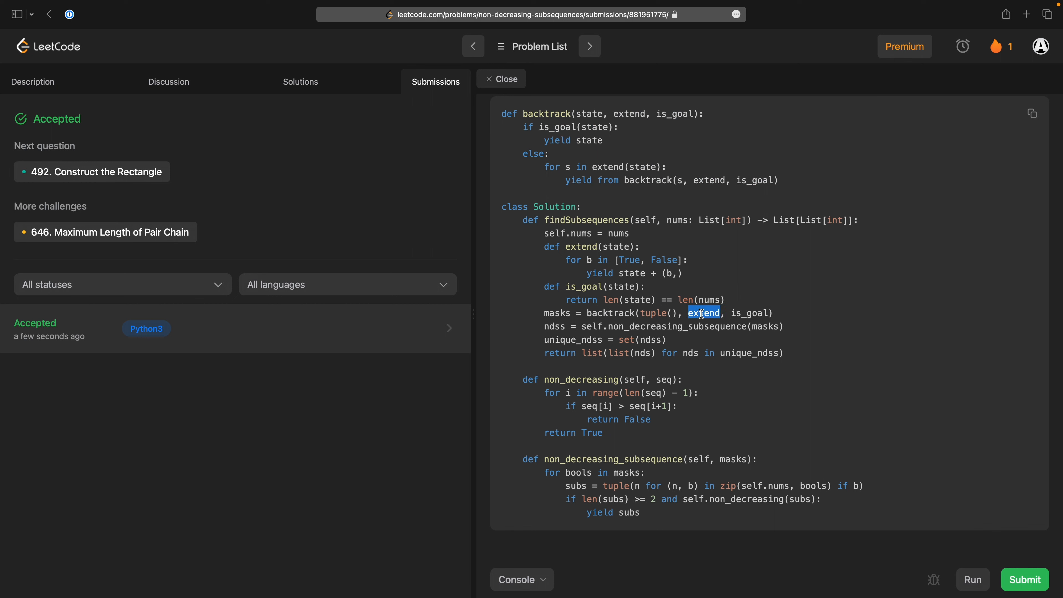
double_click(653, 313)
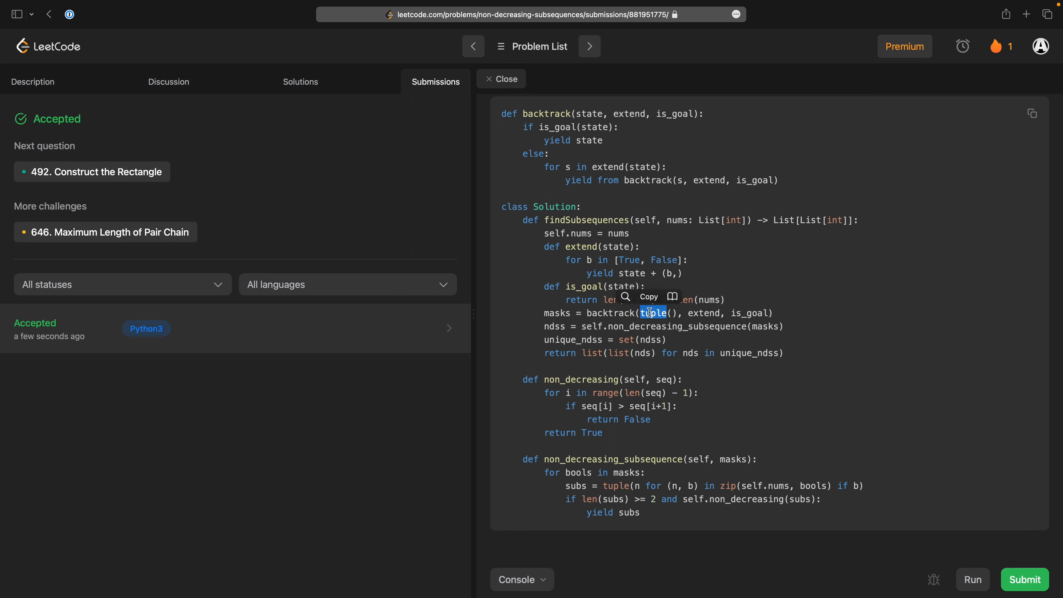